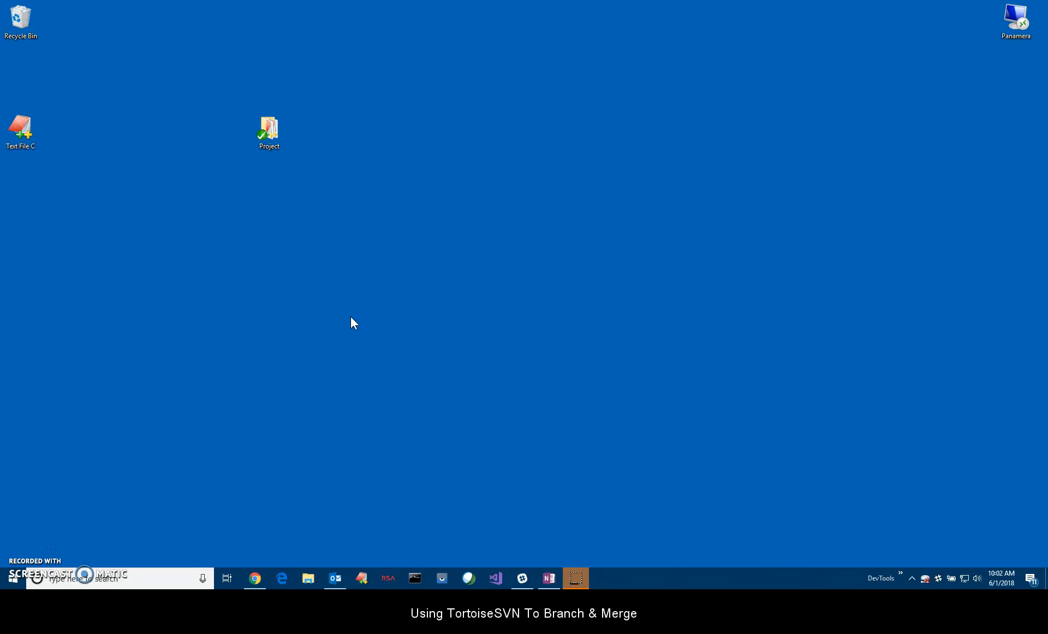
mouse_move(337, 315)
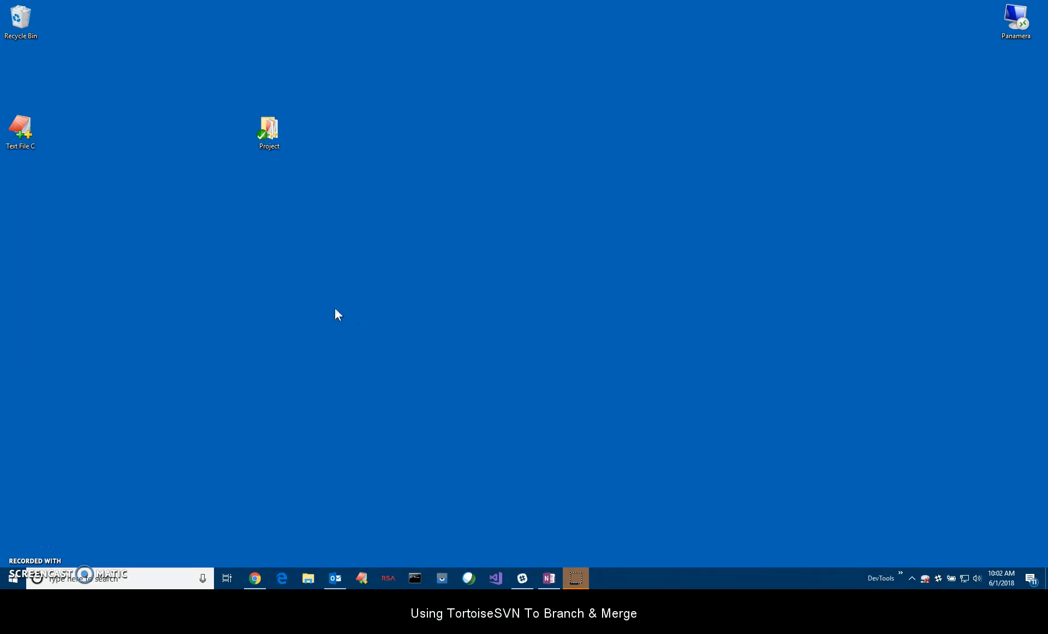
mouse_move(334, 310)
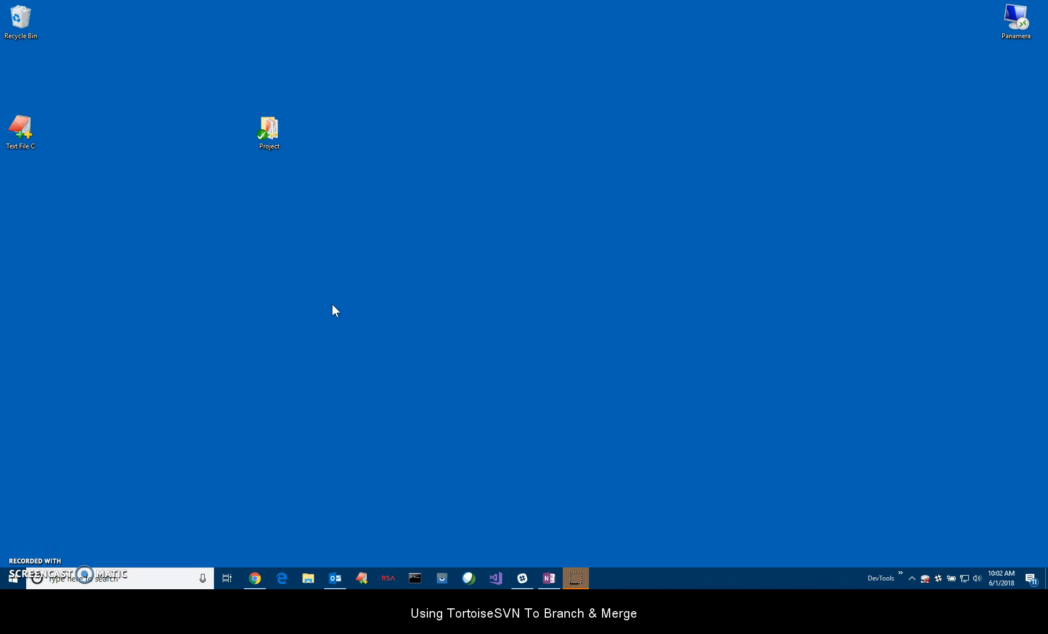
mouse_move(249, 270)
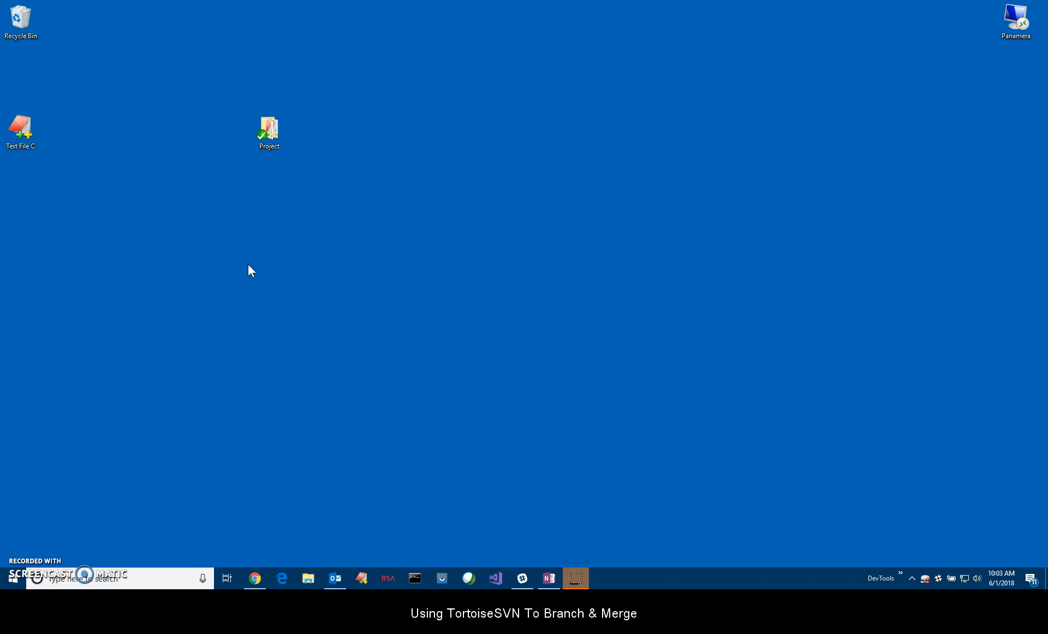
mouse_move(277, 250)
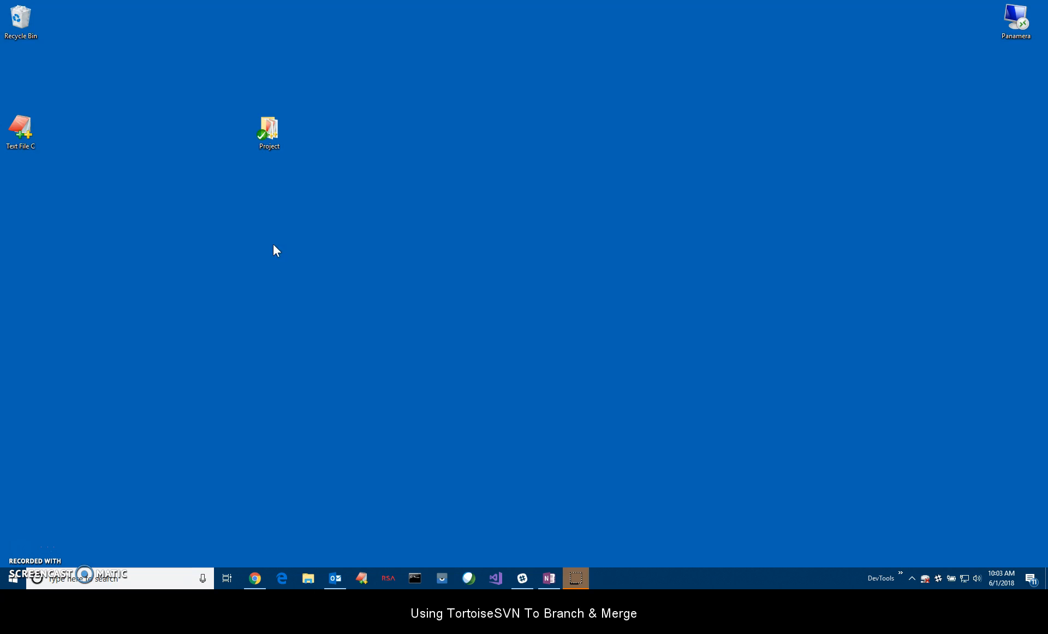
mouse_move(253, 255)
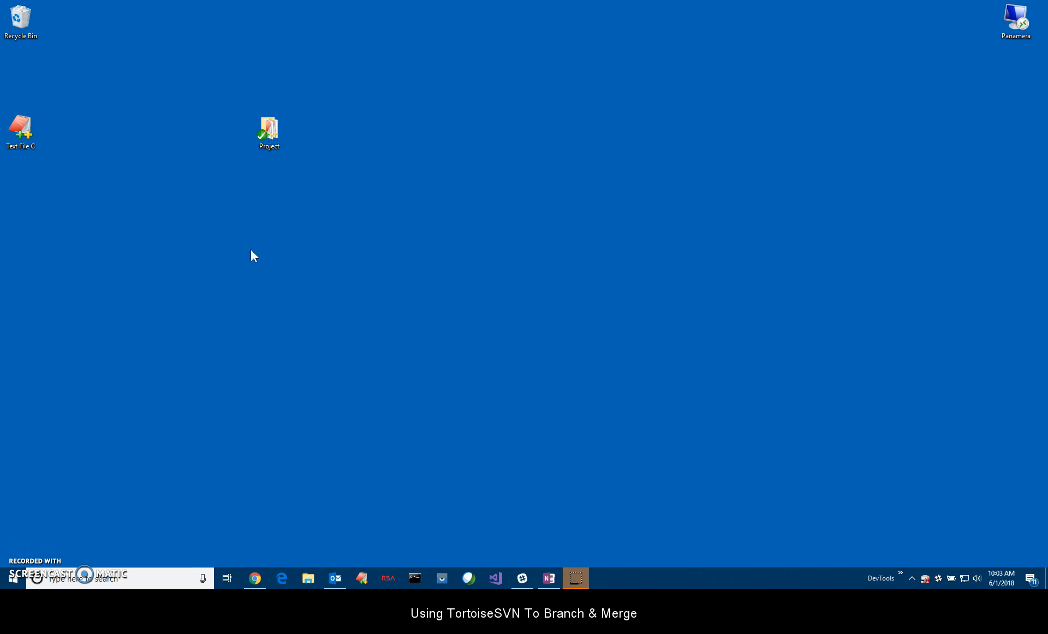
mouse_move(458, 268)
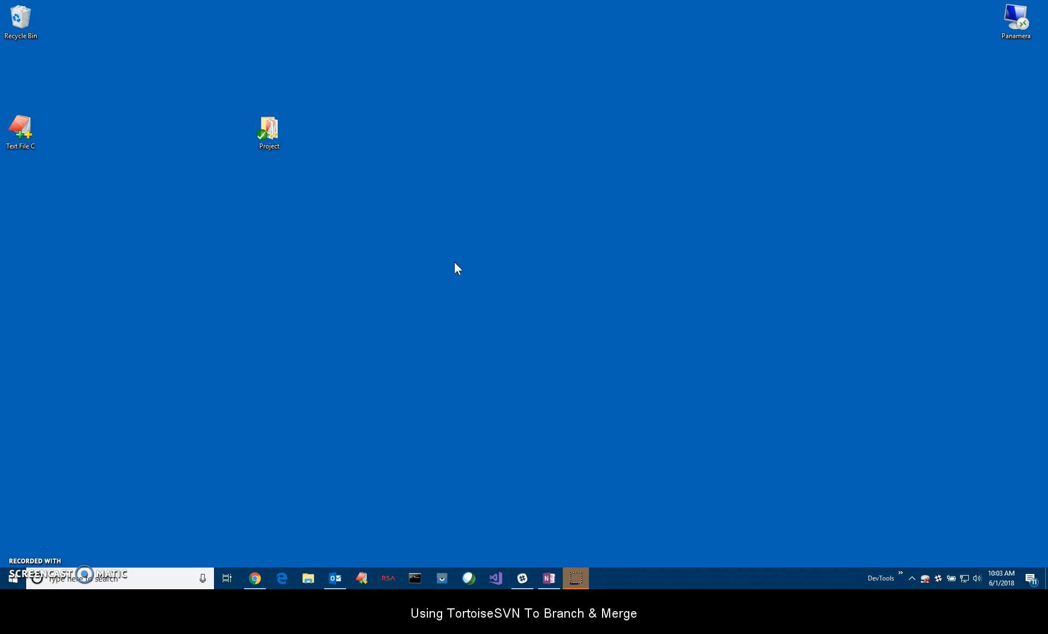
- Open the Project folder, view Text File A and Text File B, then close it
click(268, 128)
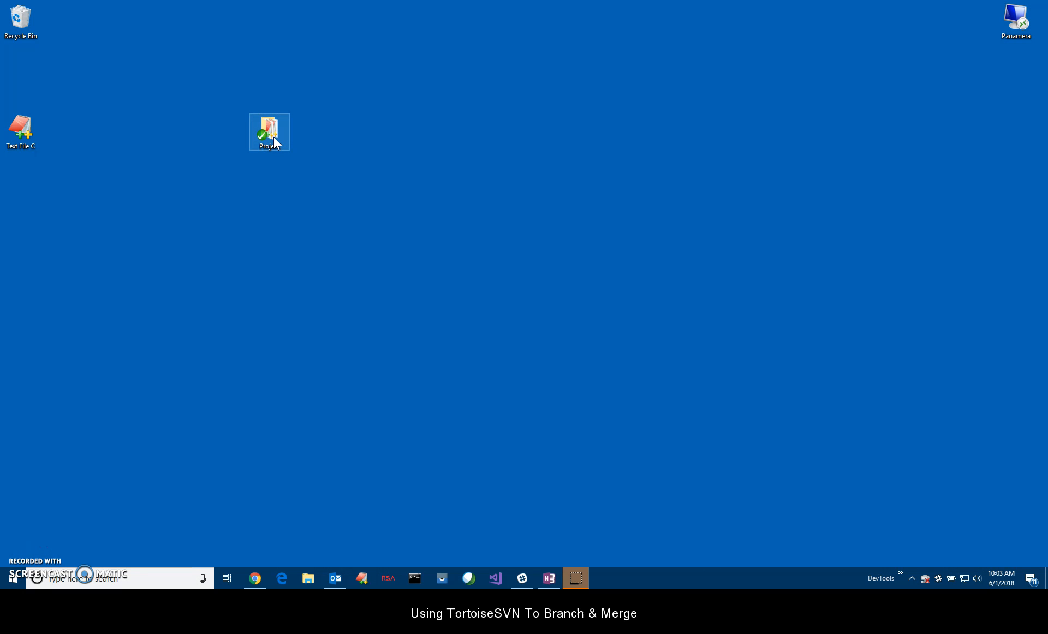
double_click(269, 127)
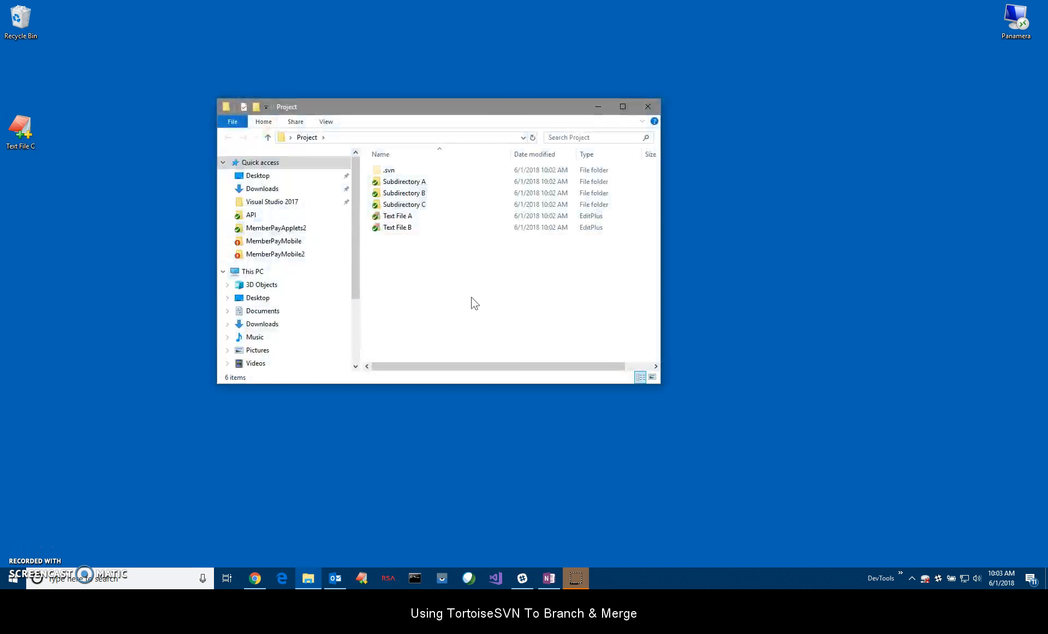
click(396, 215)
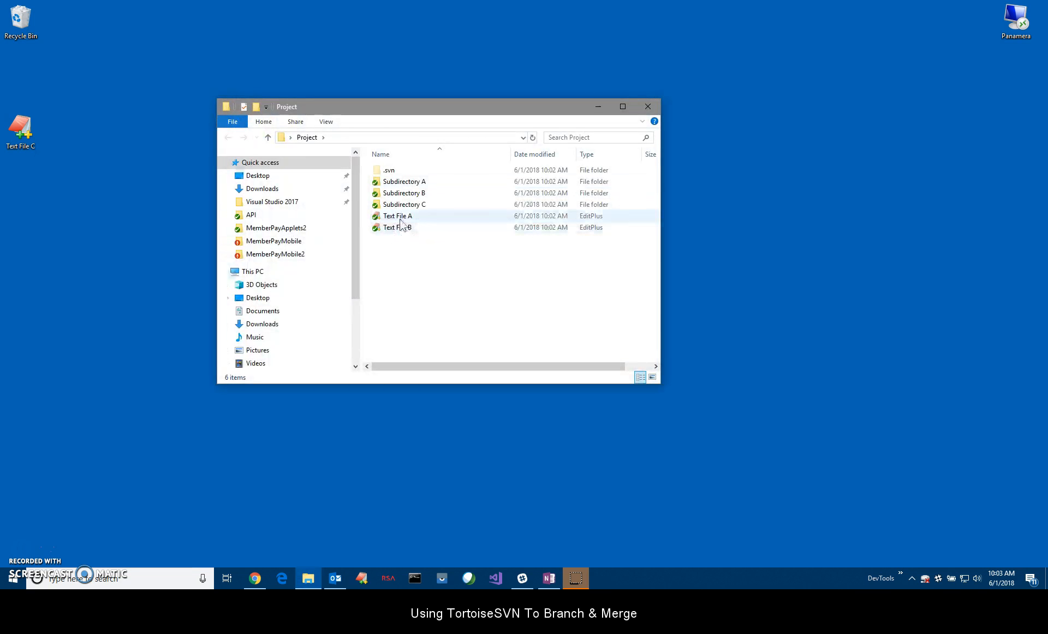
mouse_move(396, 227)
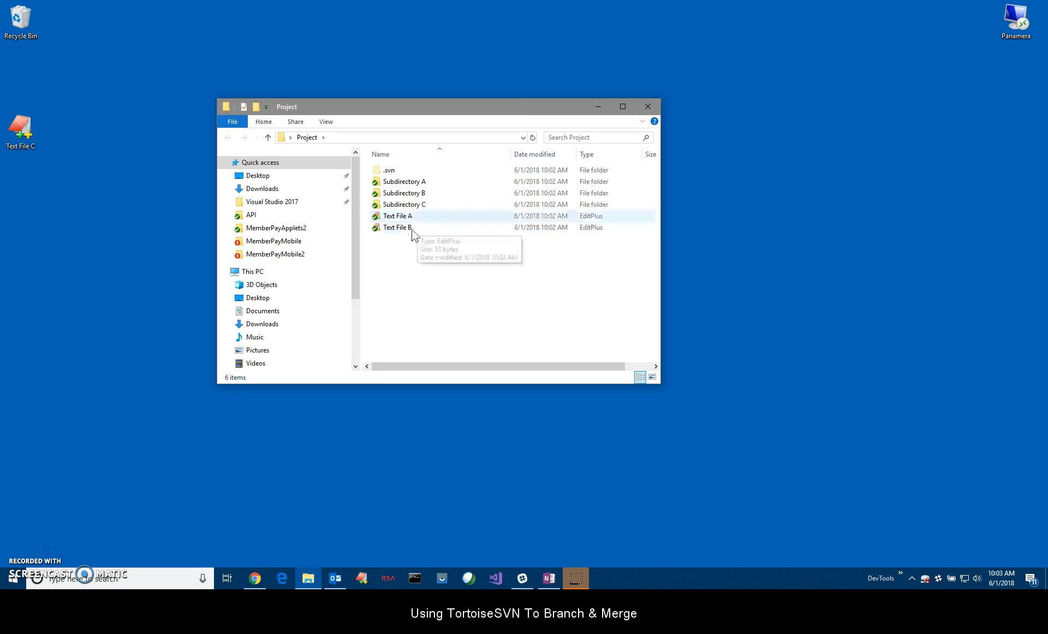
mouse_move(422, 218)
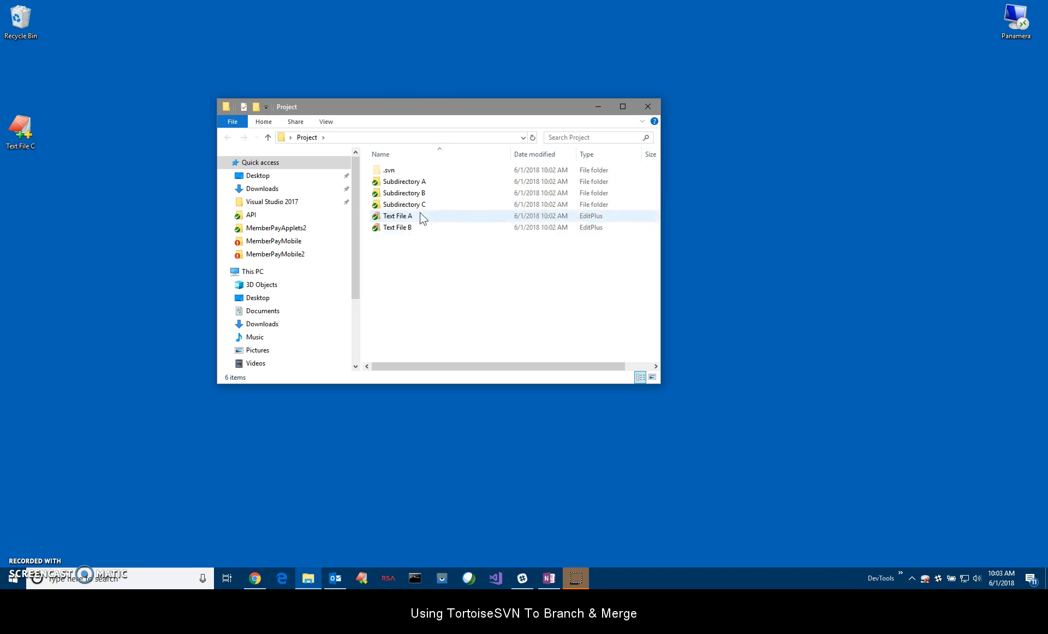
double_click(396, 216)
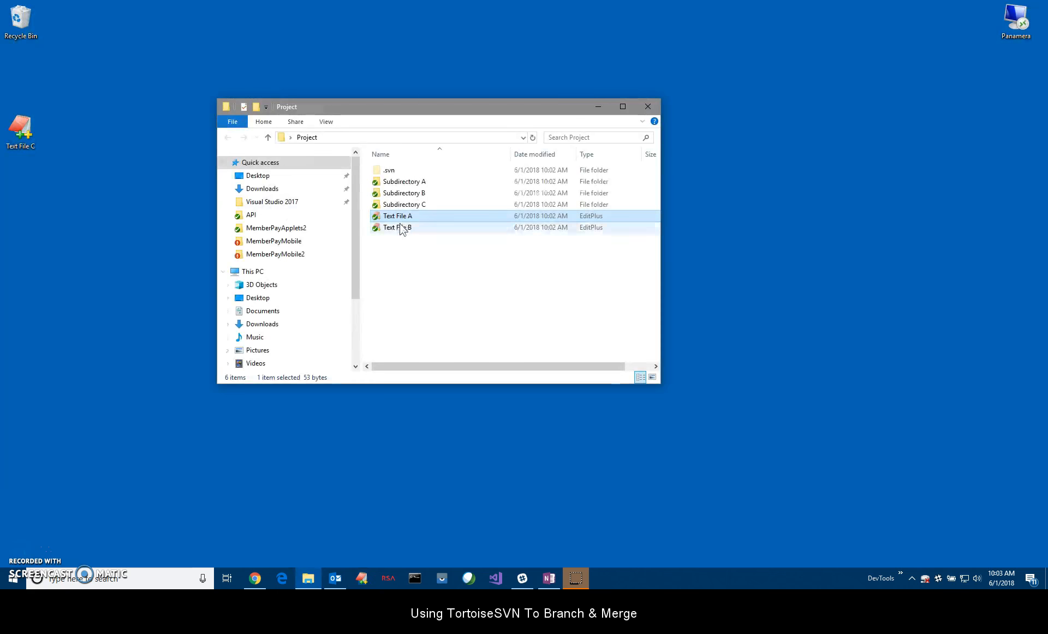
double_click(396, 227)
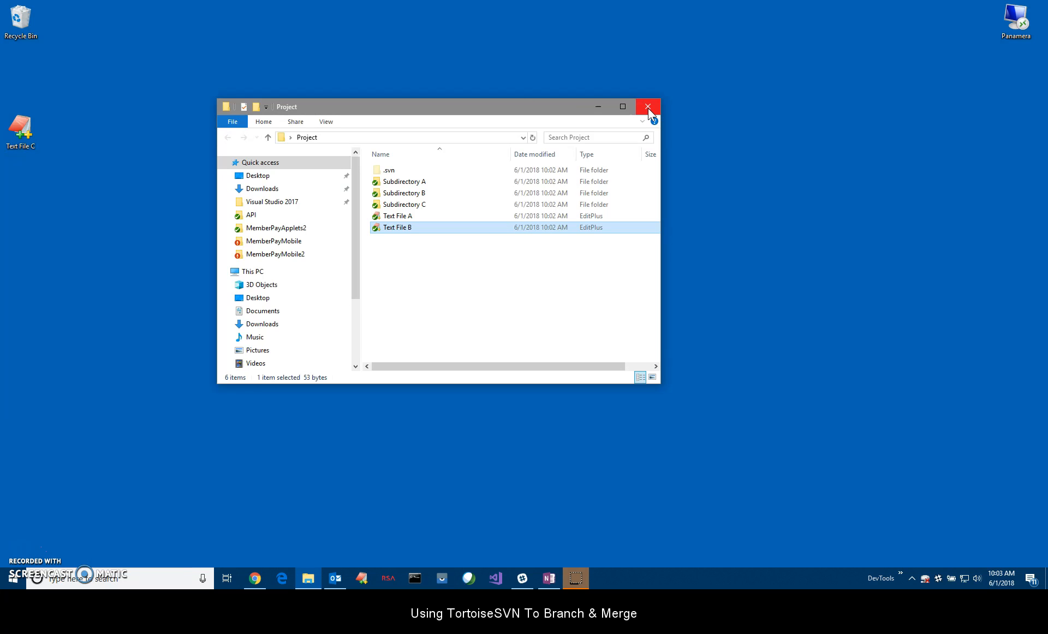
click(646, 107)
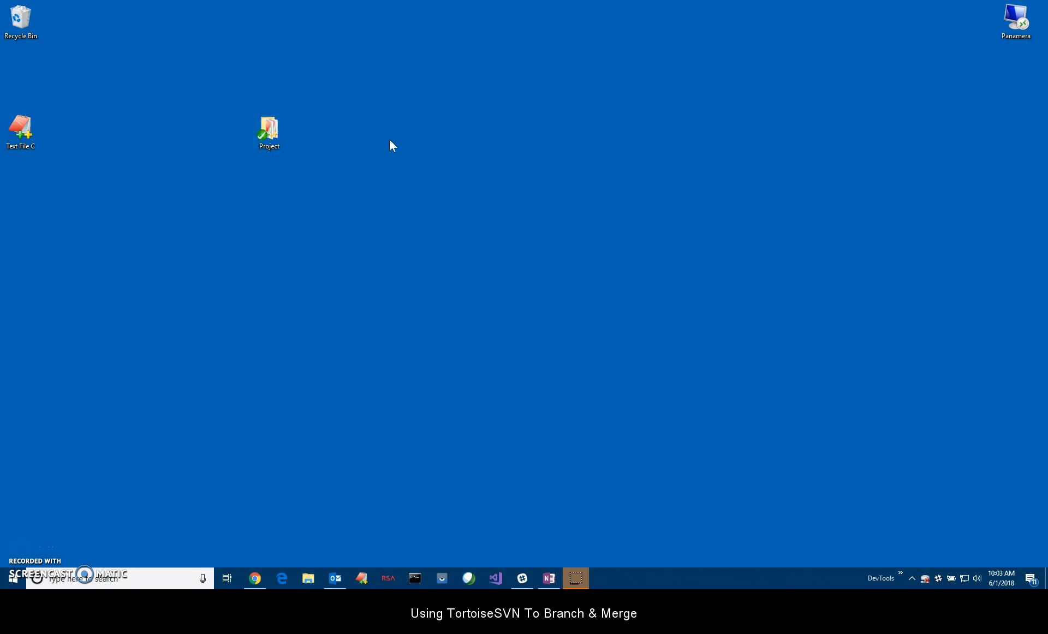
- Bring up the Branch/tag dialog for the Project working copy
click(268, 128)
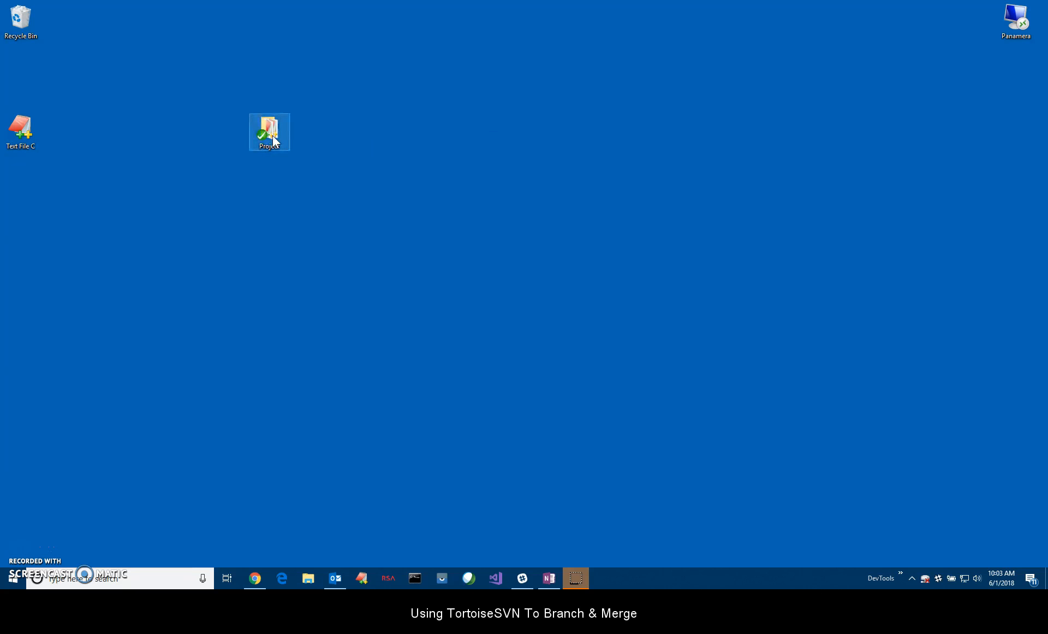
right_click(269, 132)
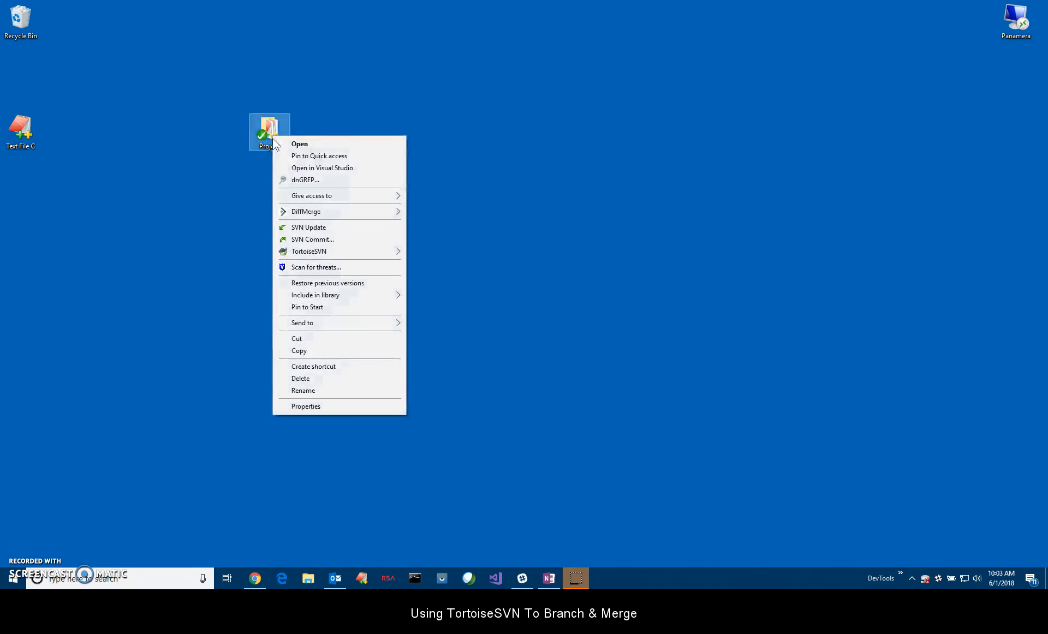
mouse_move(309, 251)
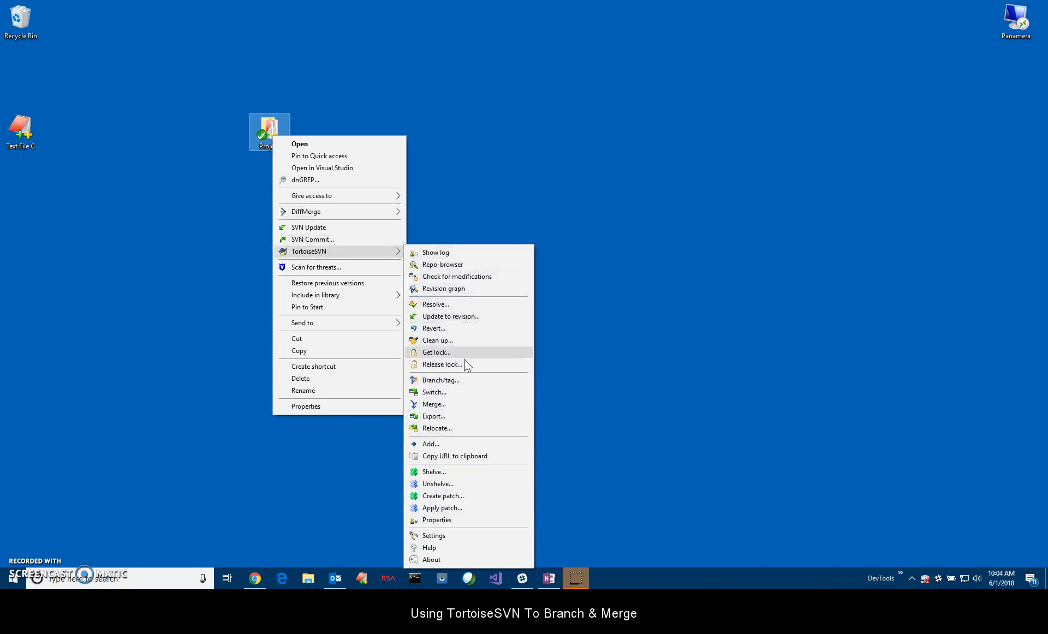
click(440, 379)
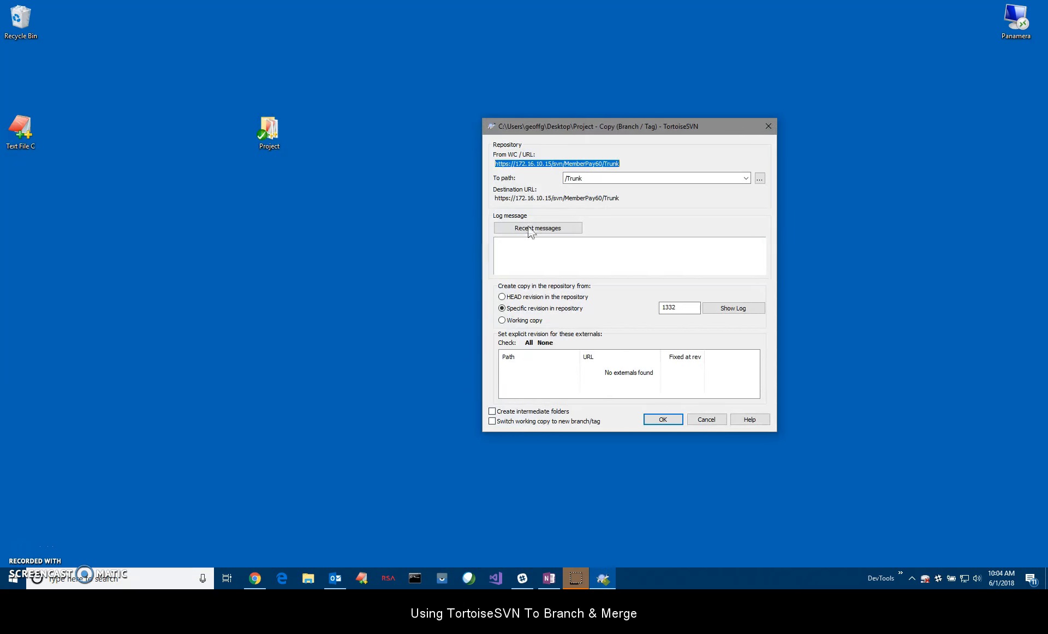
- Set the branch destination path to /Trunk/DevBranch
click(655, 178)
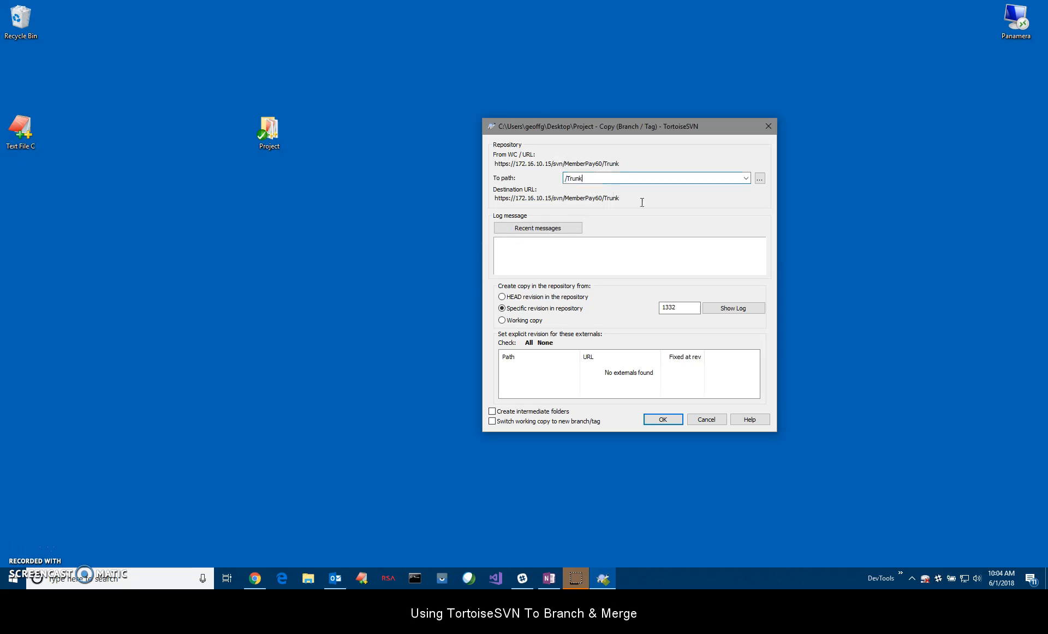
mouse_move(688, 247)
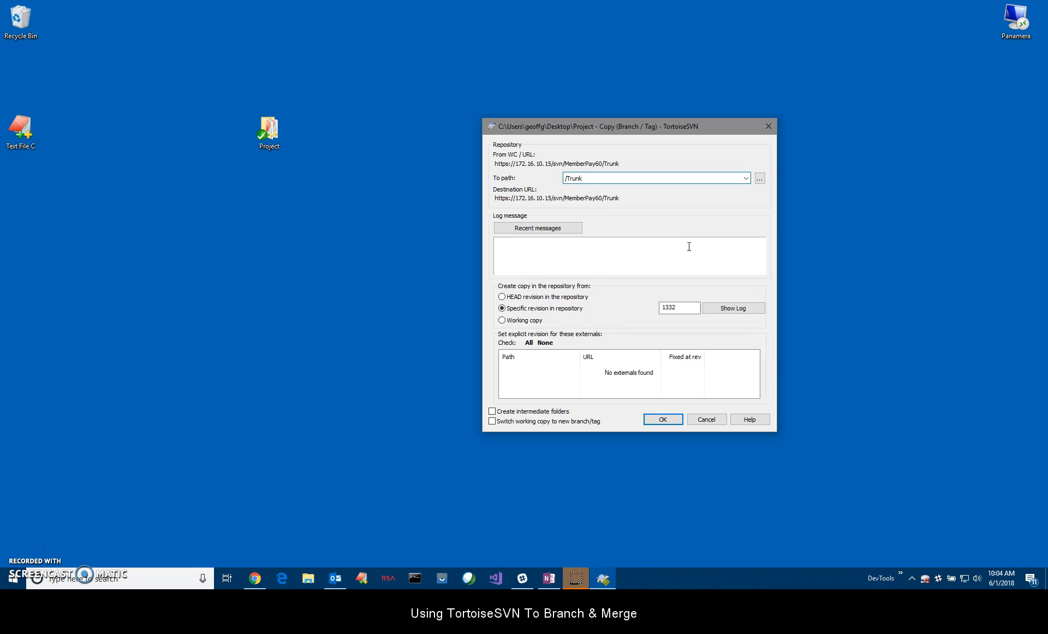
text(/)
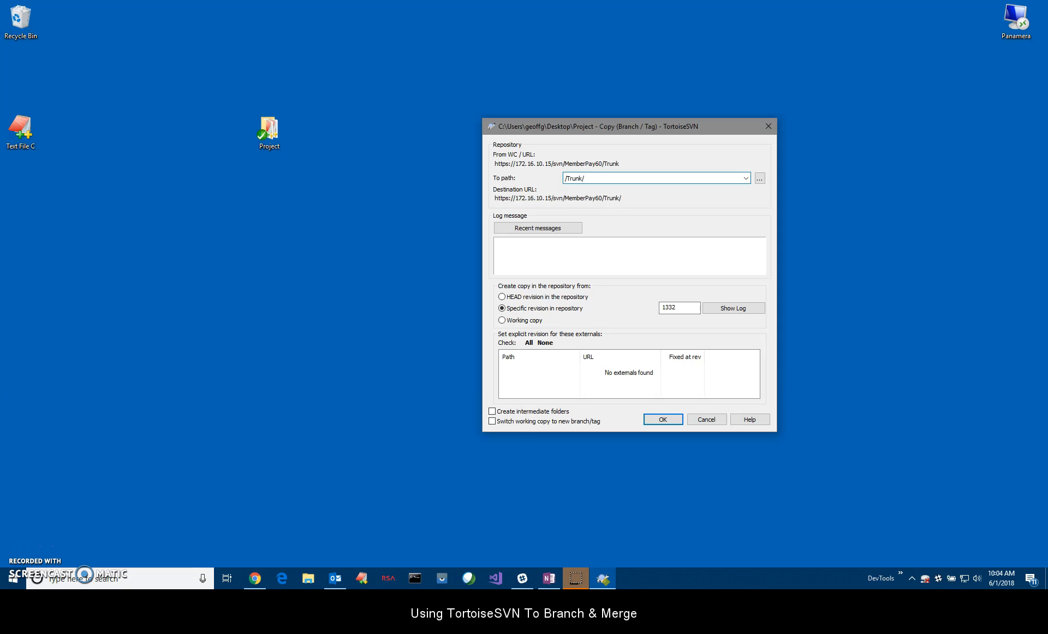
text(DevBranch)
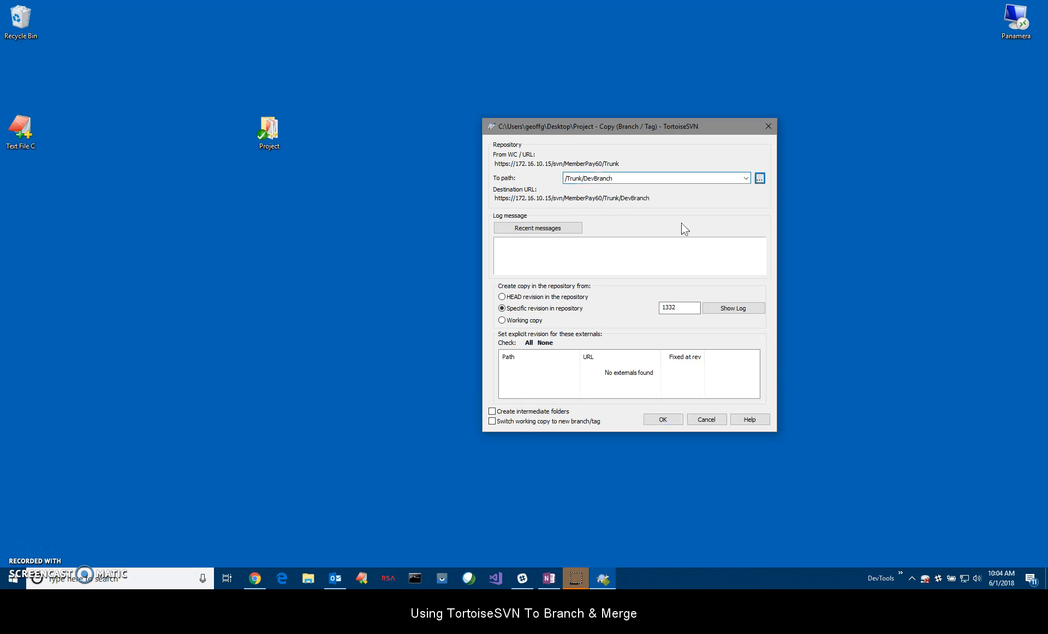
- Log 'Creation of DevBranch', enable switching the working copy, and create the branch
click(628, 255)
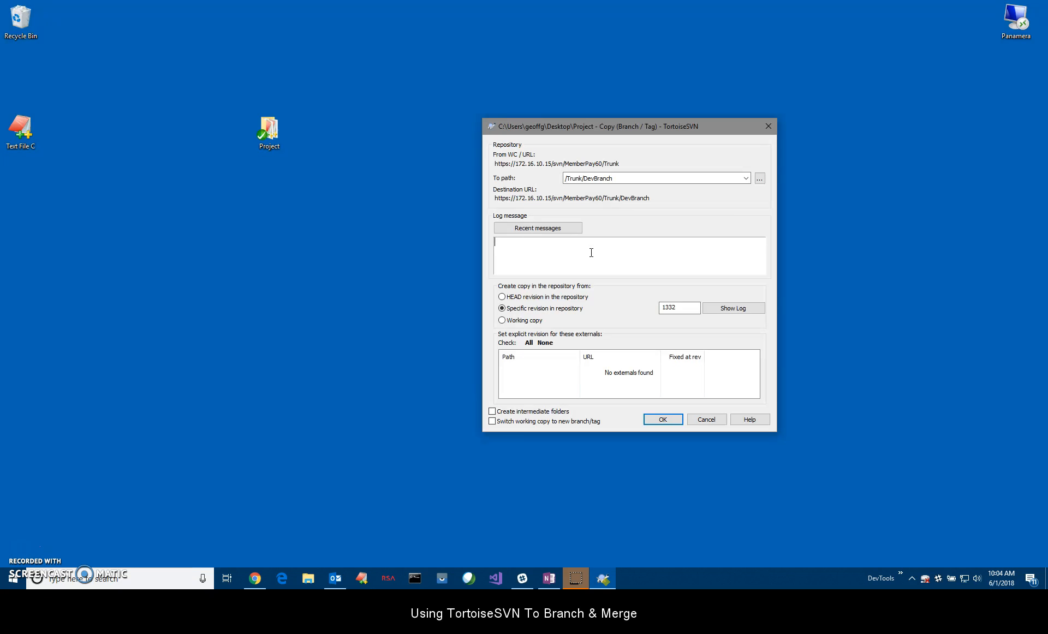
text(Creation of)
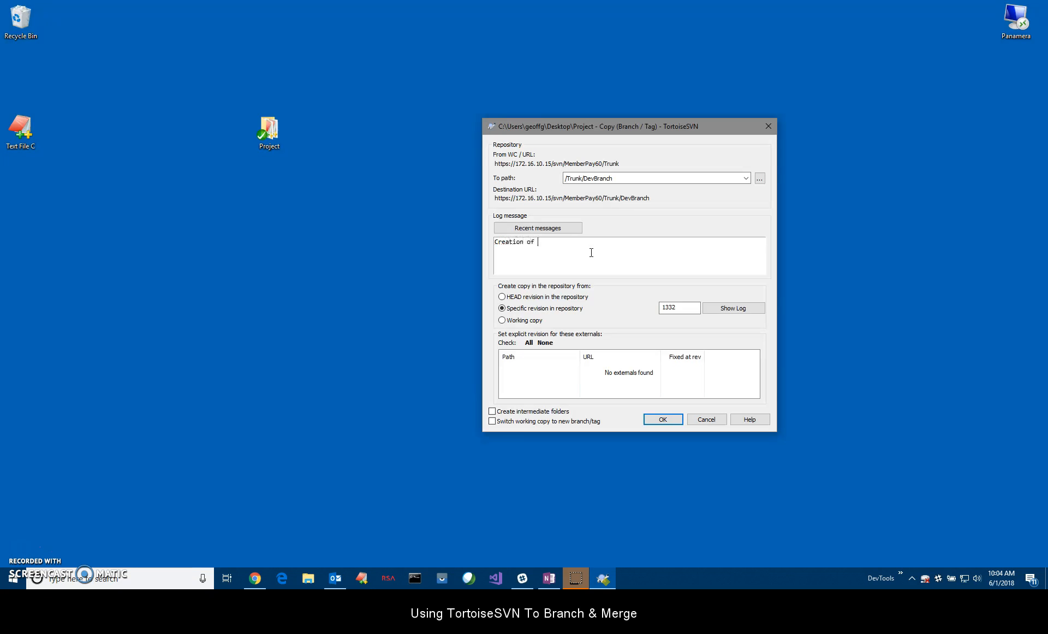
text(Dev)
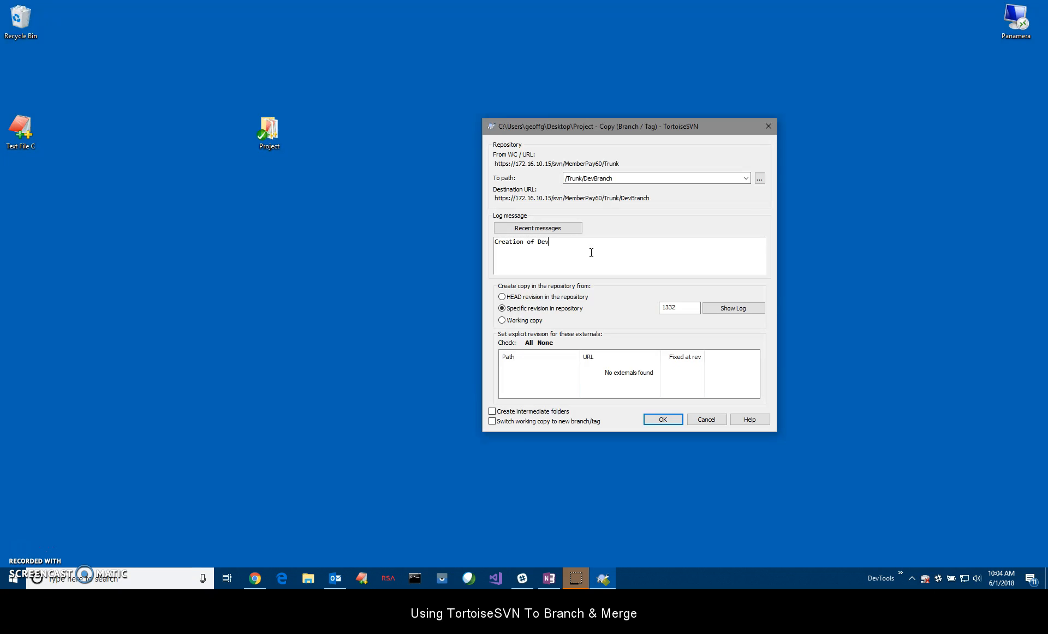
text(Branch)
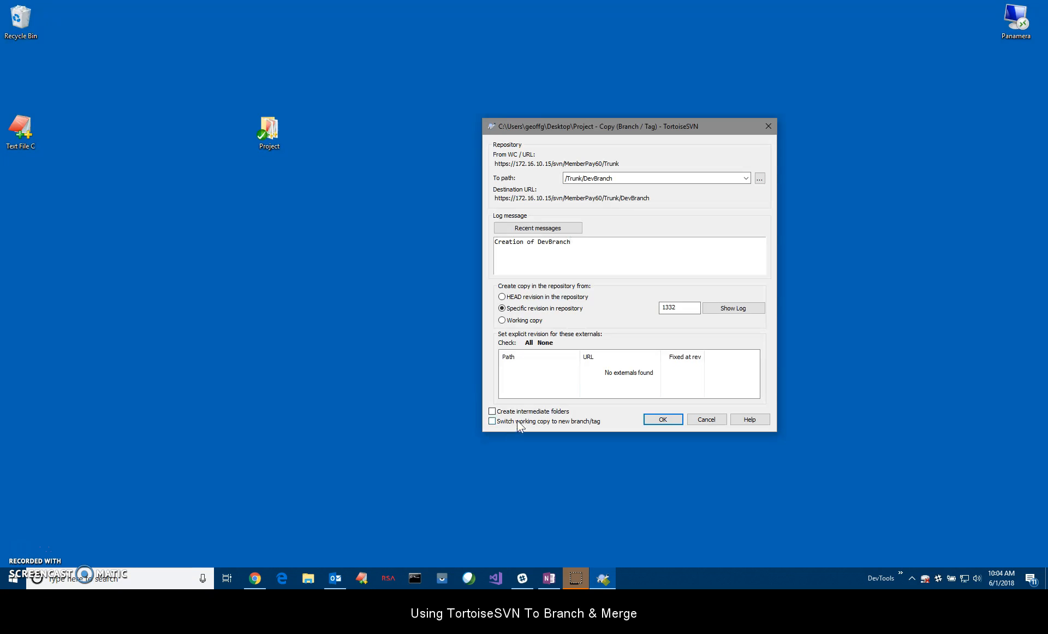
click(492, 421)
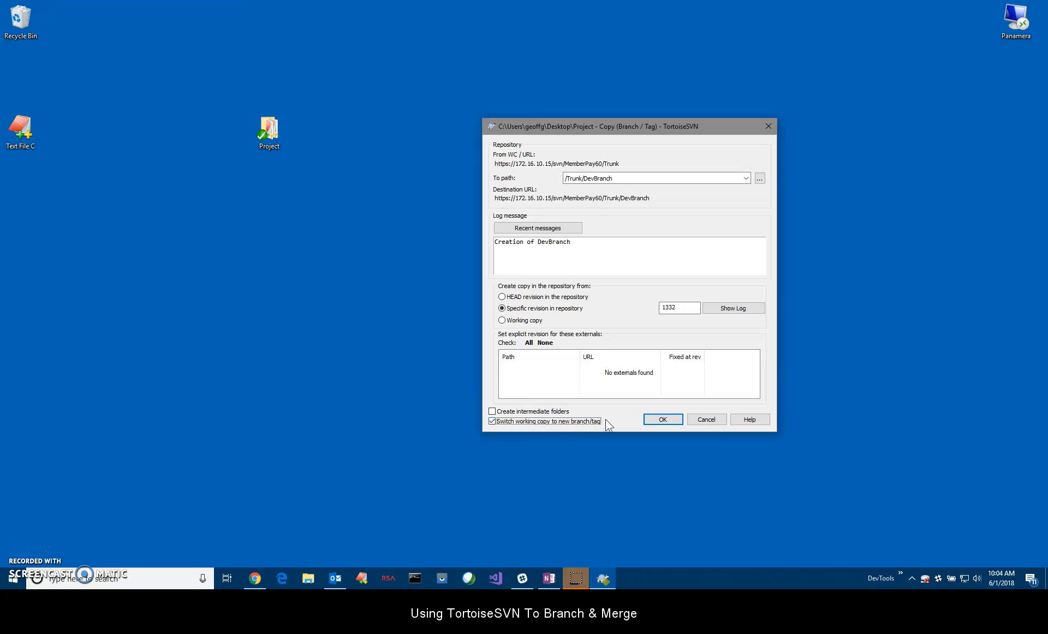
click(661, 419)
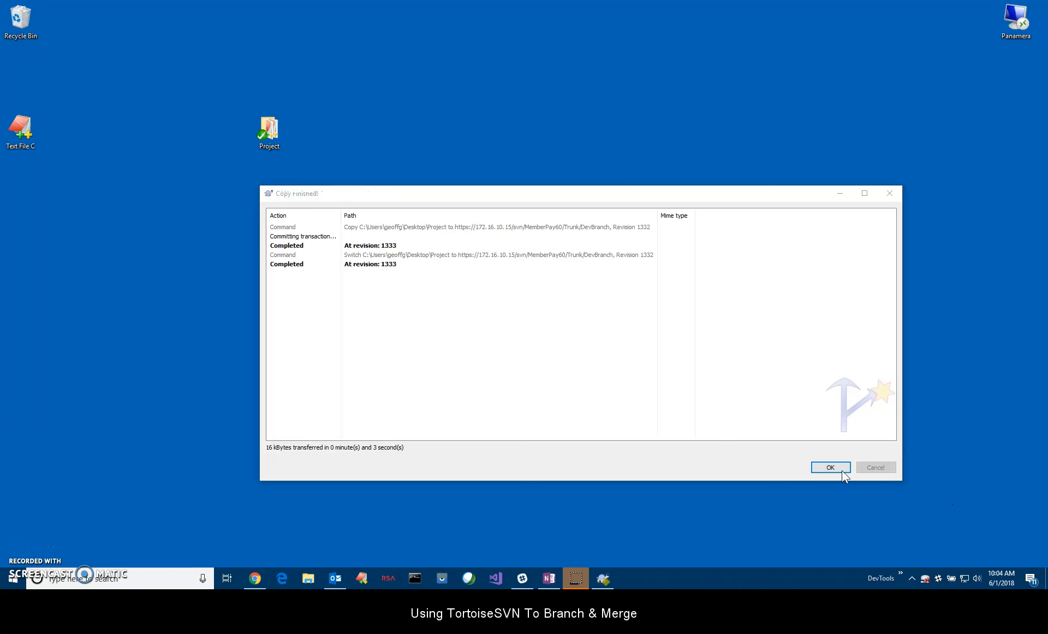
- Dismiss the Copy finished report and select the Project folder on the desktop
click(829, 467)
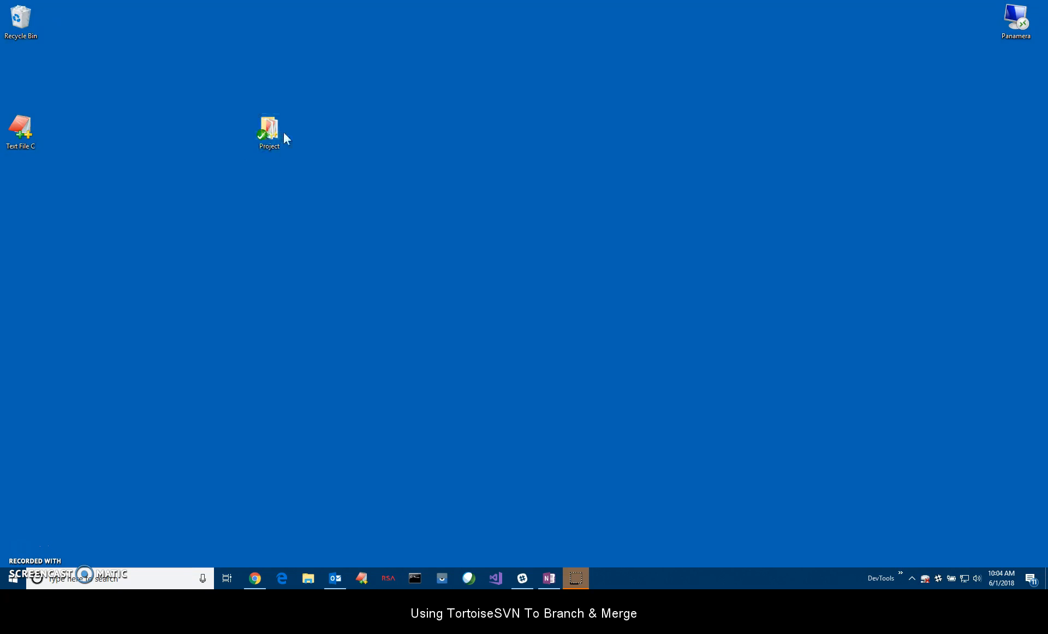
click(268, 127)
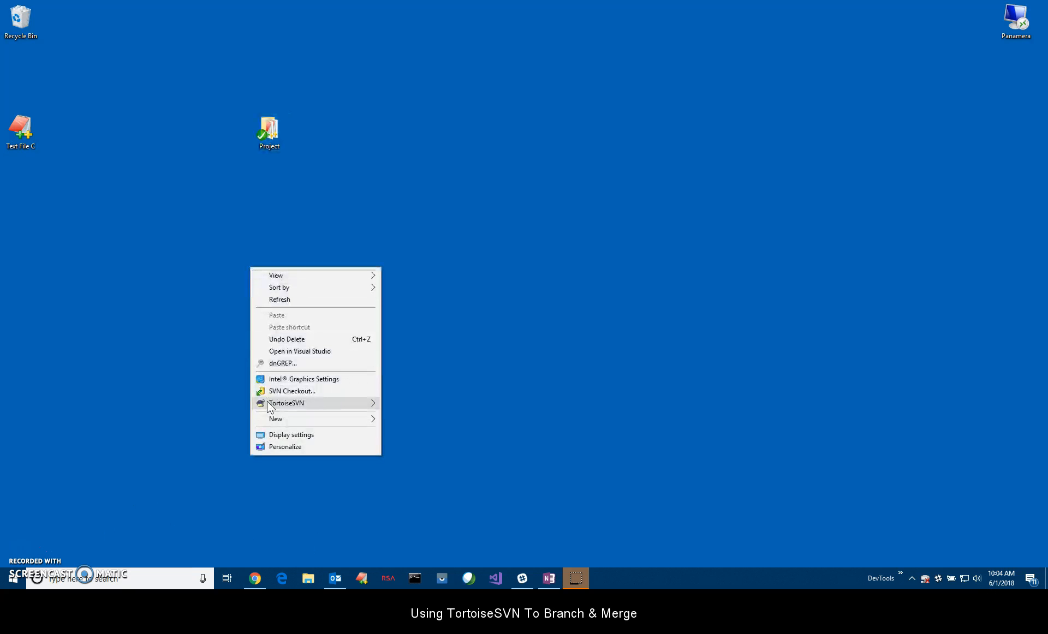
- Open the Repository Browser at the Trunk/DevBranch URL
click(285, 403)
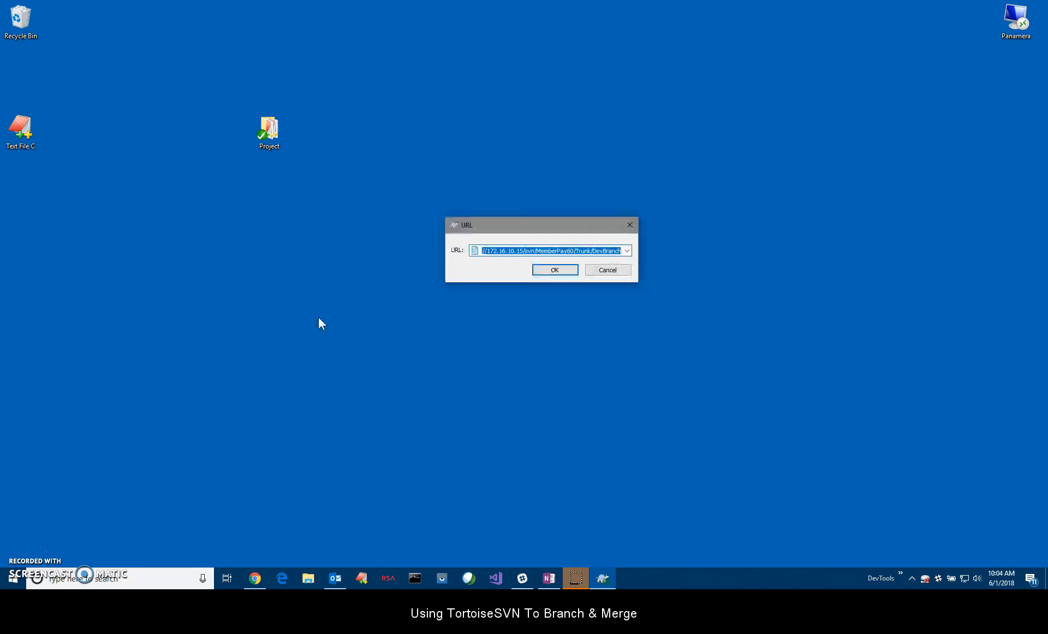
click(553, 270)
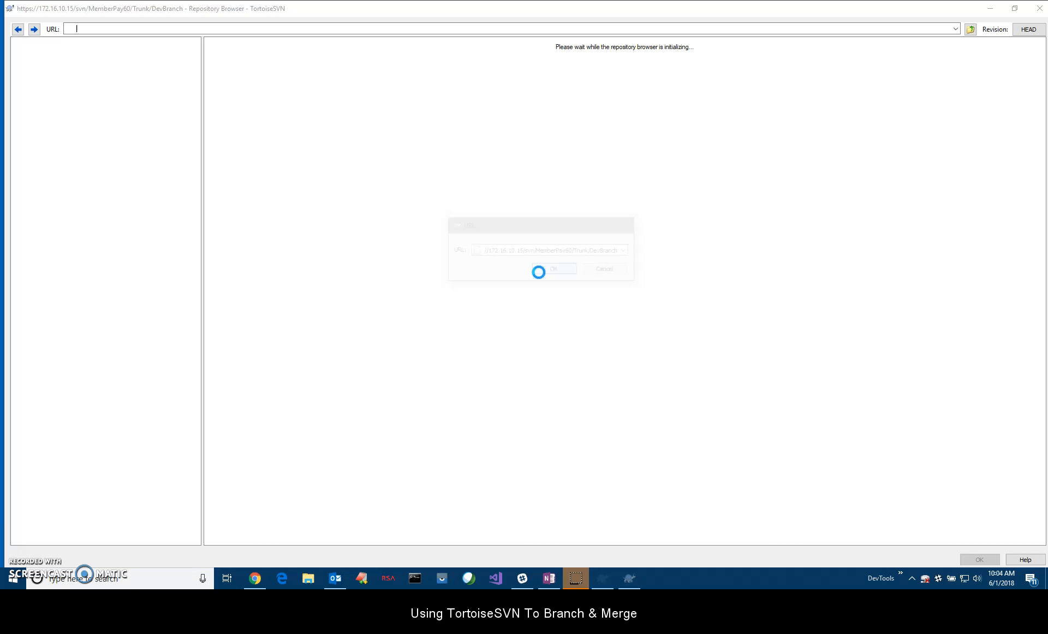
click(551, 268)
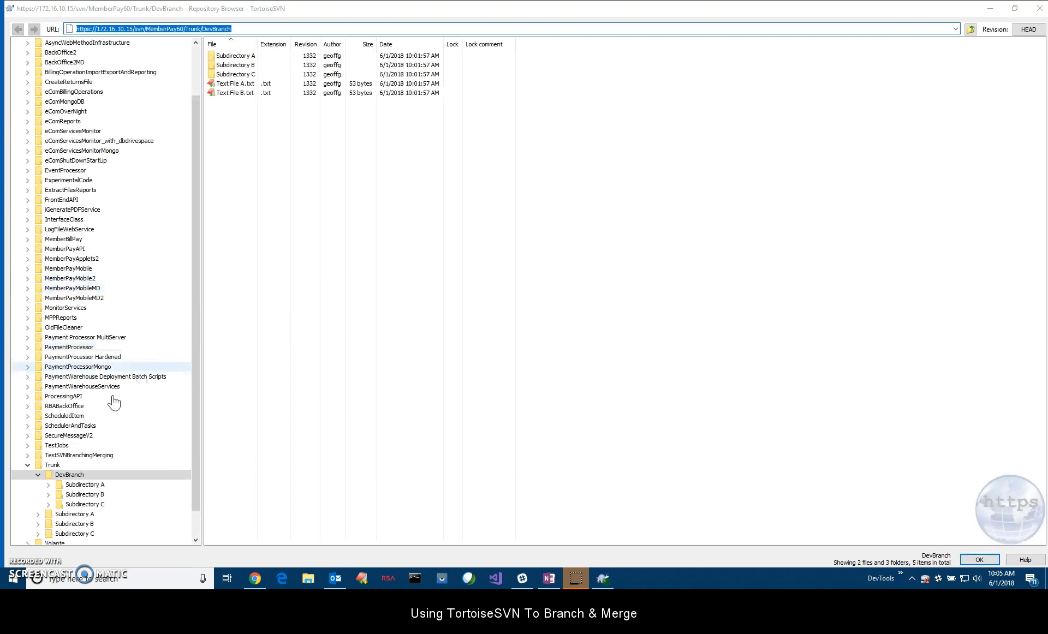
- Inspect Text Files A and B in Trunk, then the DevBranch listing
click(53, 465)
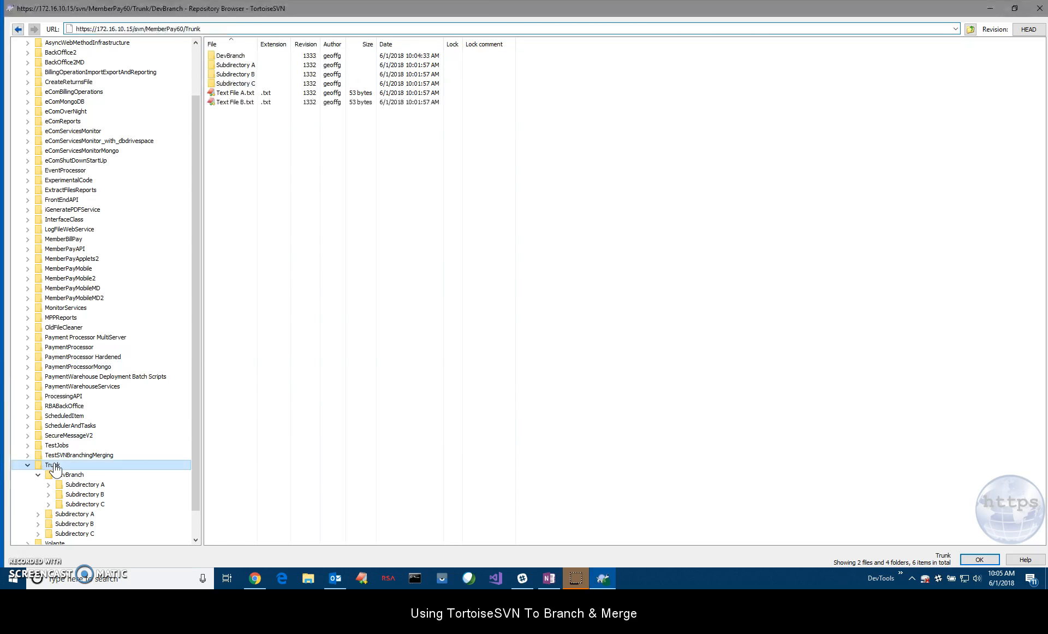
click(233, 101)
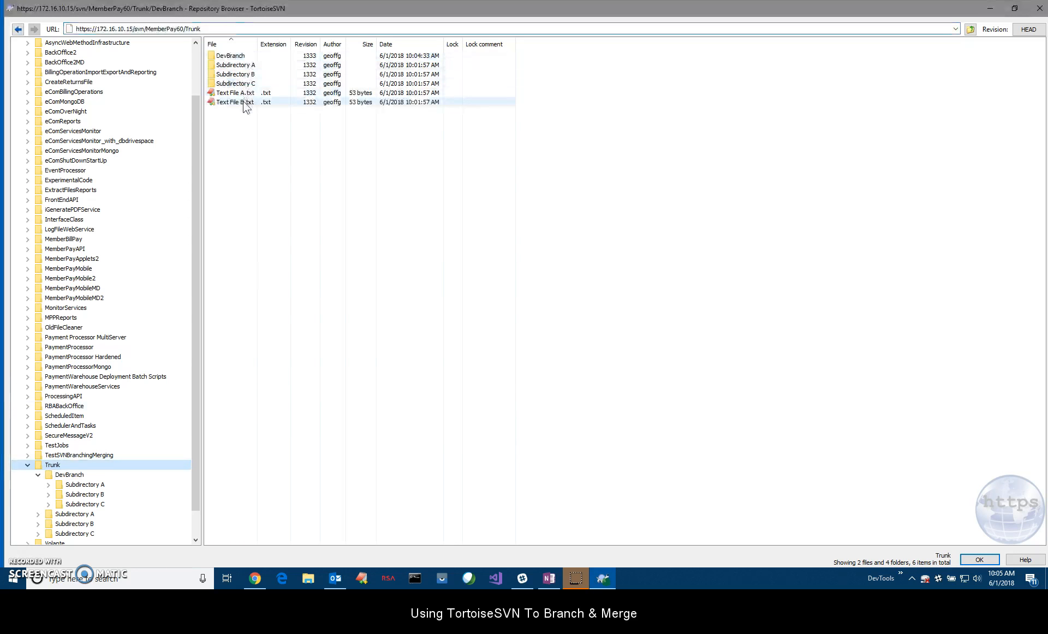
click(232, 93)
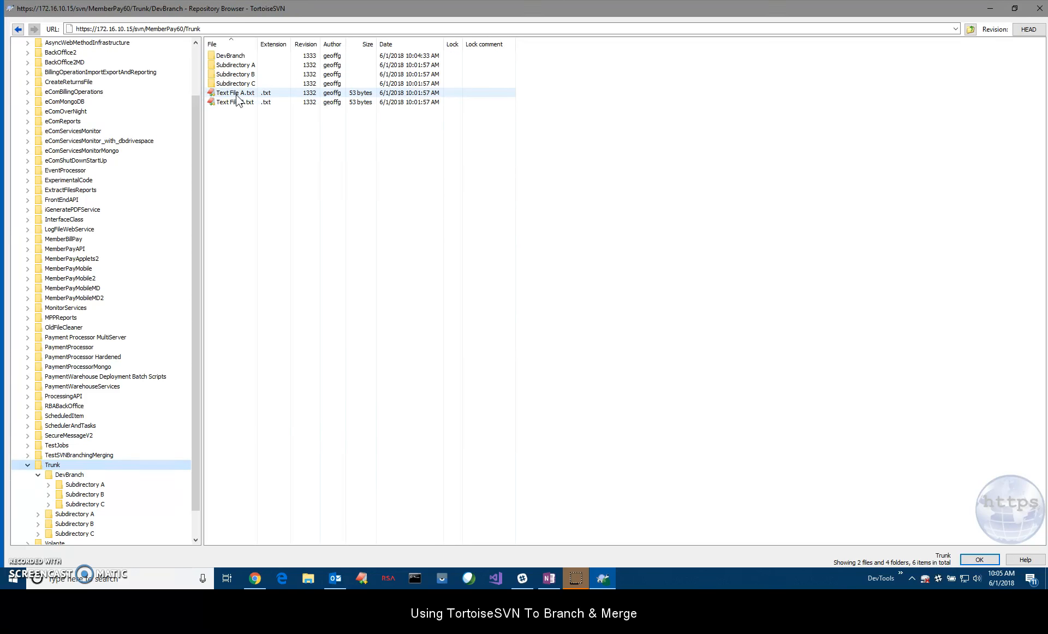
click(229, 56)
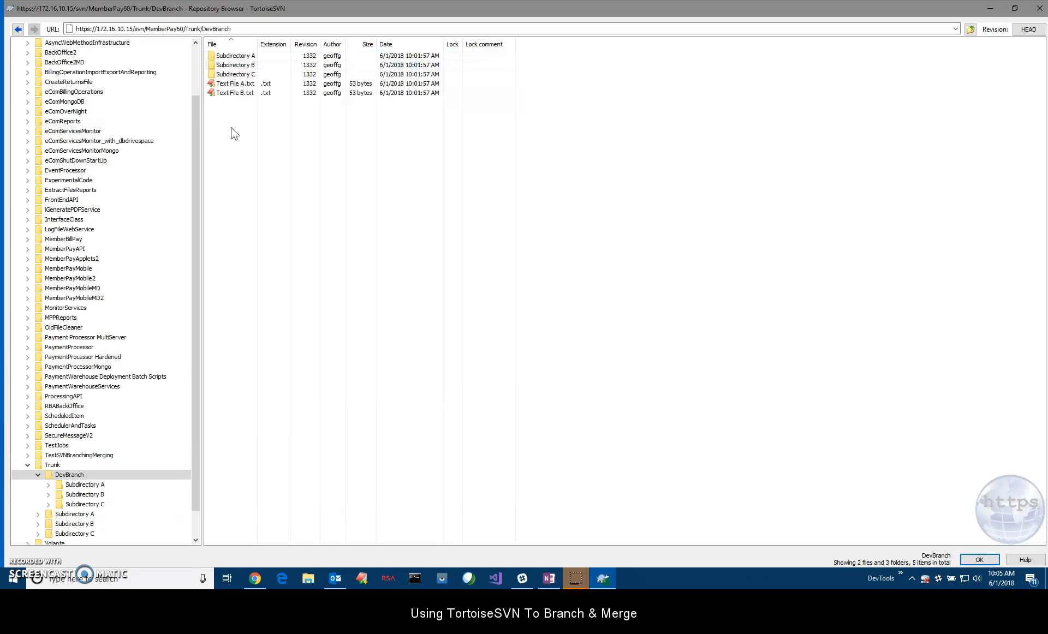
mouse_move(241, 108)
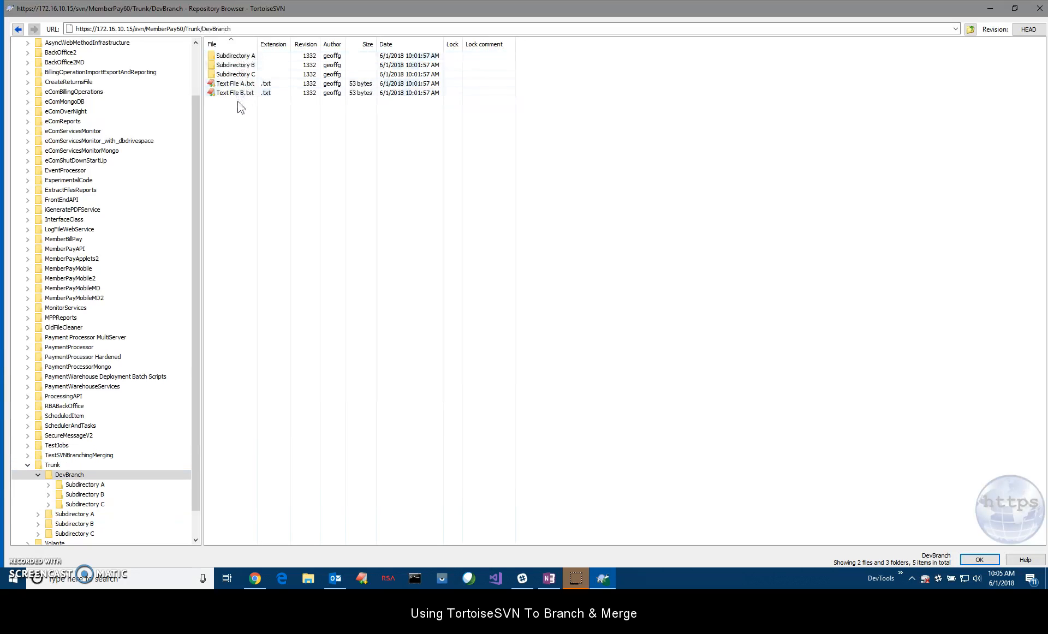
click(234, 64)
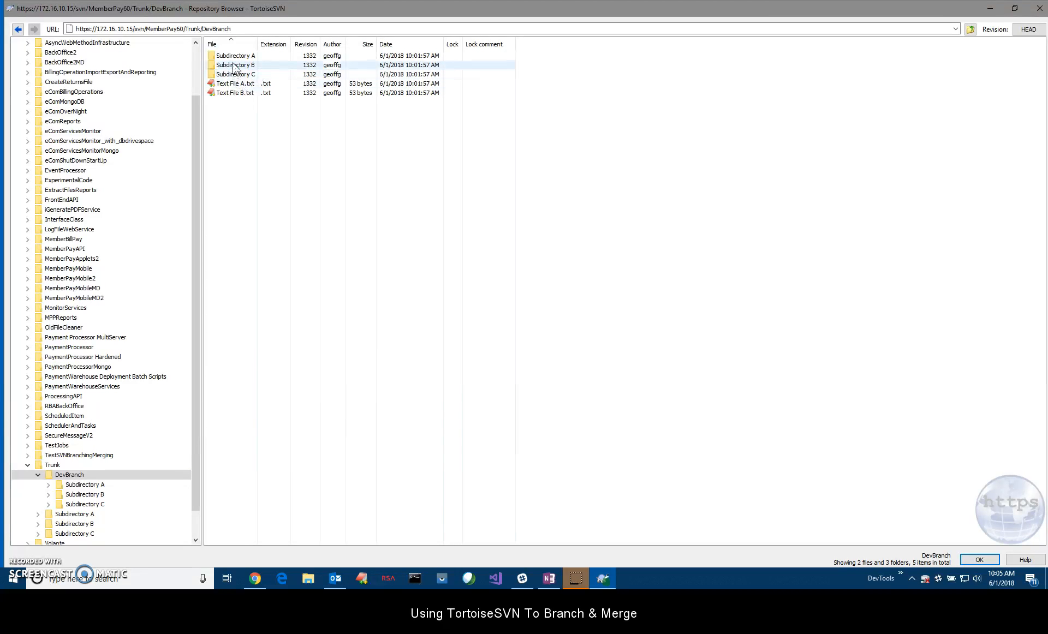
- Look inside DevBranch's Subdirectory A, close the browser, and open Text File A
click(85, 484)
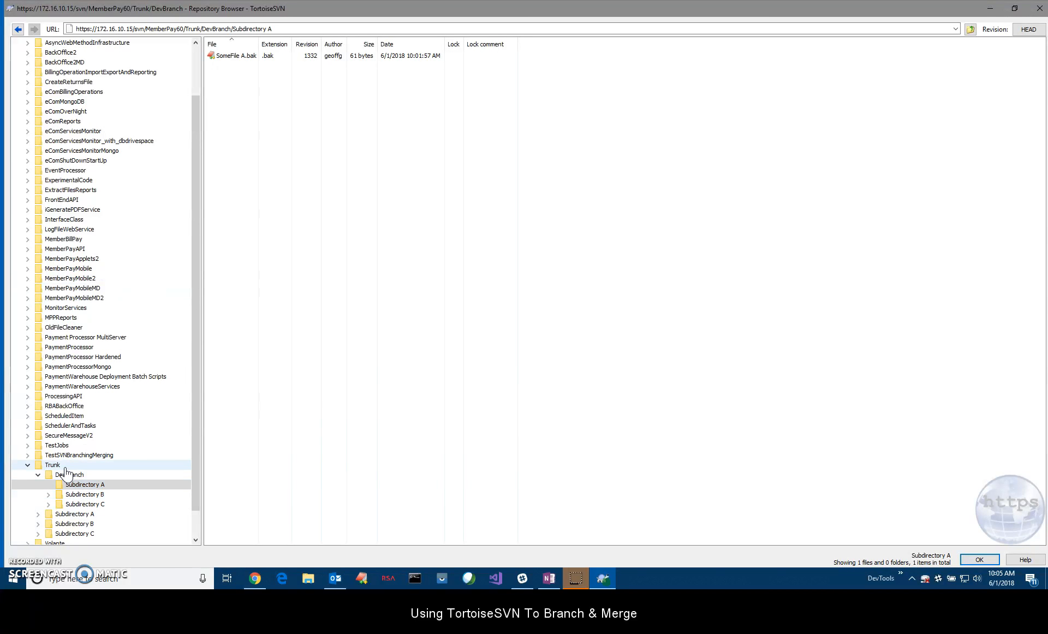
click(68, 475)
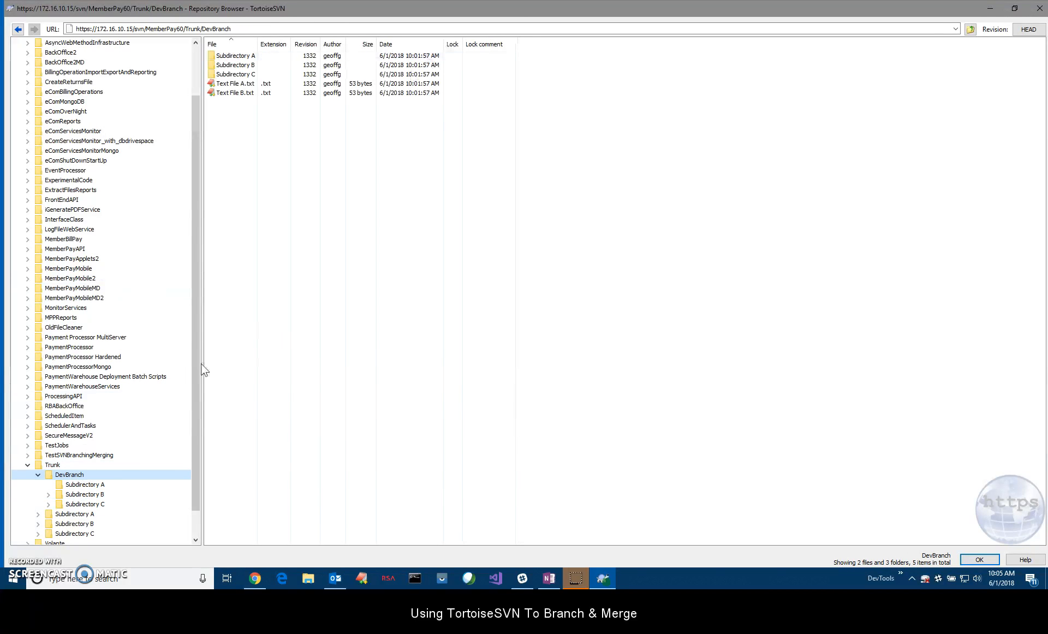
click(235, 83)
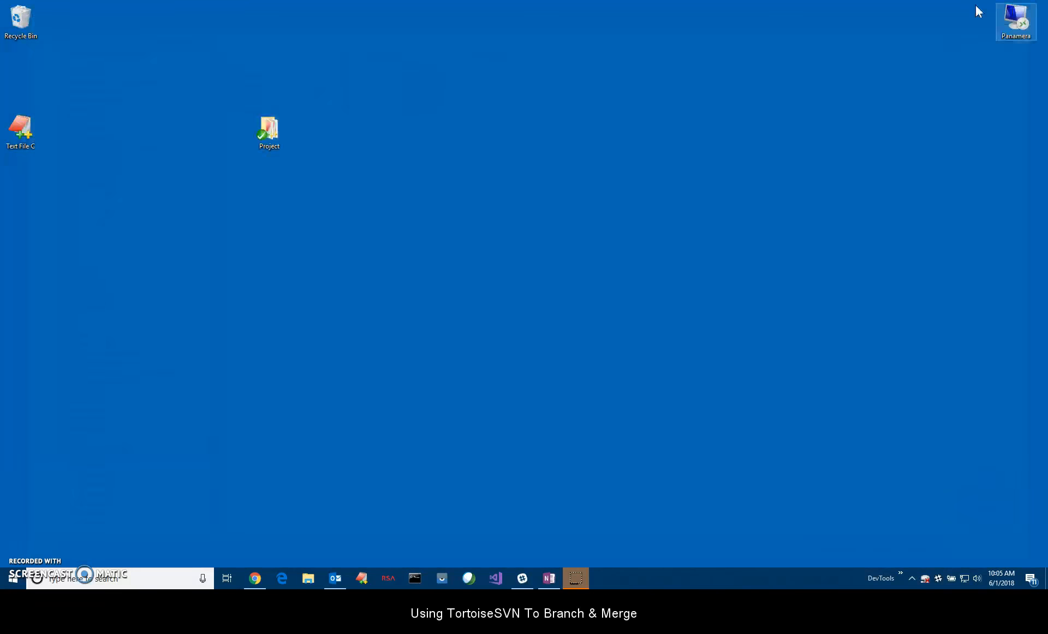
click(268, 128)
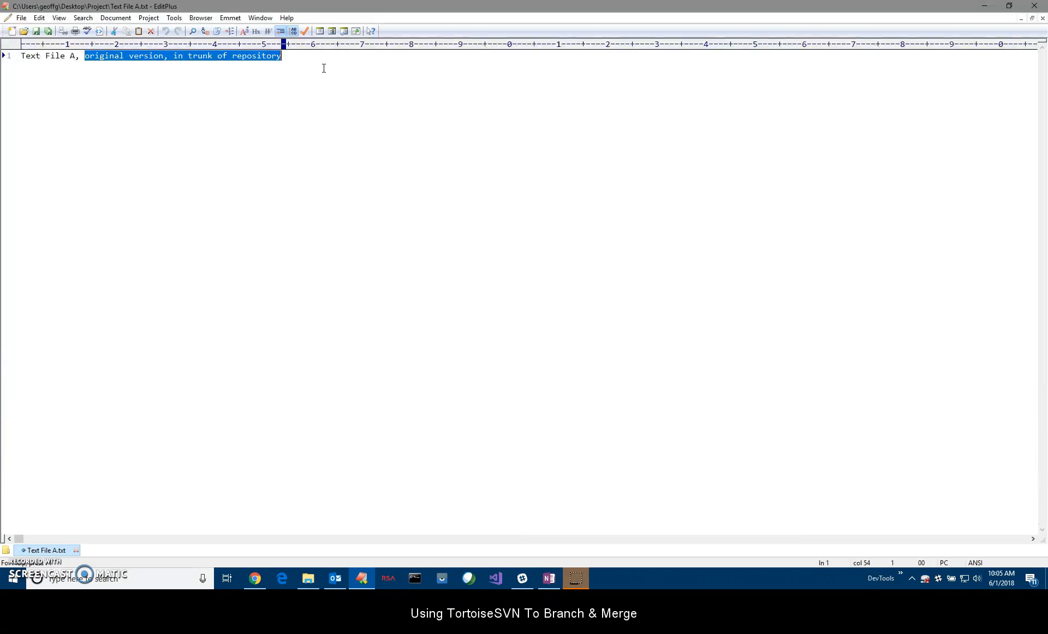
- Rewrite Text File A's line as 'new version, modified under DevBranch'
text(new br)
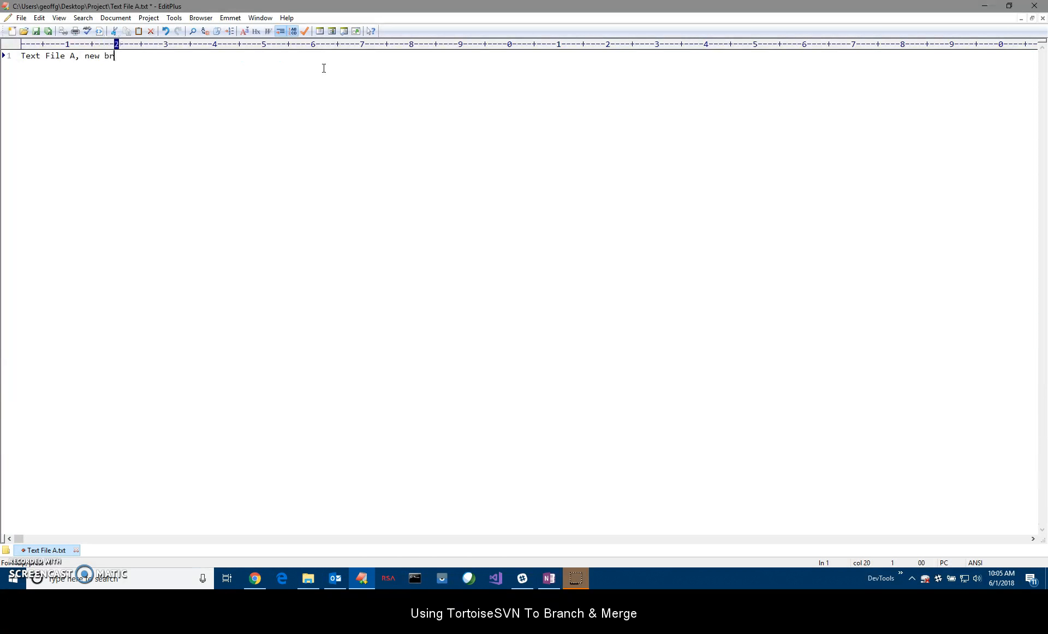
text(version, mo)
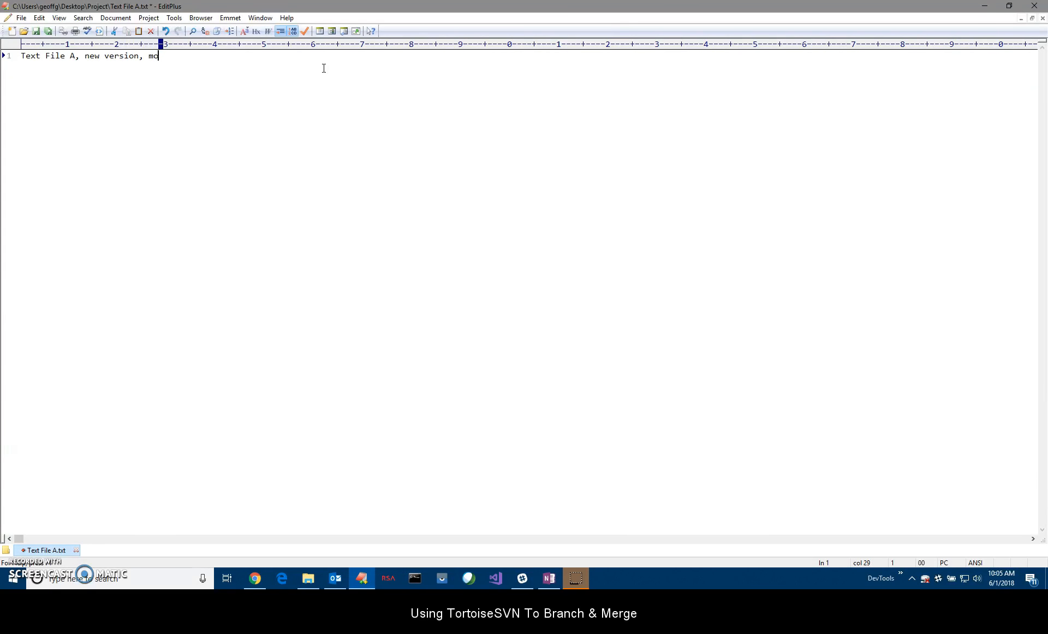
text(dified under)
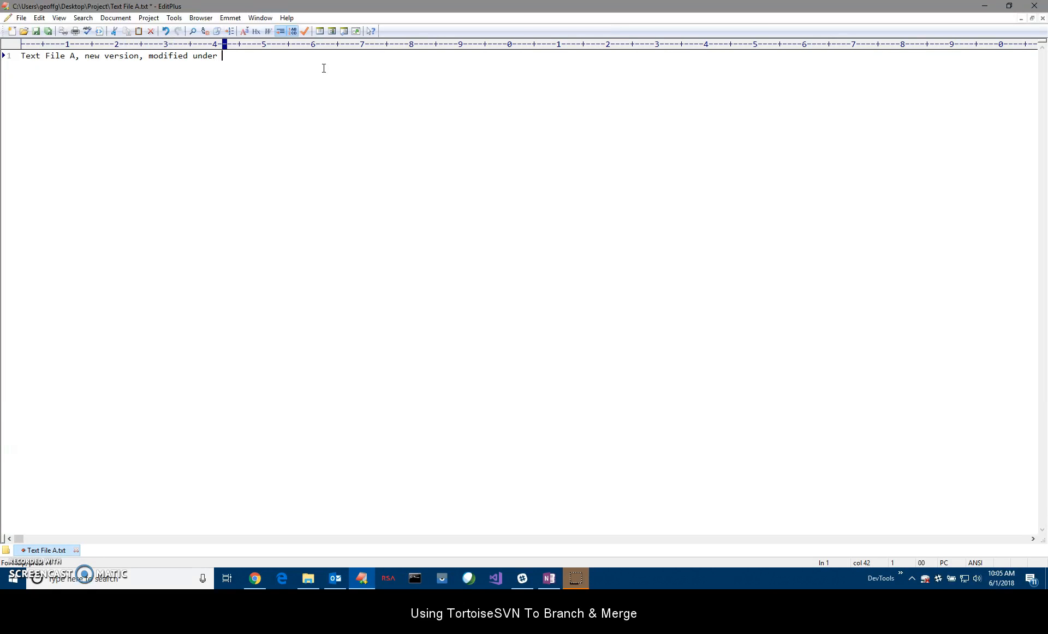
text(DevBranch)
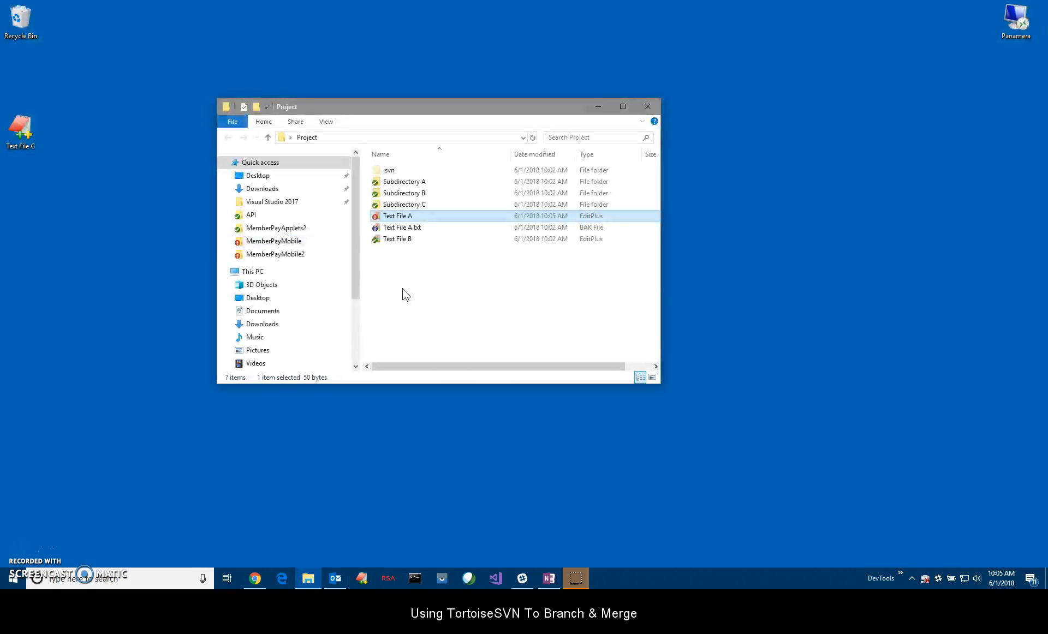
- Paste Text File C into Project, mark it with TortoiseSVN Add, and move the window right
right_click(401, 227)
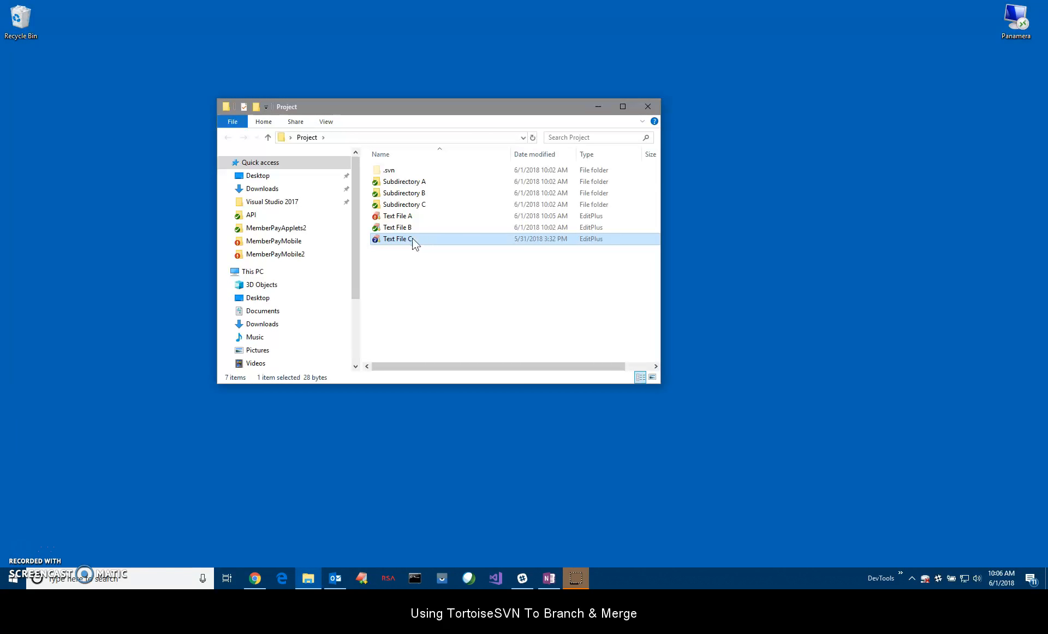
mouse_move(401, 239)
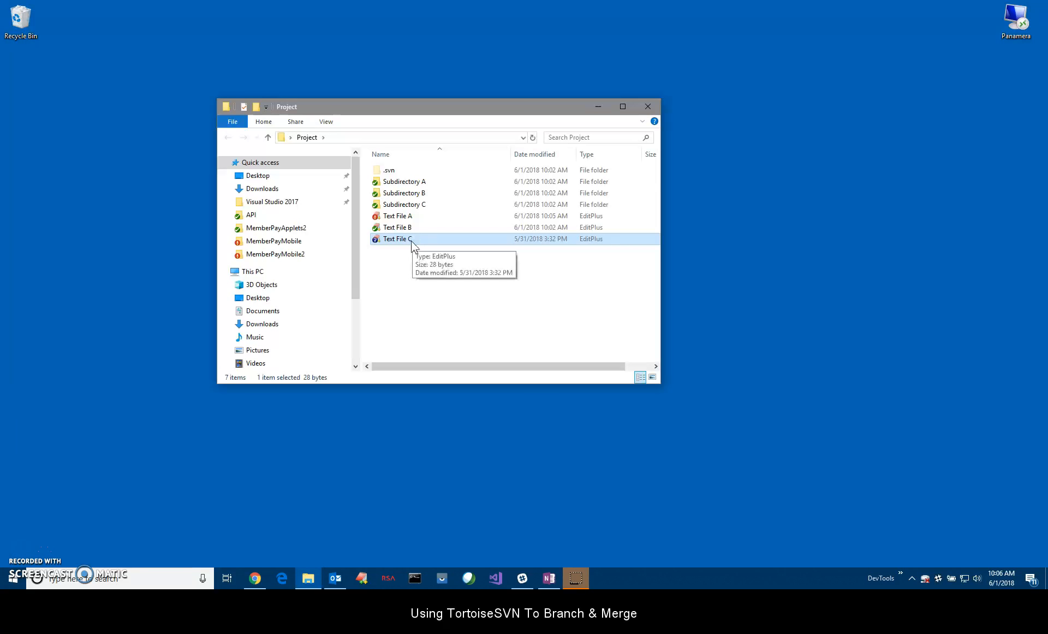
right_click(398, 238)
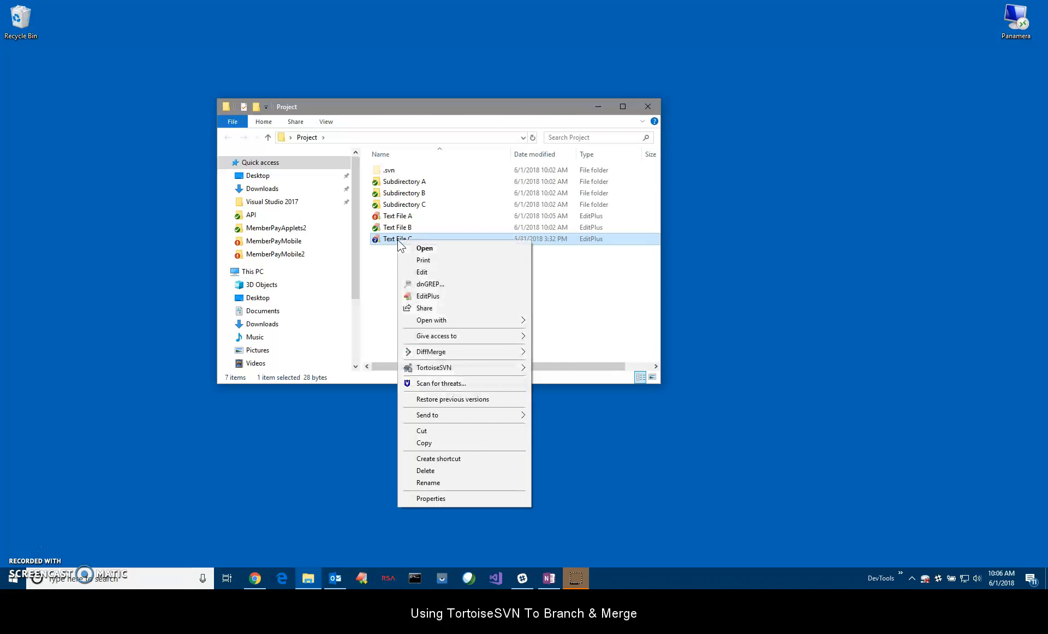
mouse_move(433, 367)
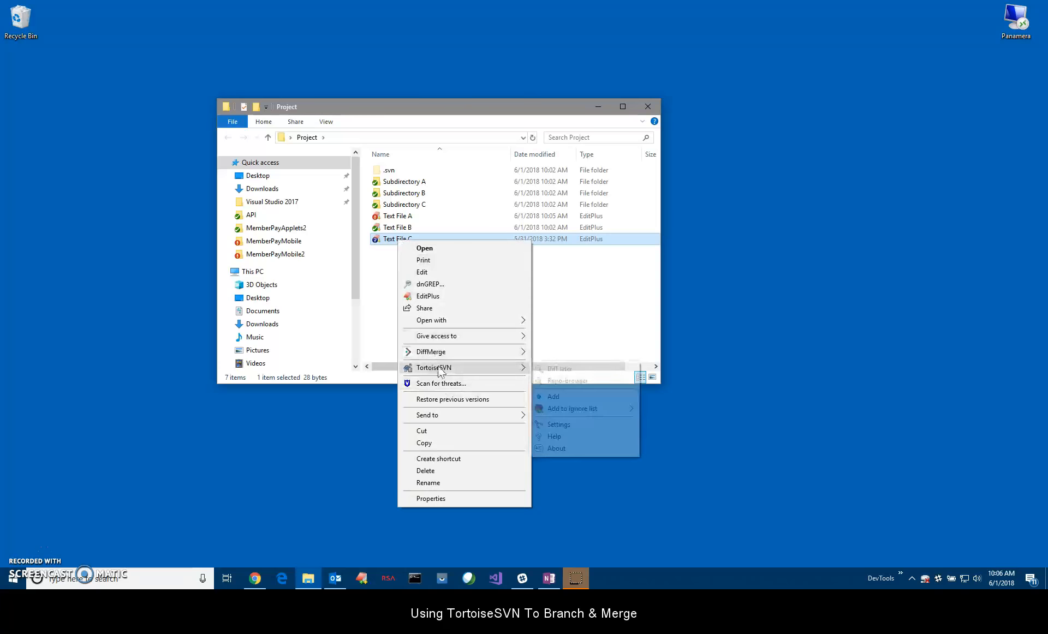
click(486, 291)
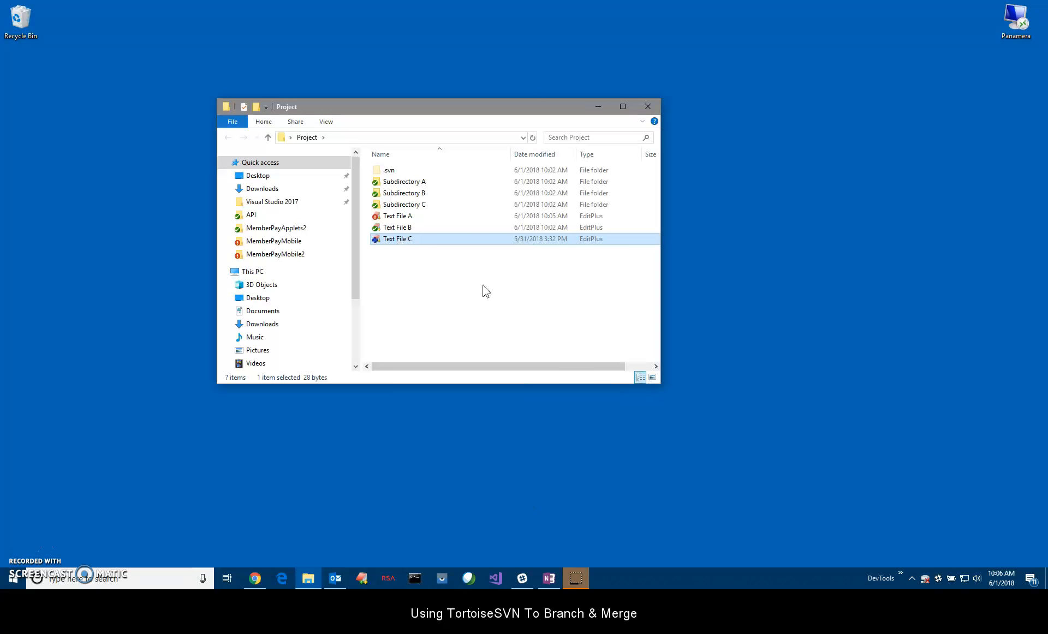
mouse_move(379, 242)
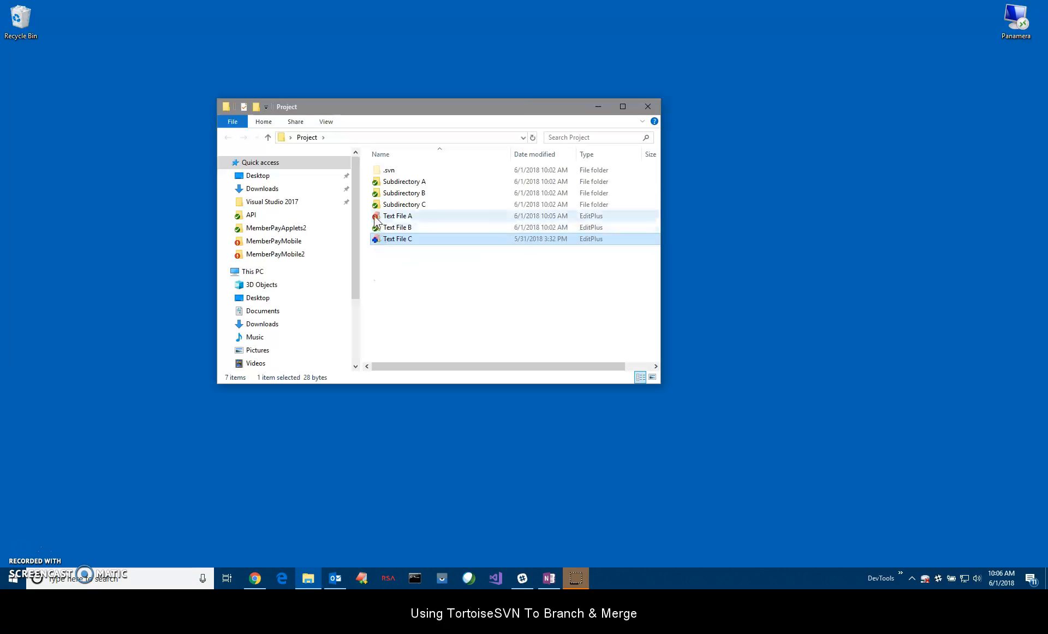
mouse_move(397, 216)
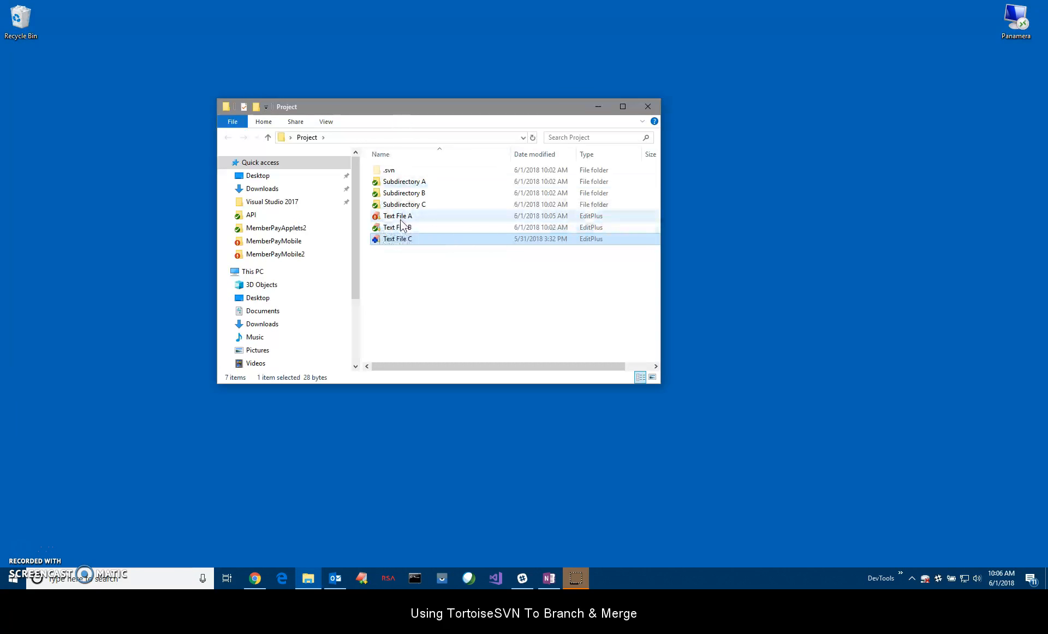
drag(438, 106, 518, 130)
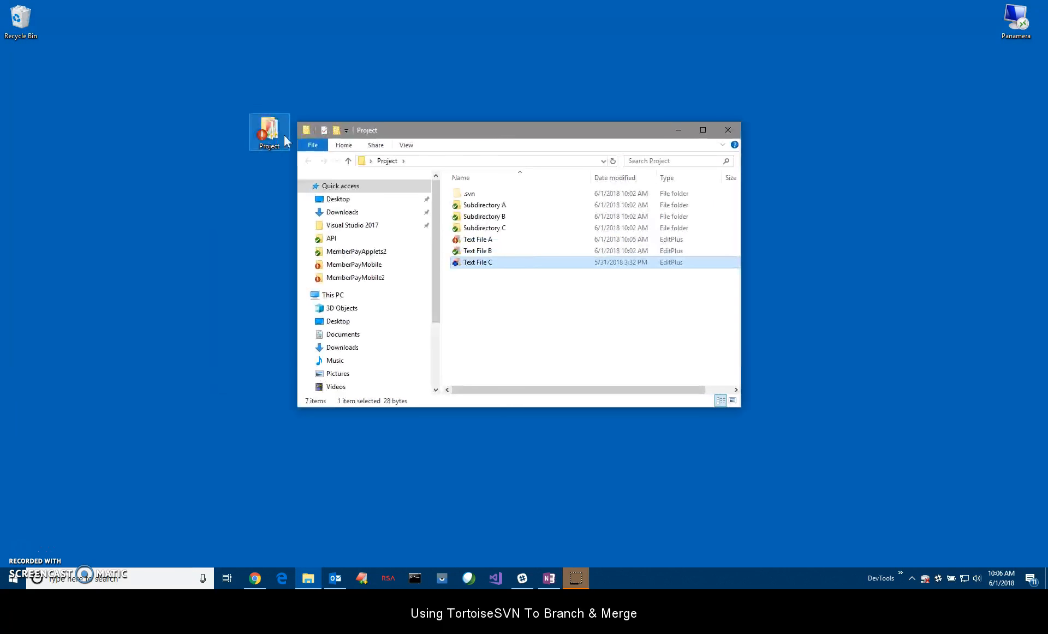
mouse_move(230, 164)
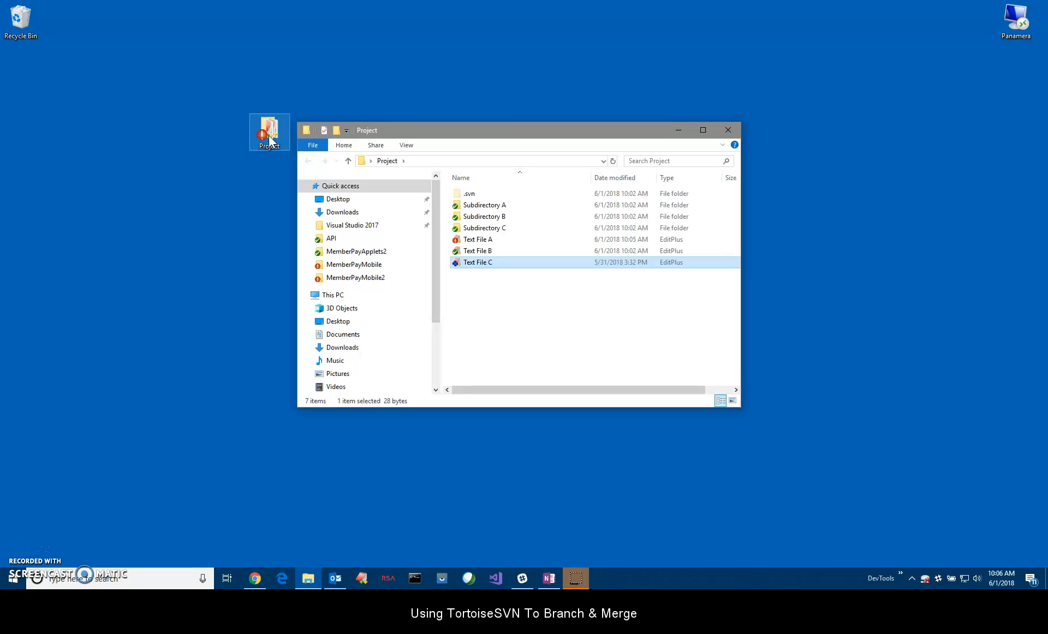
mouse_move(271, 141)
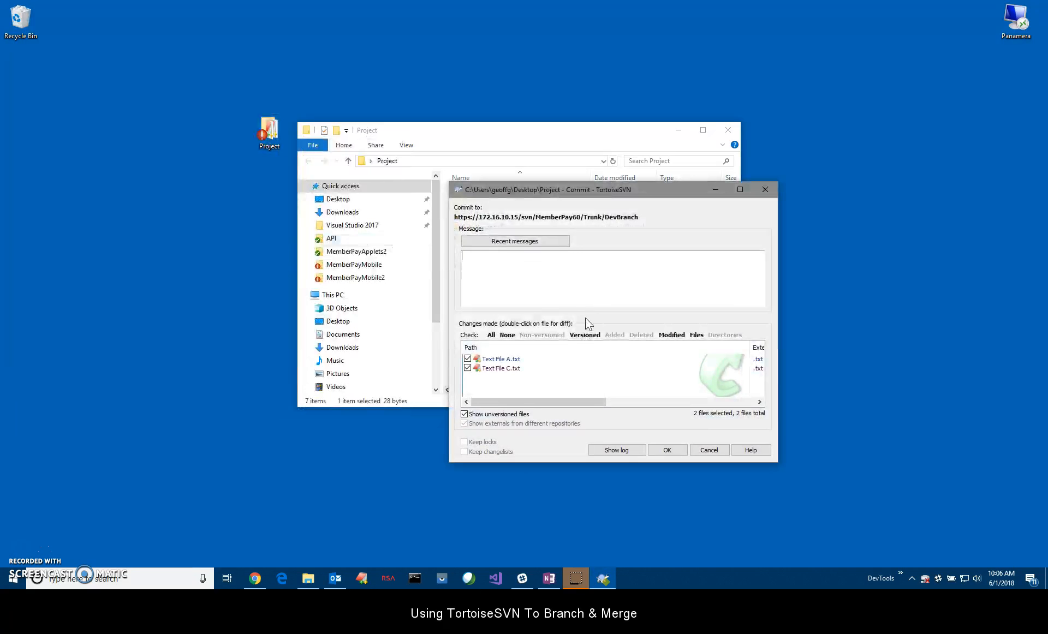
- Commit Text Files A and C with a message beginning 'Made changes under DevBranch'
text(Made changes)
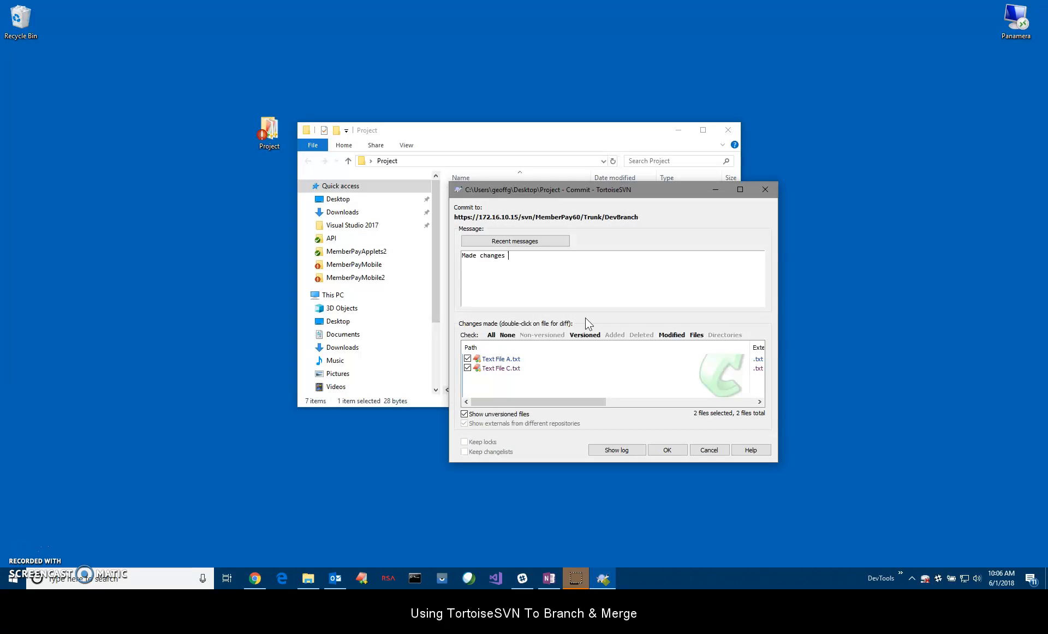
text(under)
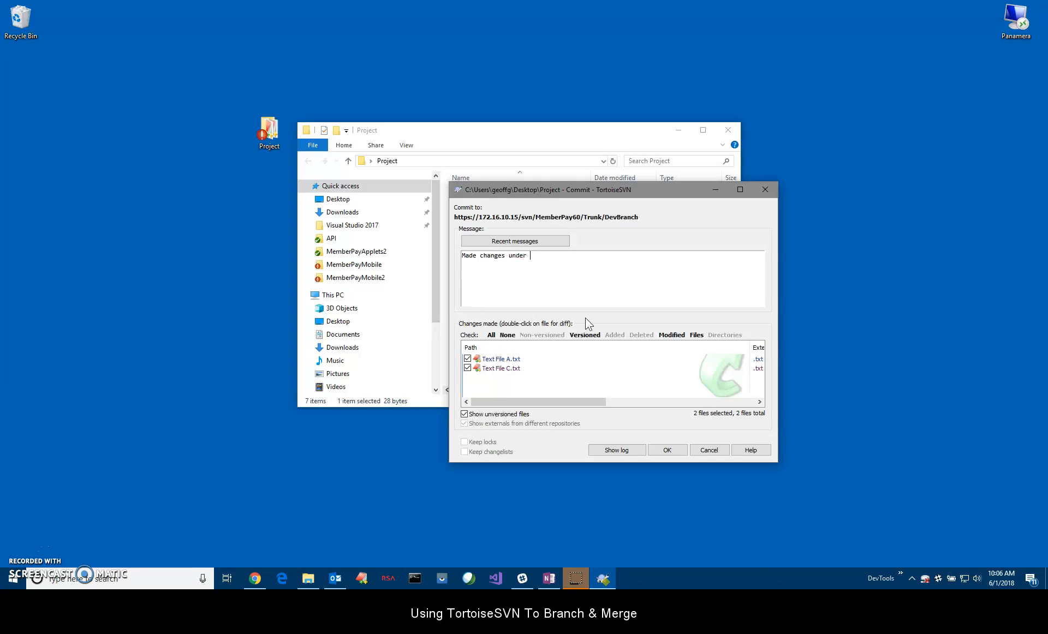
text(DevBranch)
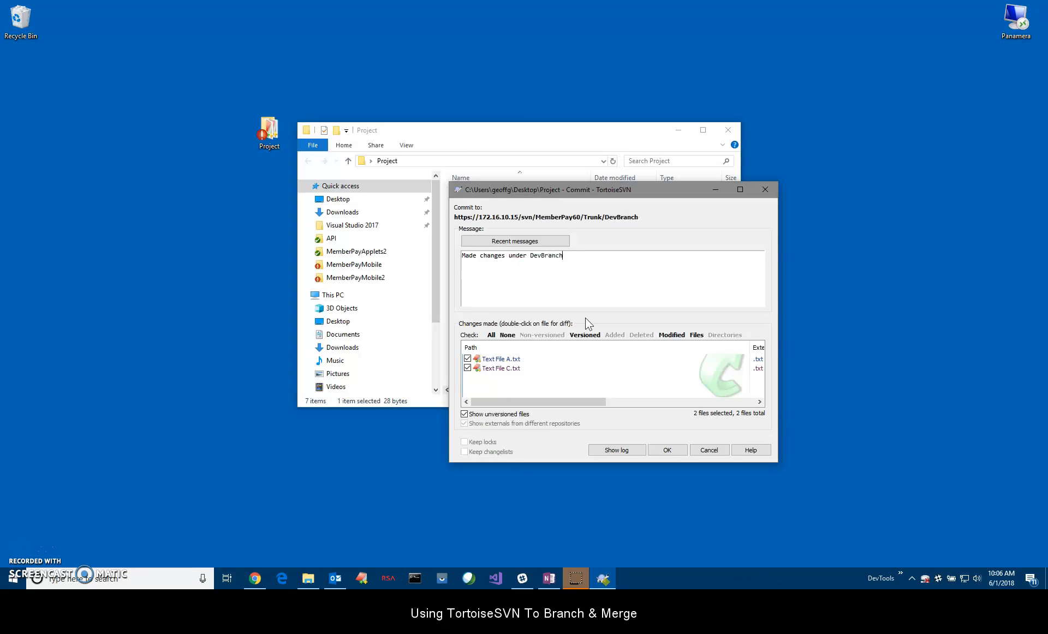
text(to text File A.txt, added Text File C.txt)
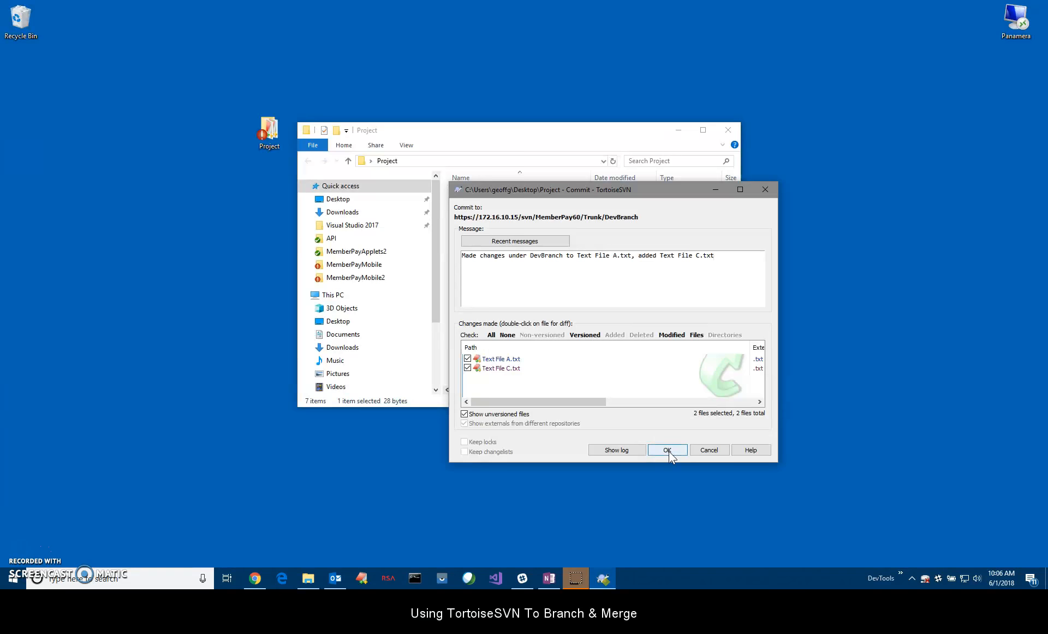
click(666, 449)
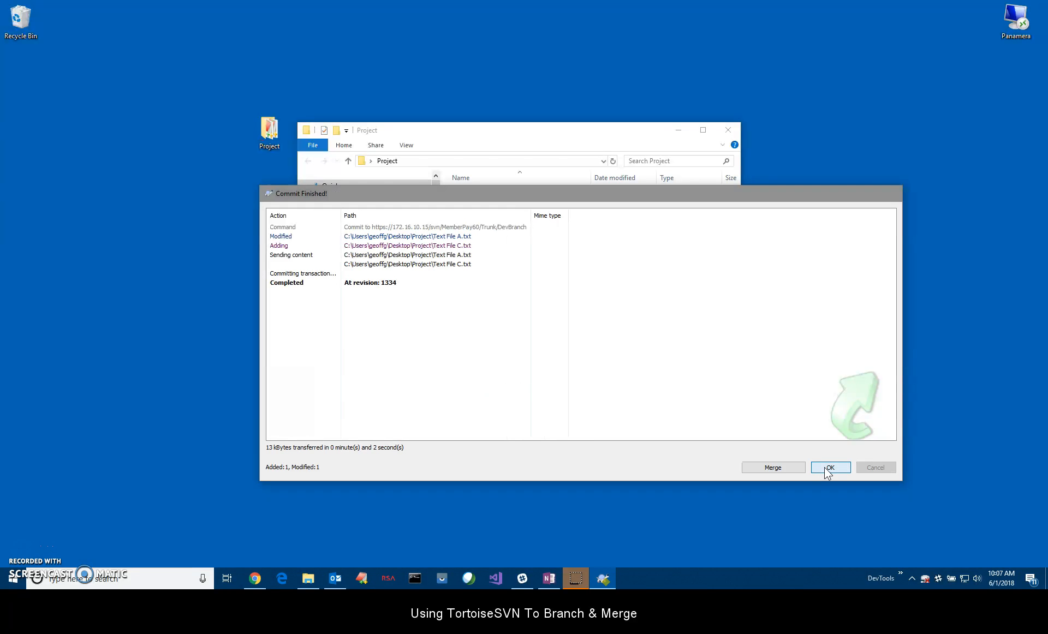
- Dismiss the commit report and close the Project folder window
click(830, 467)
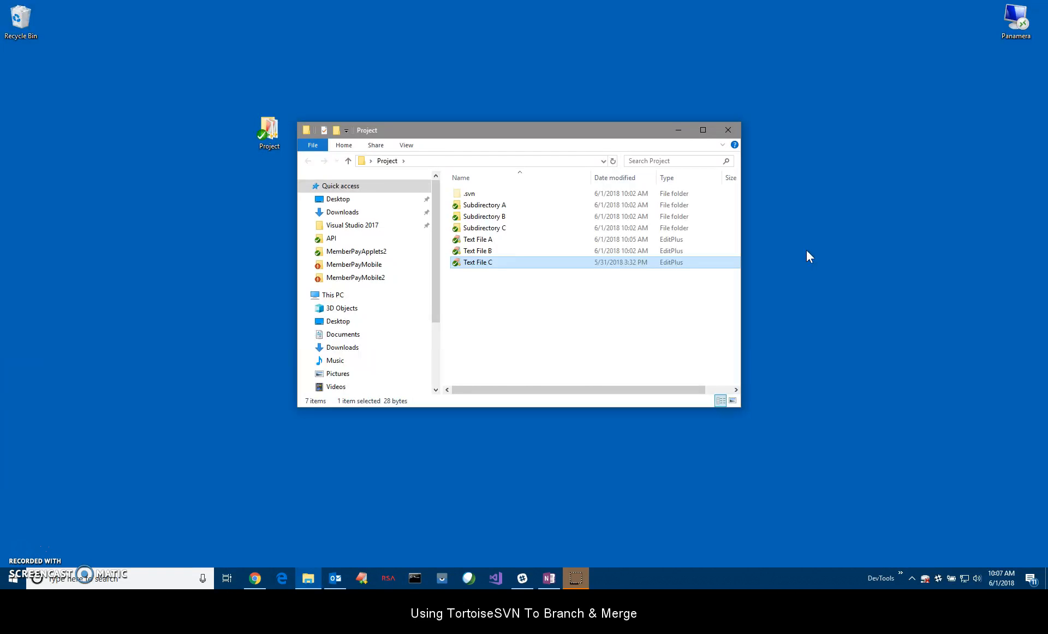
click(727, 130)
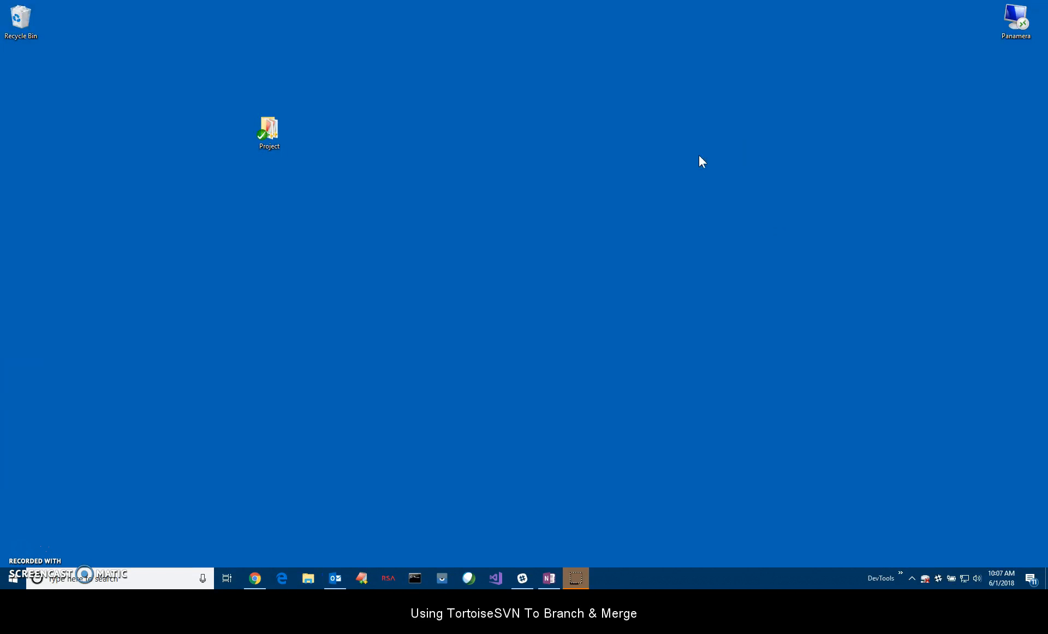
- Switch Project to Trunk by removing DevBranch from the path, fully recursive, and close results
right_click(269, 131)
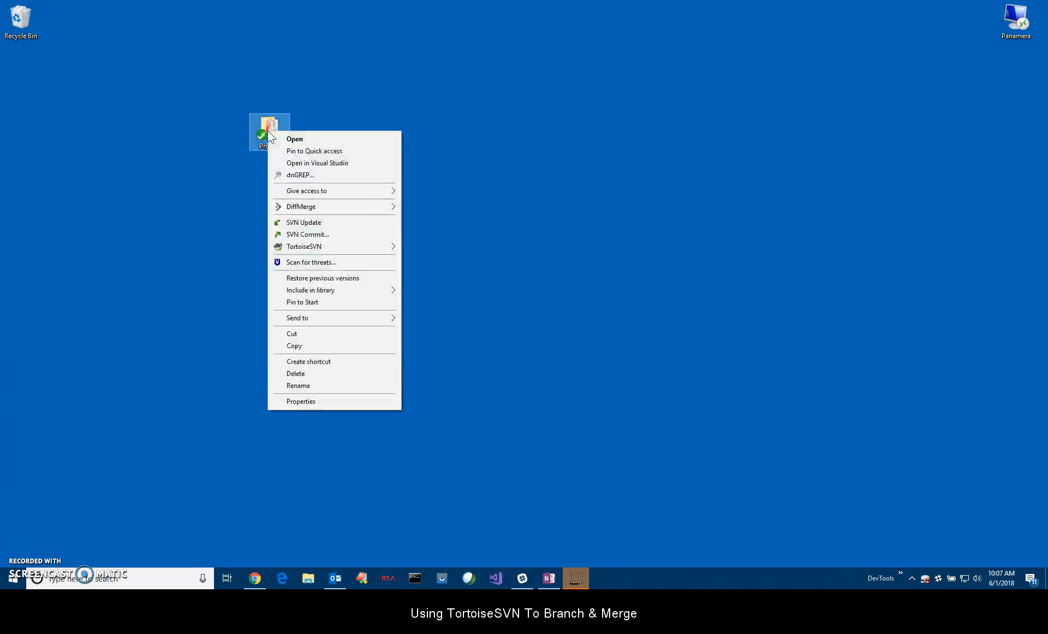
mouse_move(304, 246)
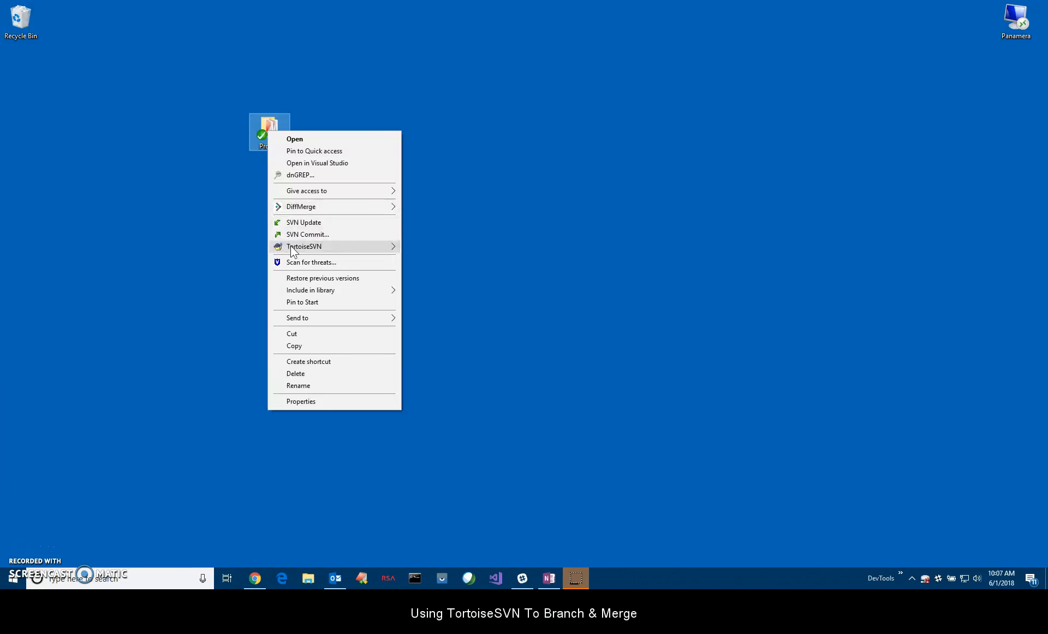
mouse_move(304, 246)
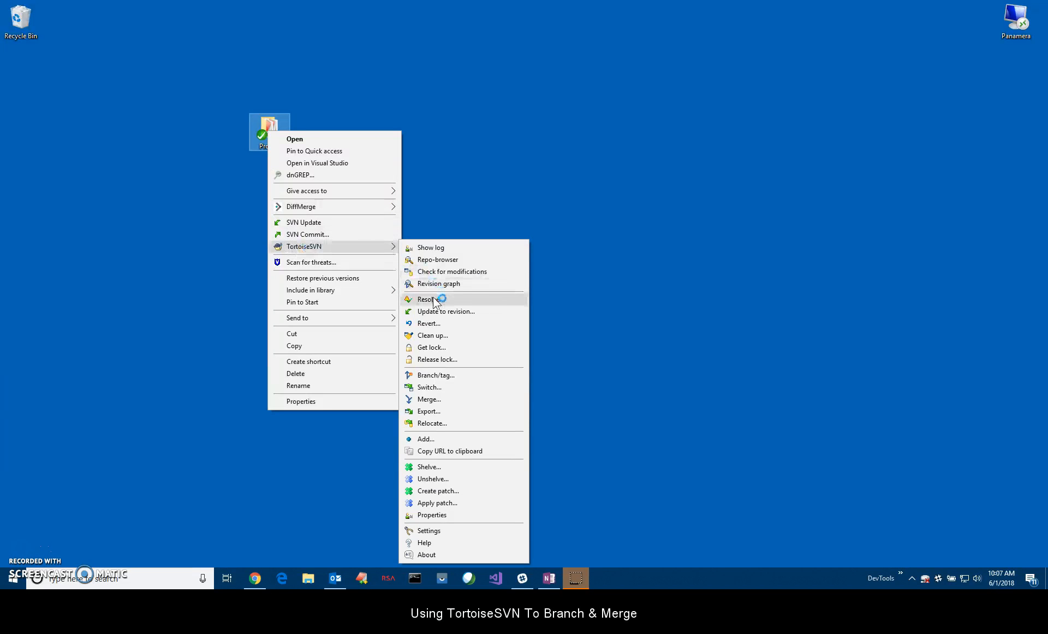
mouse_move(430, 387)
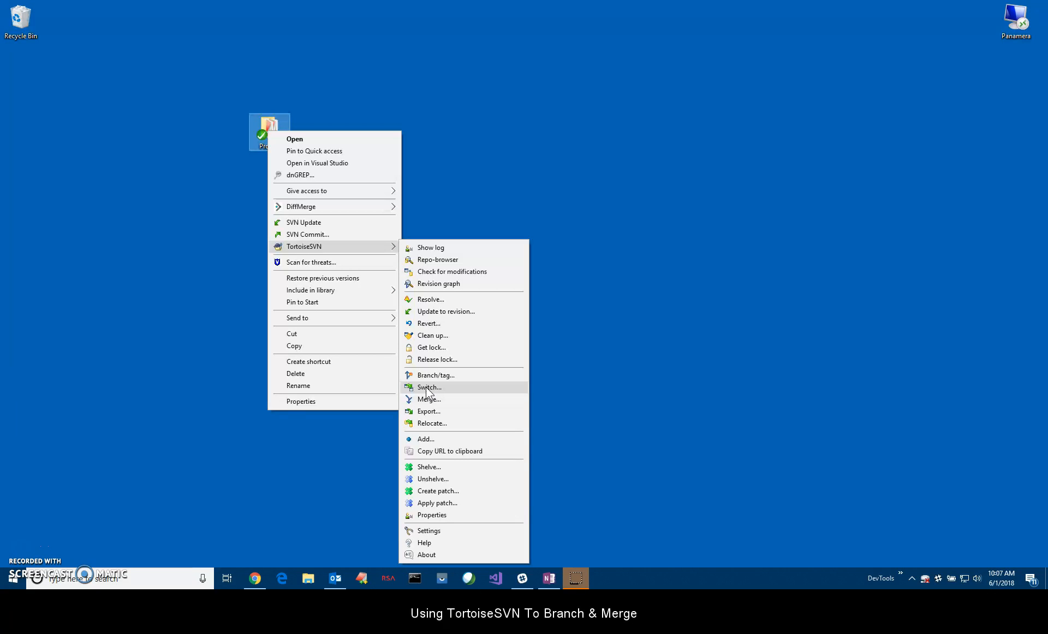
click(428, 387)
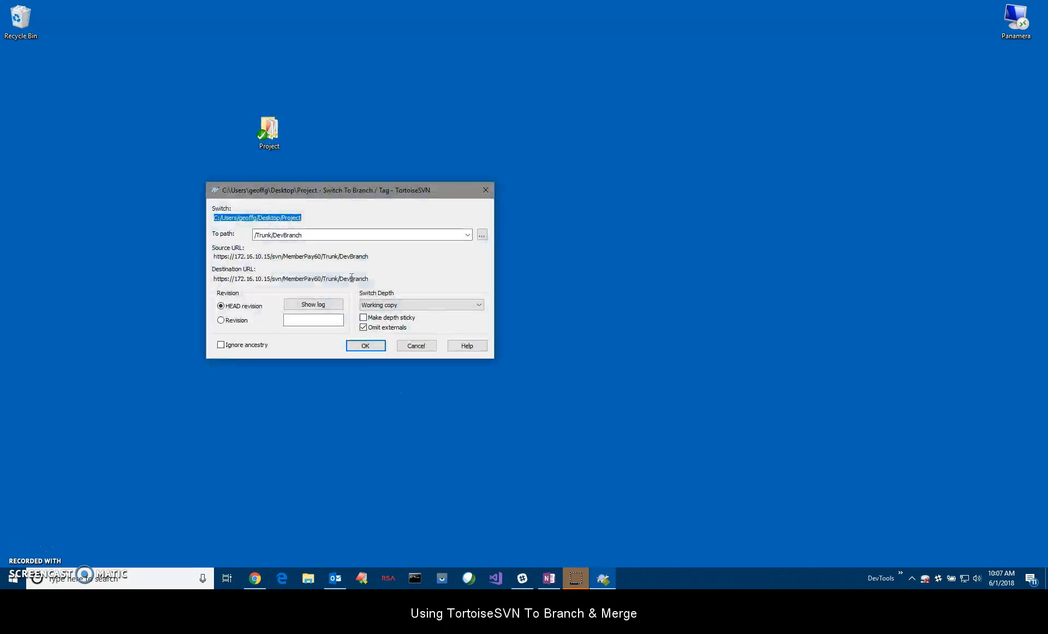
click(361, 235)
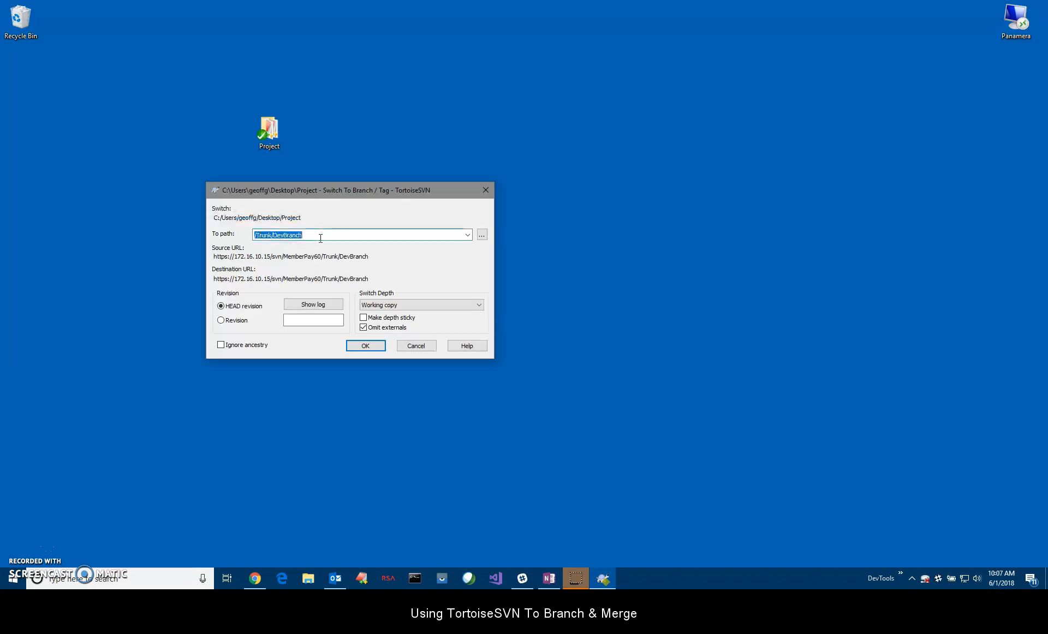
double_click(284, 235)
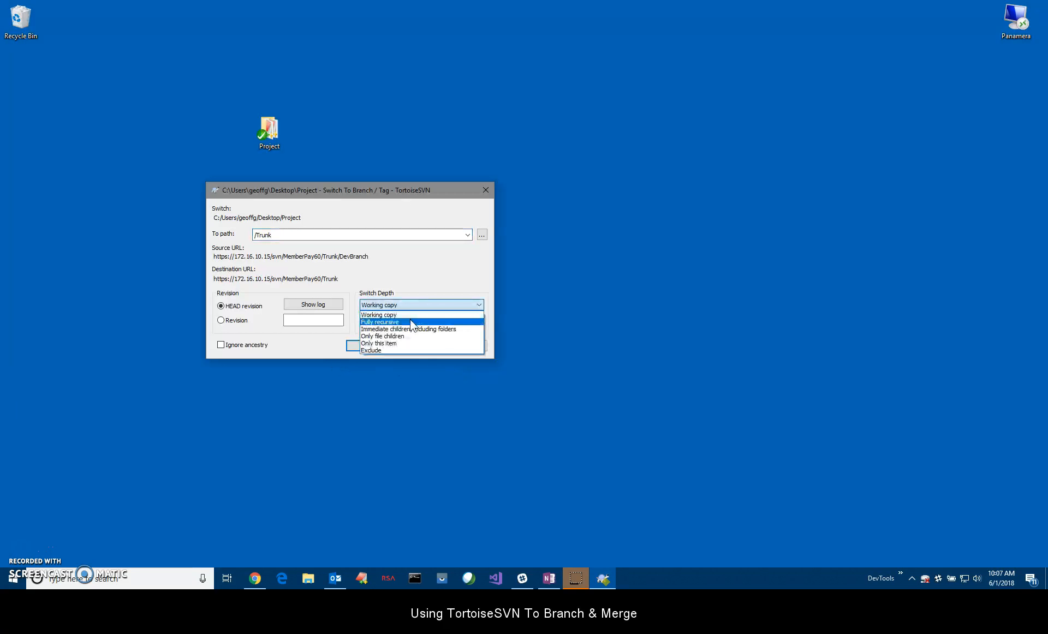
click(380, 321)
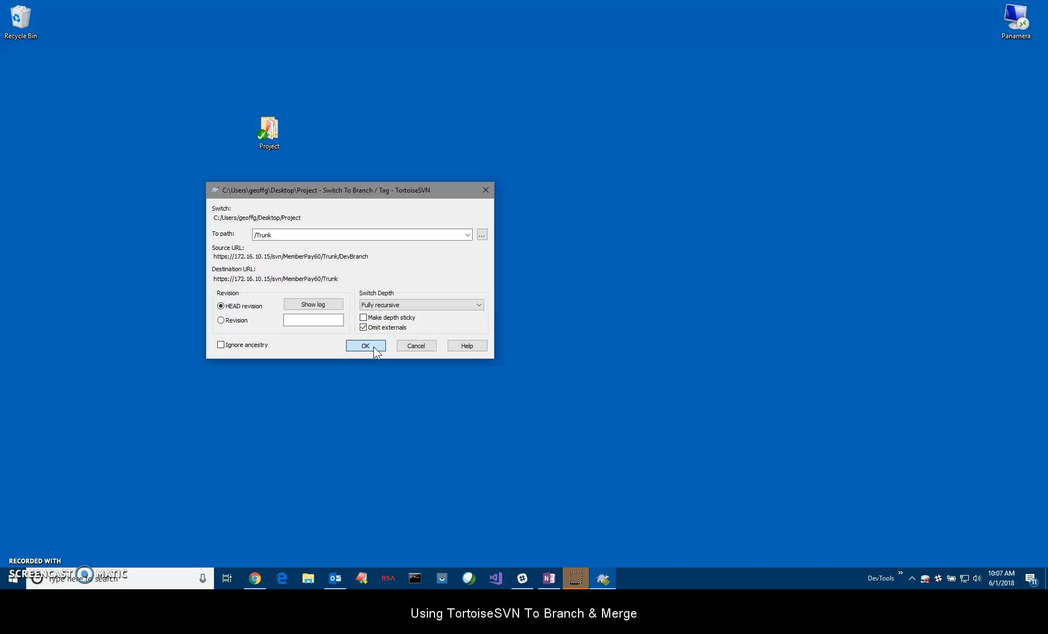
click(365, 345)
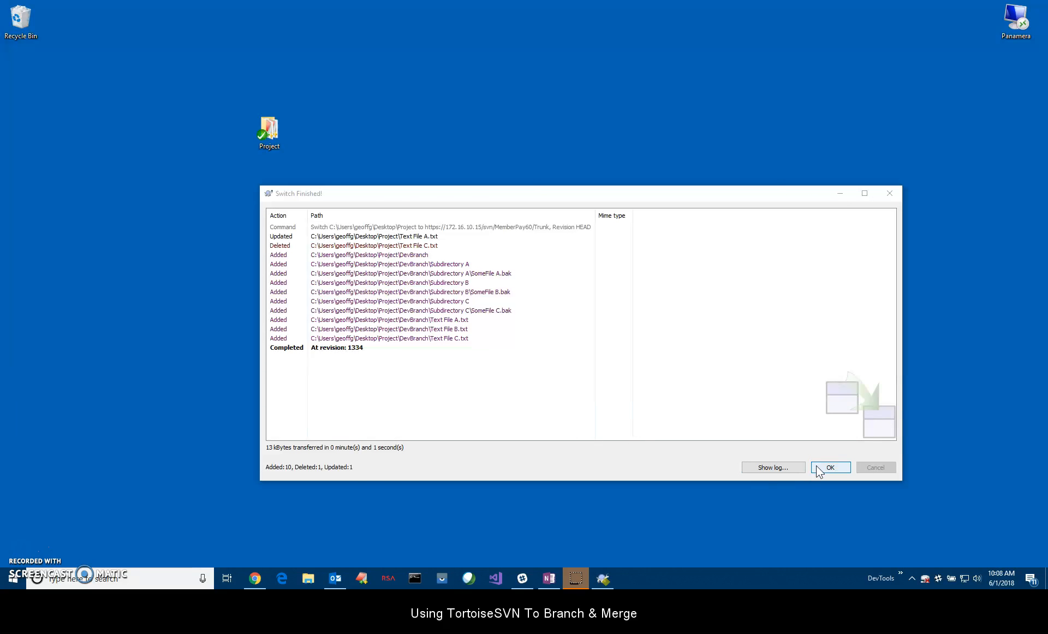
click(830, 467)
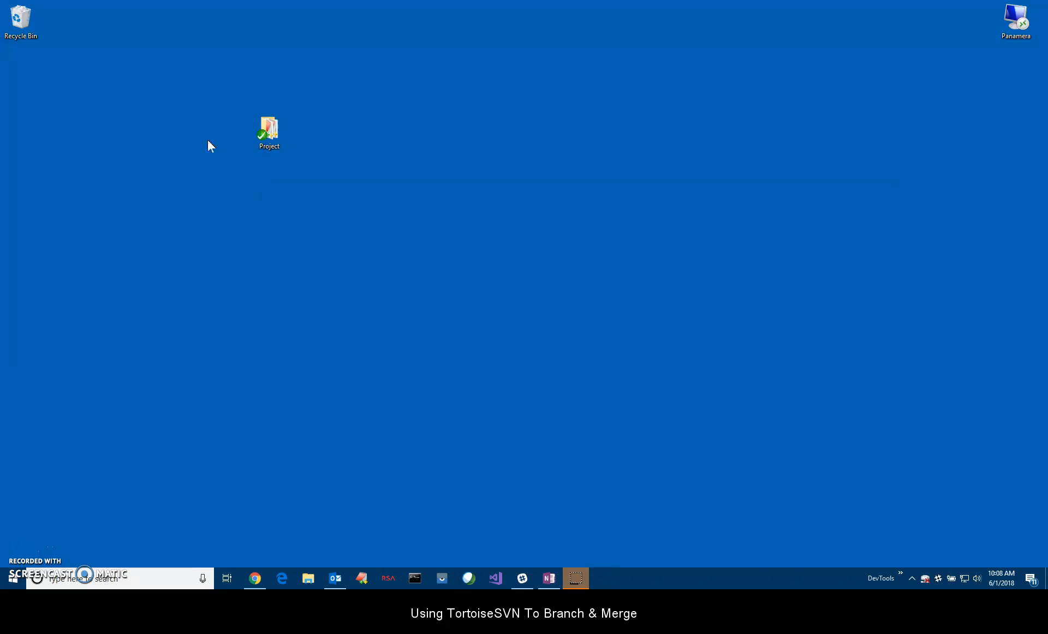
- Start a 'Merge two different trees' merge on Project and browse for the From URL
right_click(268, 128)
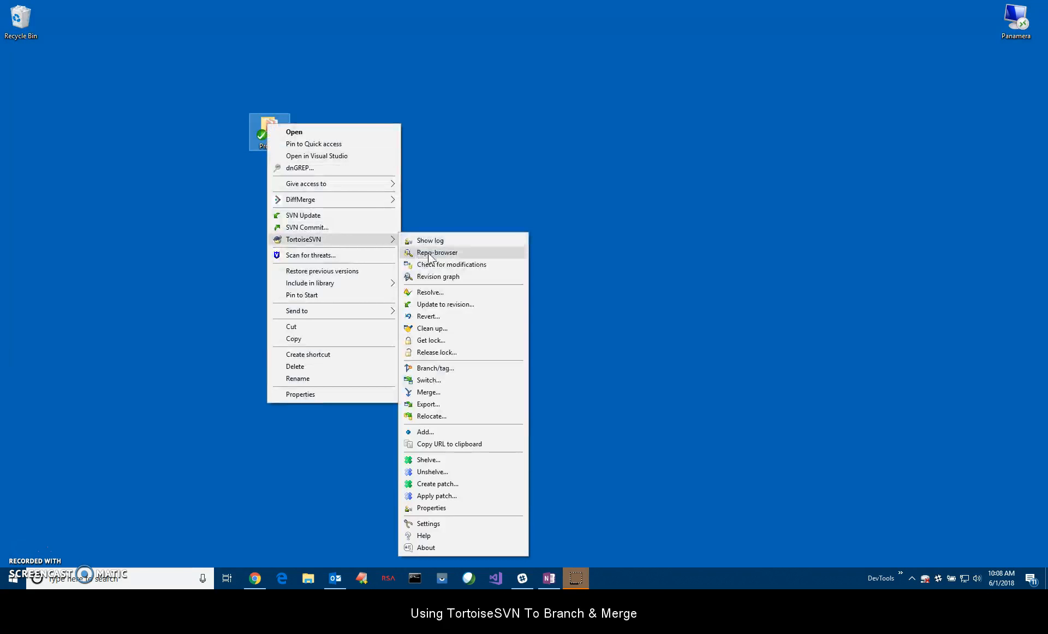
mouse_move(430, 392)
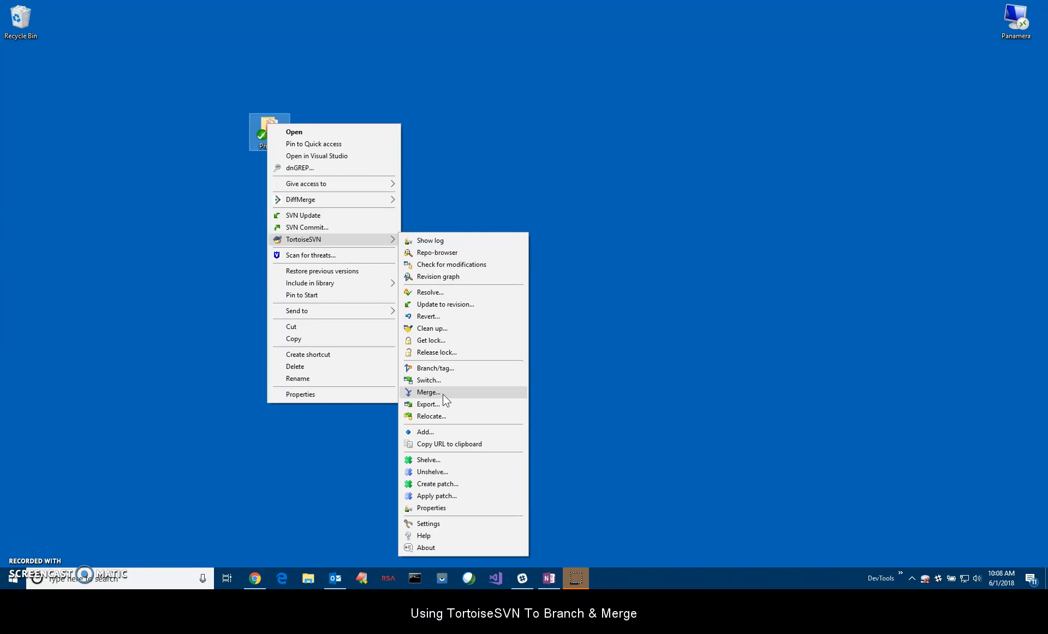
click(427, 393)
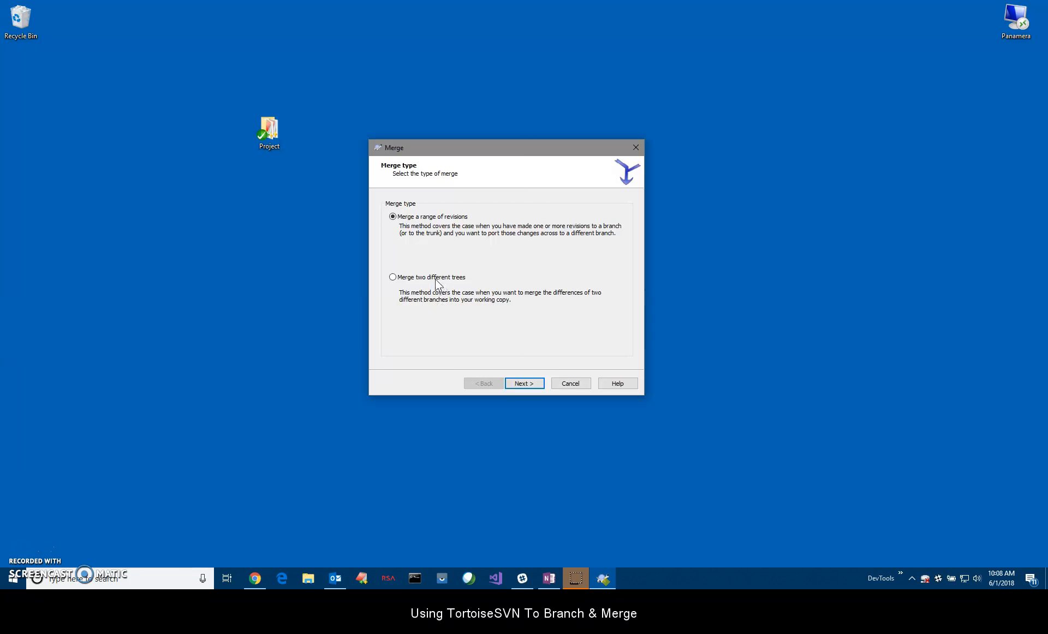
click(393, 277)
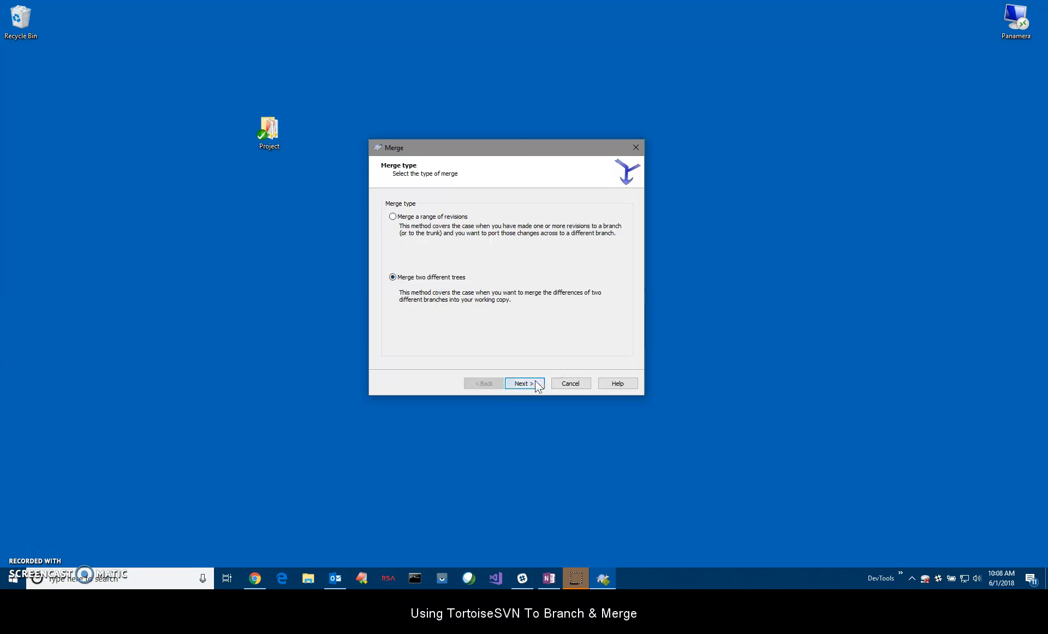
click(524, 383)
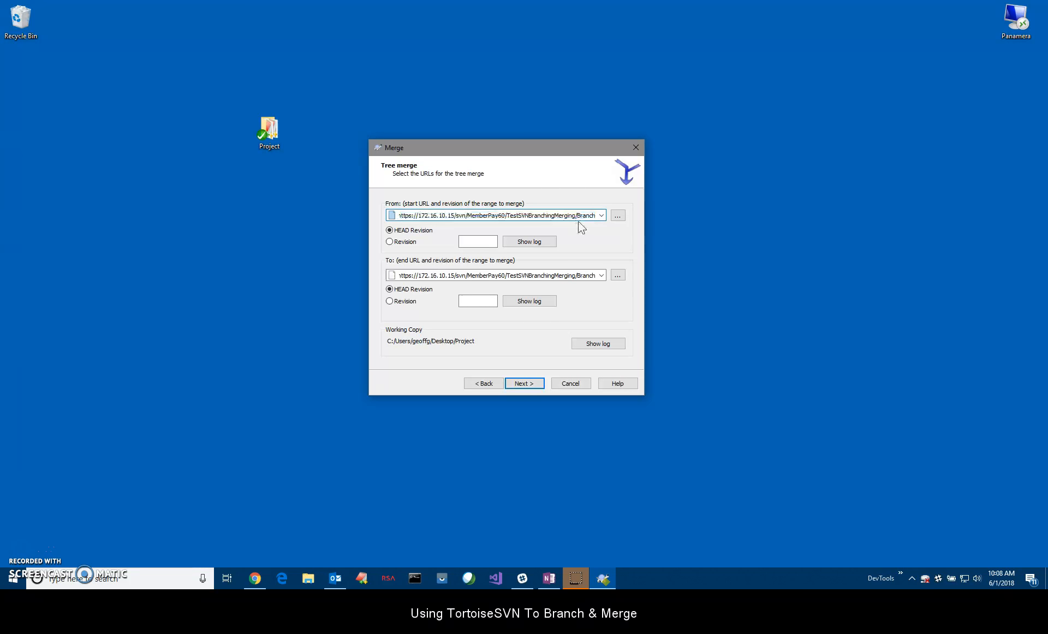
click(616, 215)
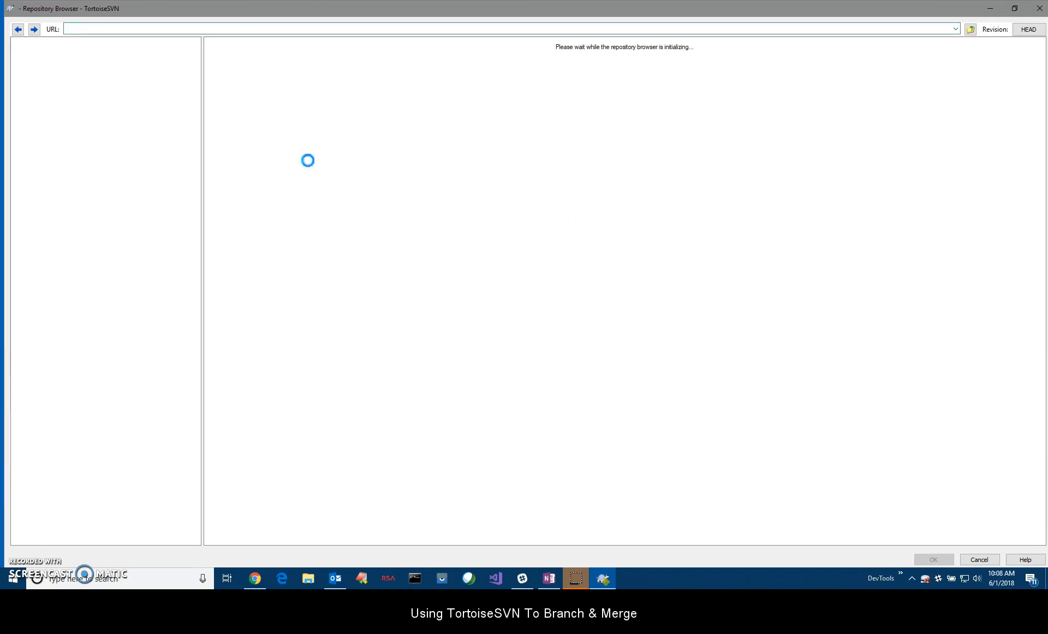
mouse_move(59, 425)
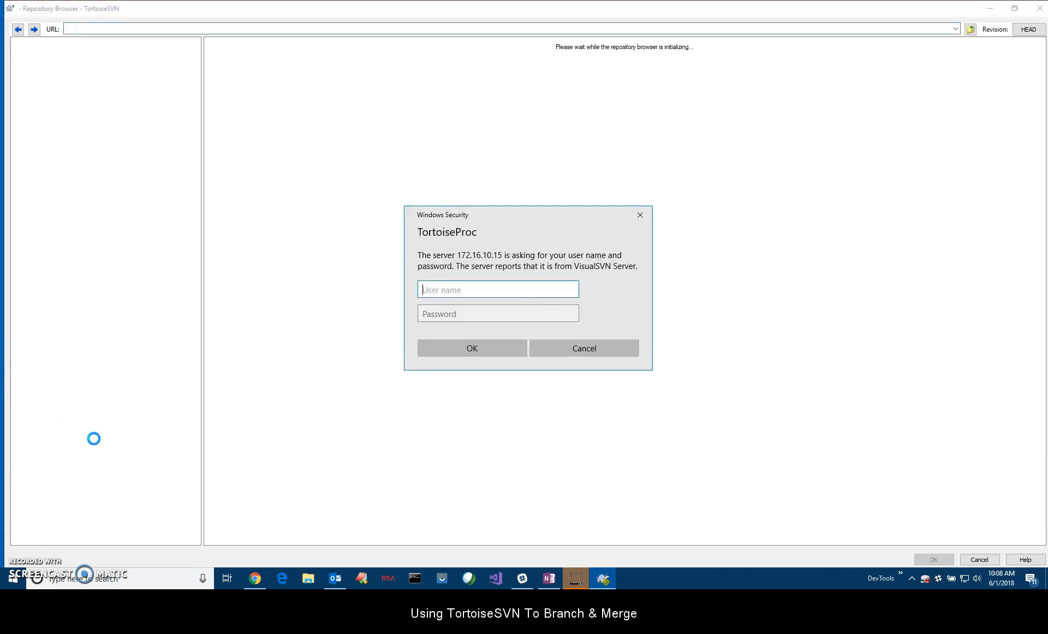
text(geoffg)
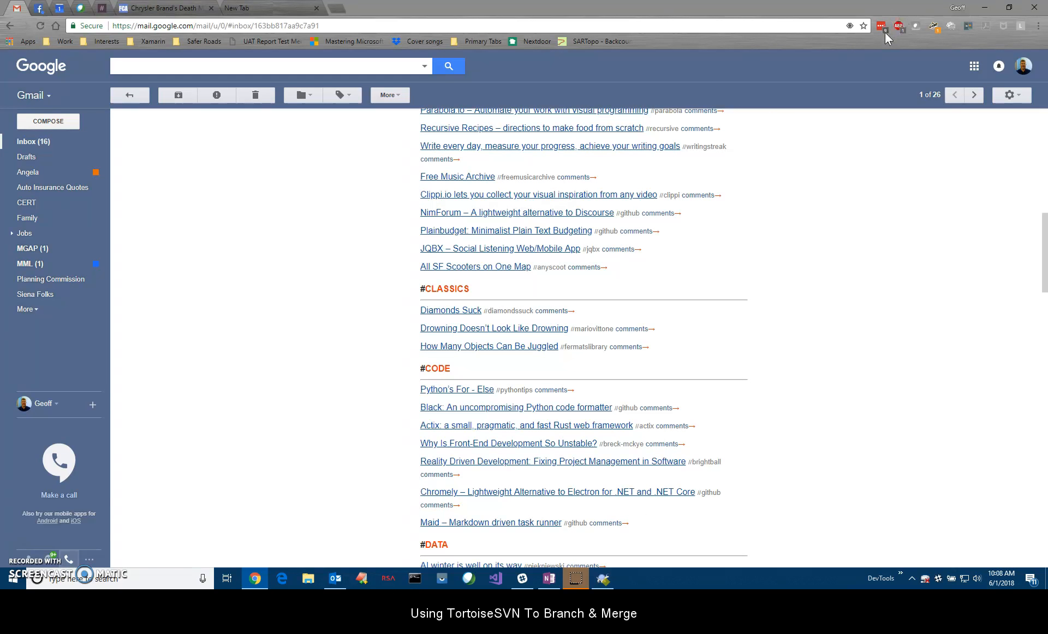
click(881, 25)
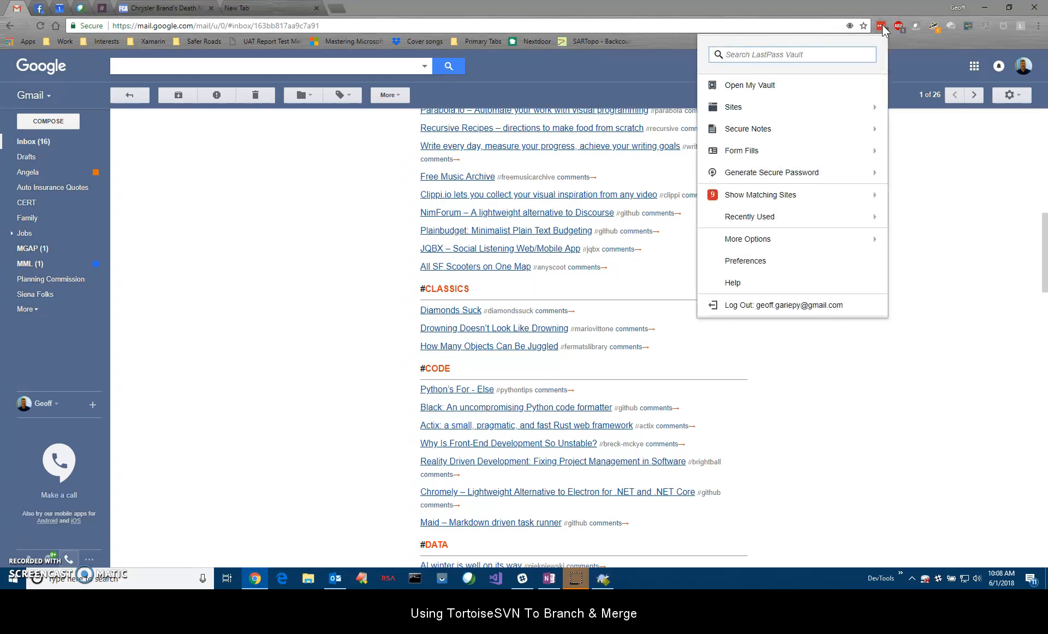
text(svn)
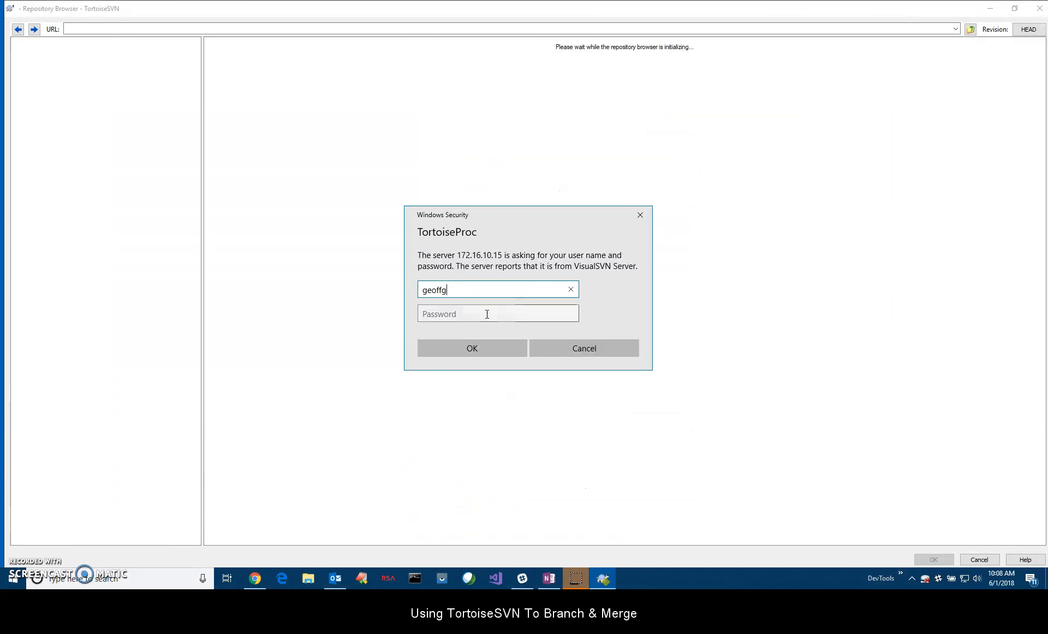
- Sign in, enter the TestSVNBranchingMerging repository URL, and select Trunk/DevBranch
click(471, 348)
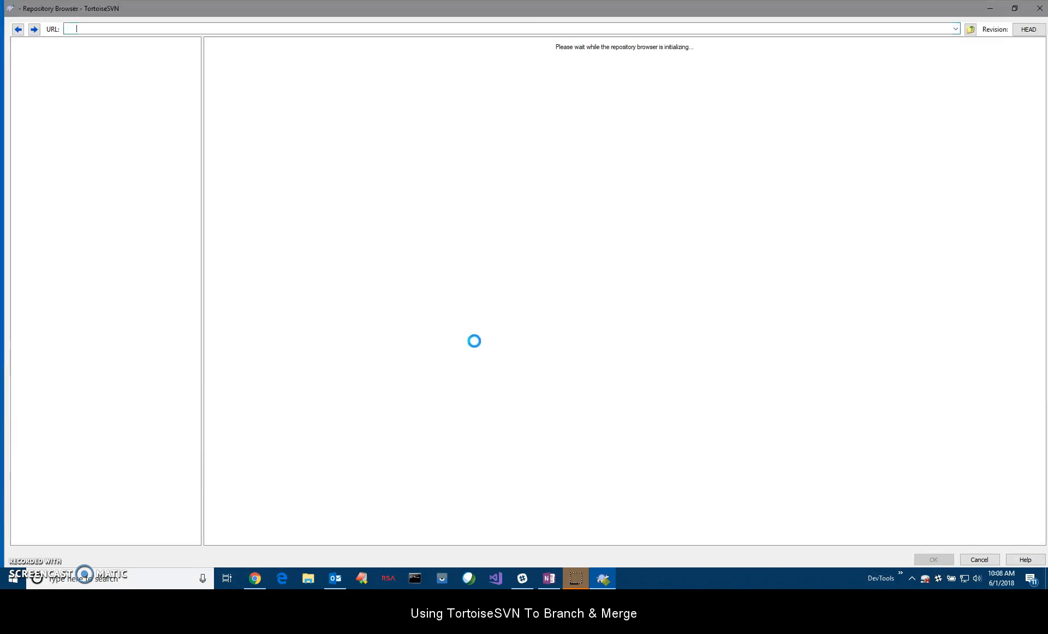
text(https://172.16.10.15/svn/MemberPay60/TestSVNBranchingMerging)
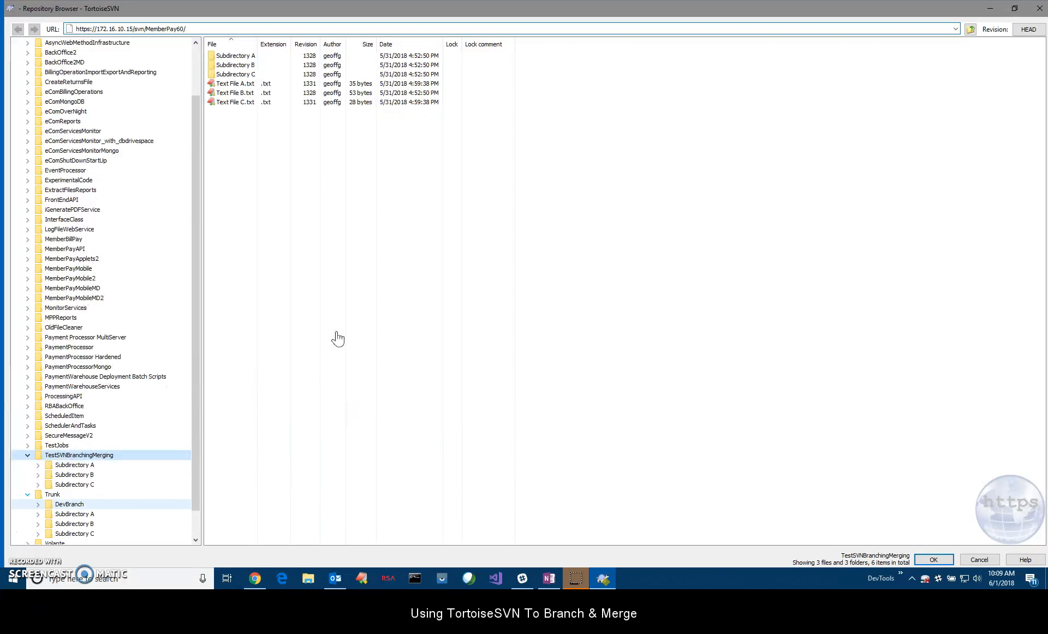
mouse_move(64, 511)
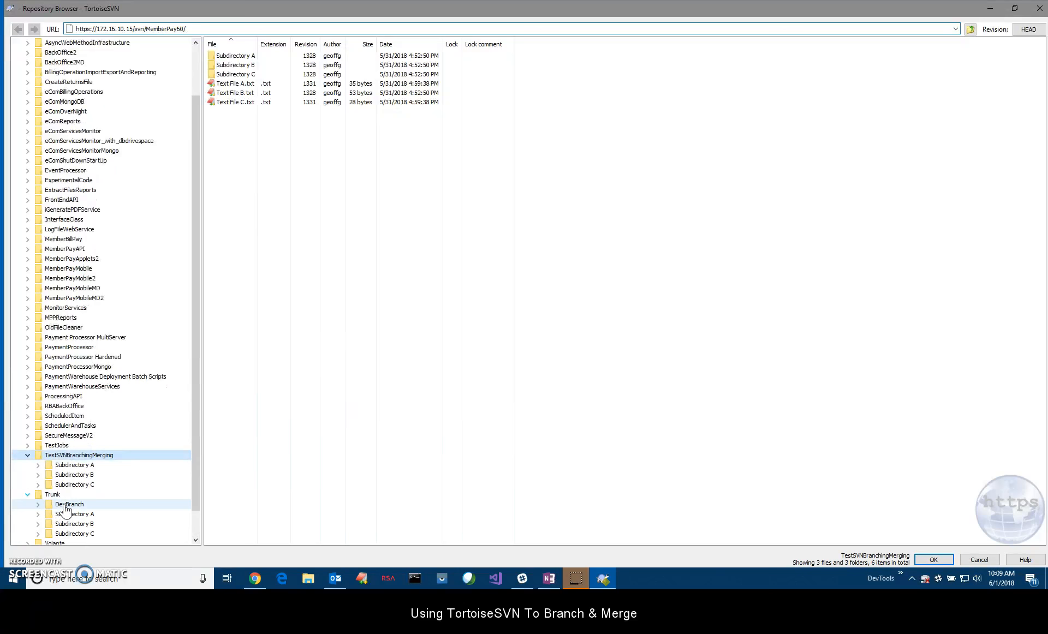
click(70, 504)
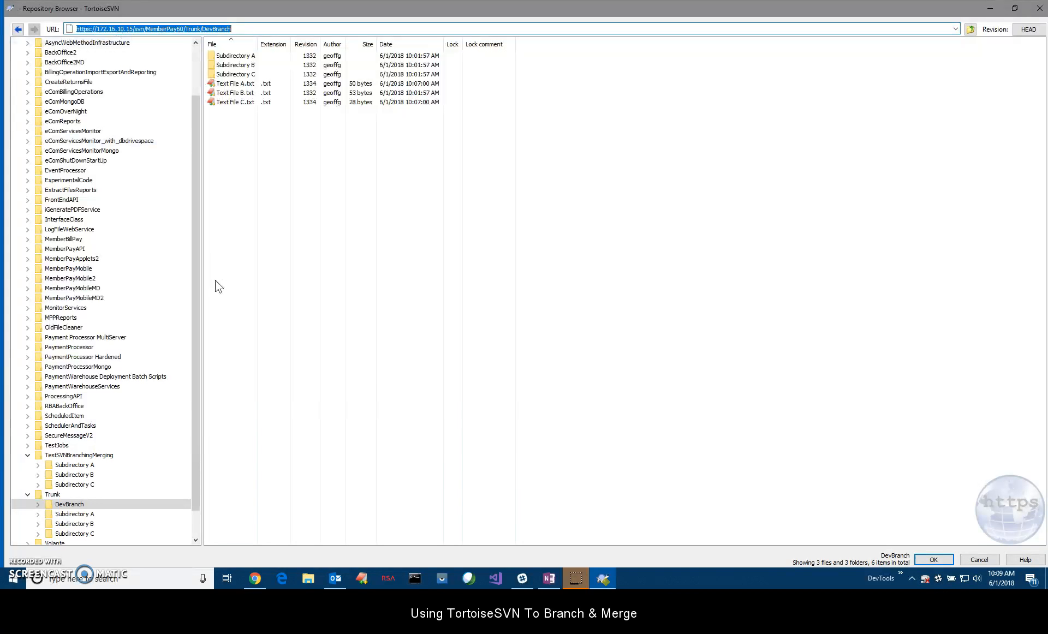
mouse_move(969, 111)
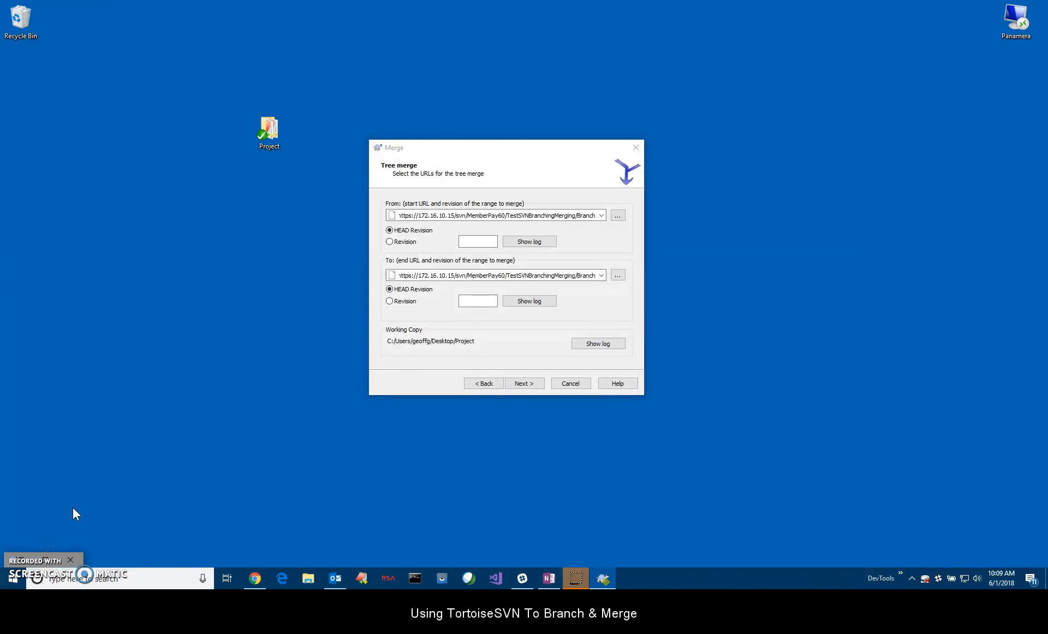
- Trim DevBranch from the From URL so the merge runs Trunk to Trunk/DevBranch
click(494, 214)
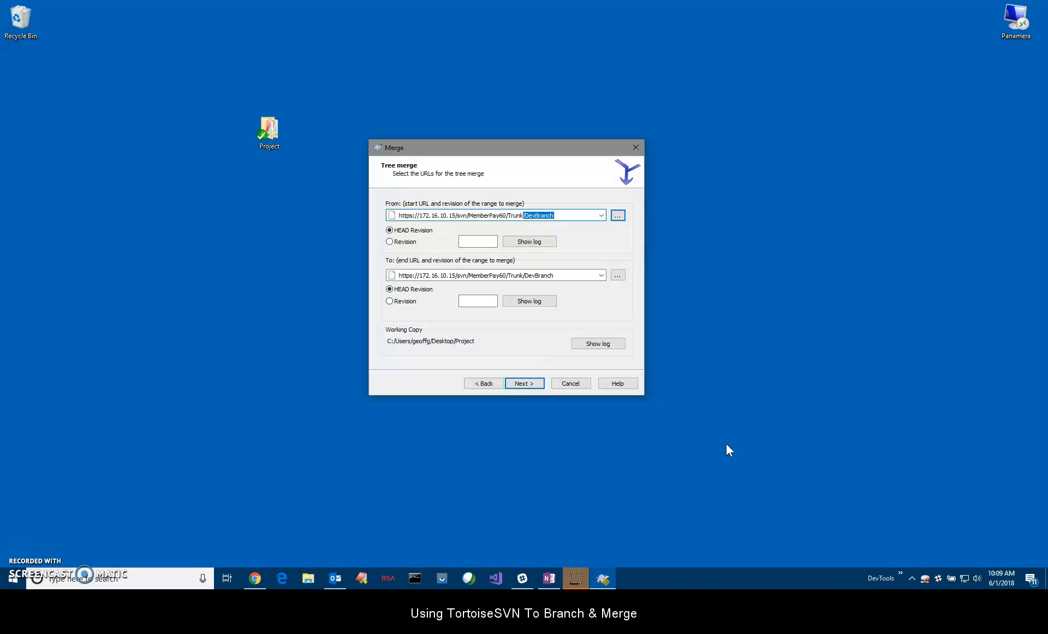
key(Delete)
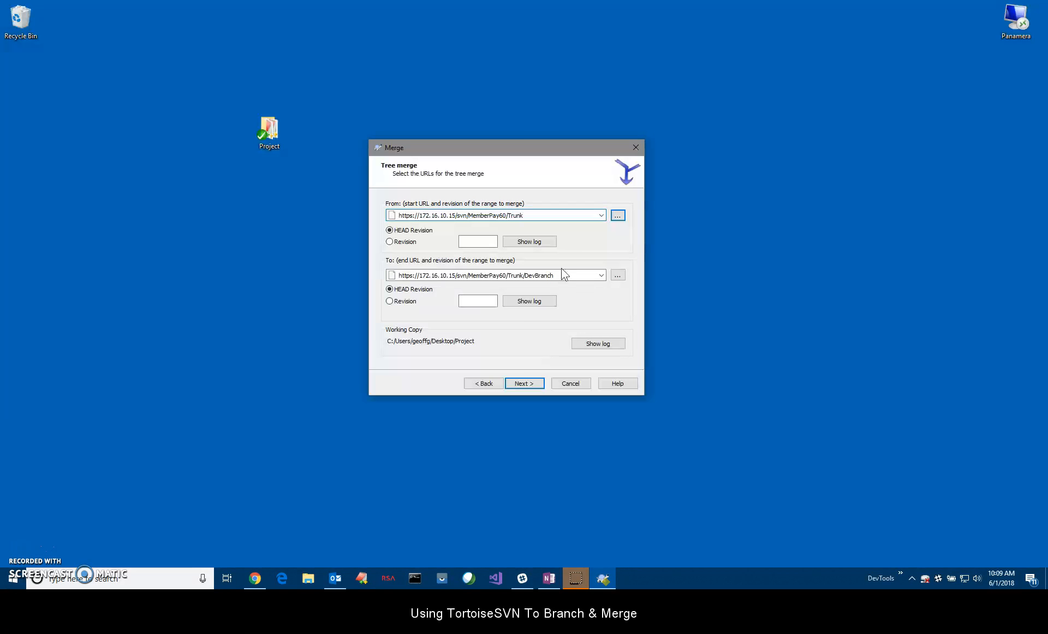
mouse_move(535, 286)
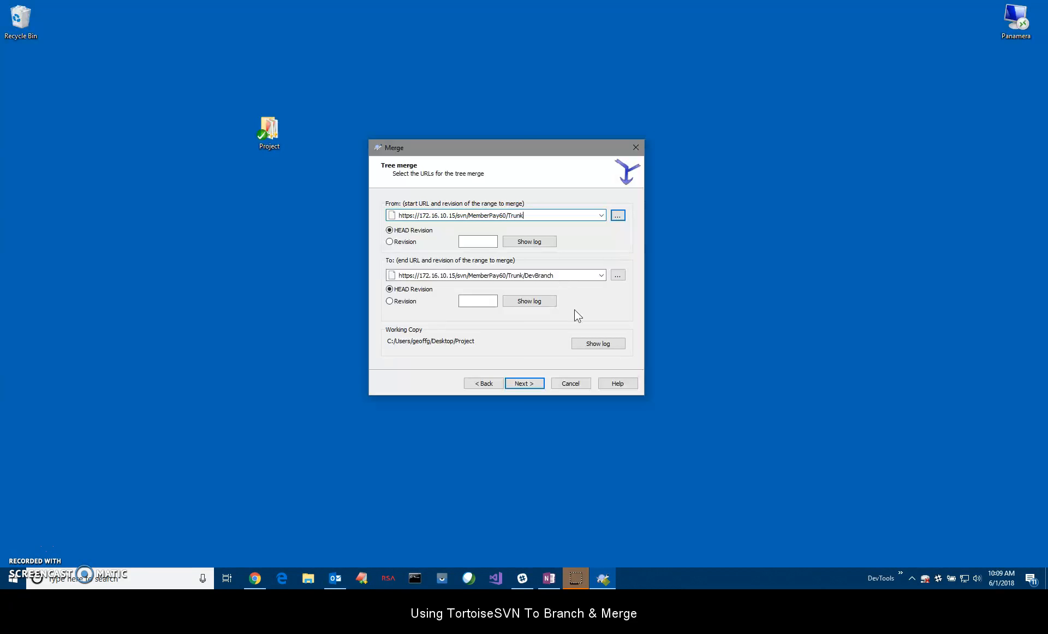
mouse_move(604, 256)
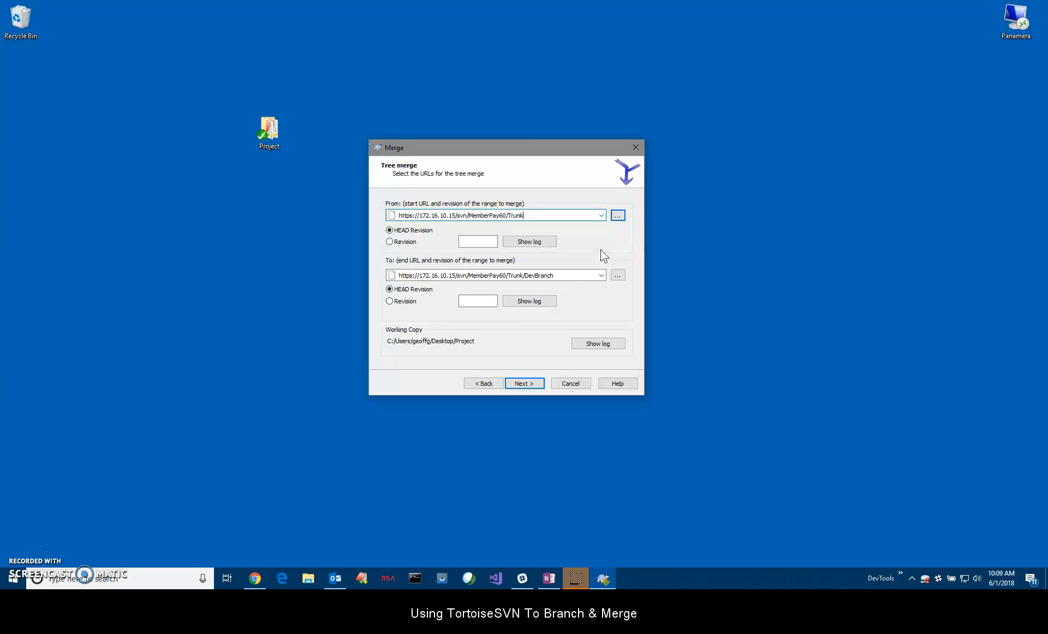
mouse_move(567, 196)
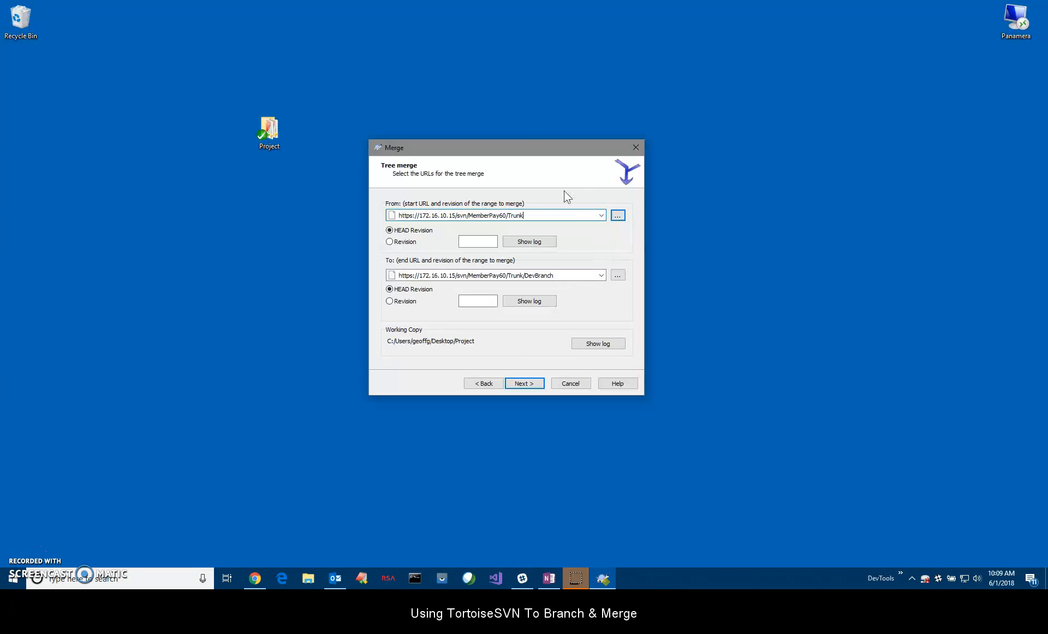
mouse_move(517, 100)
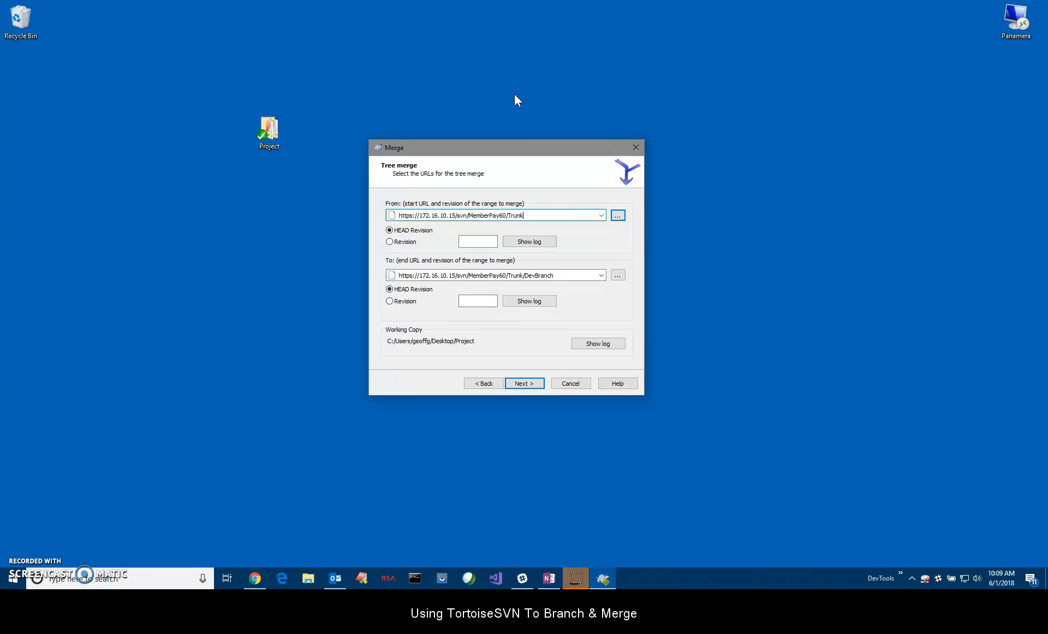
mouse_move(568, 230)
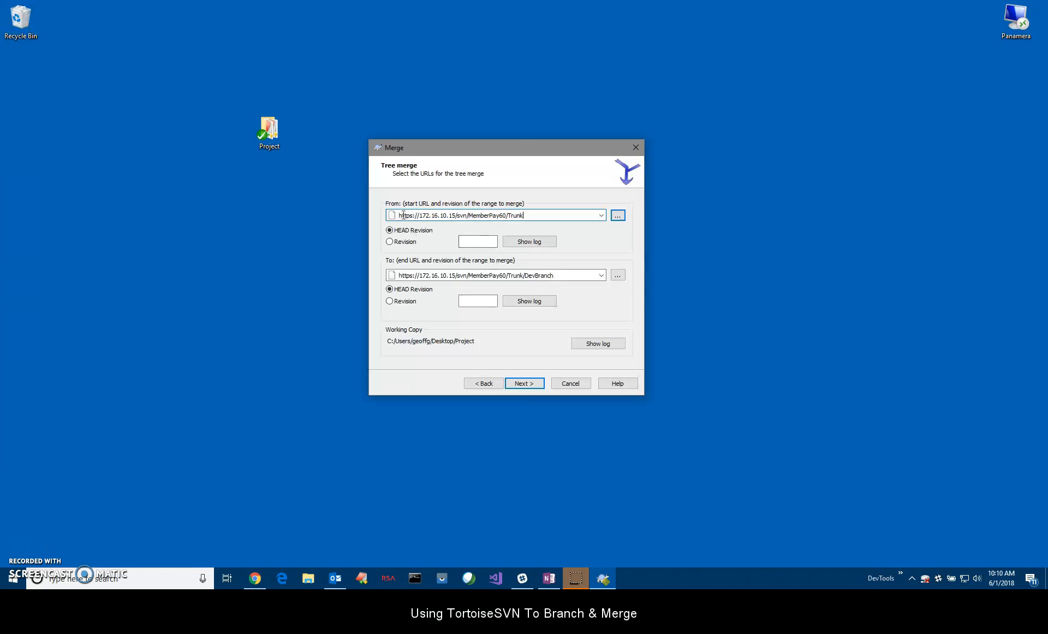
mouse_move(525, 218)
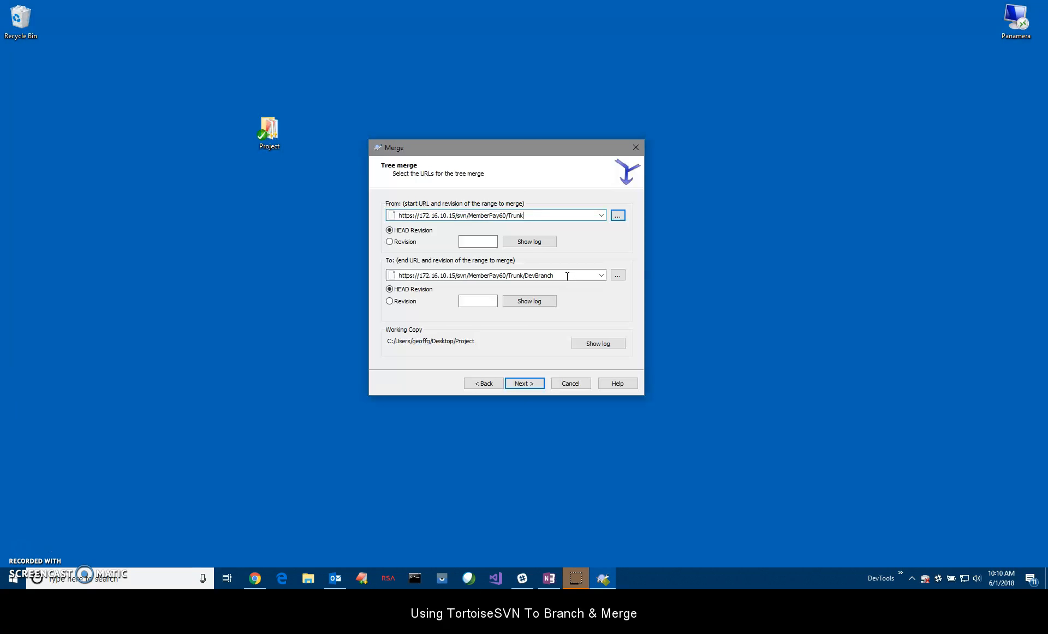
click(524, 383)
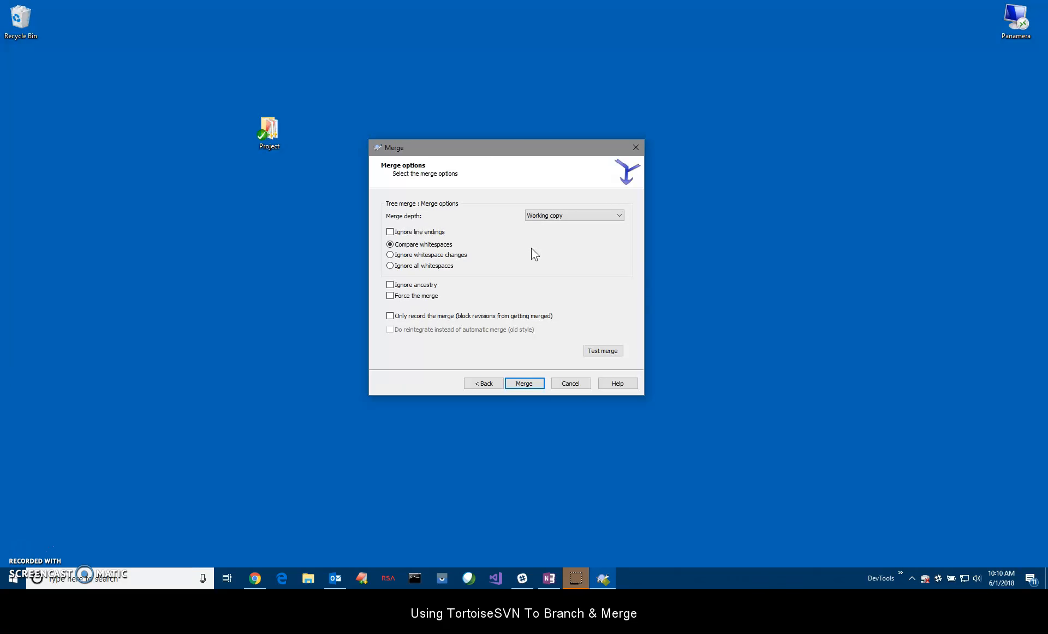
mouse_move(579, 242)
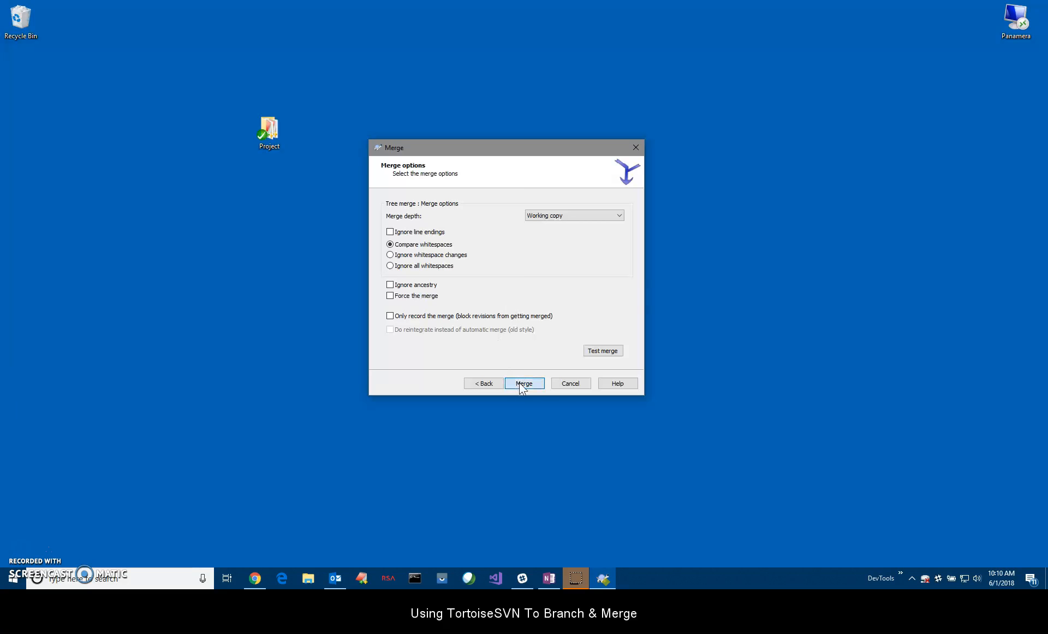
- Run the merge into Project and close the finished report
click(524, 383)
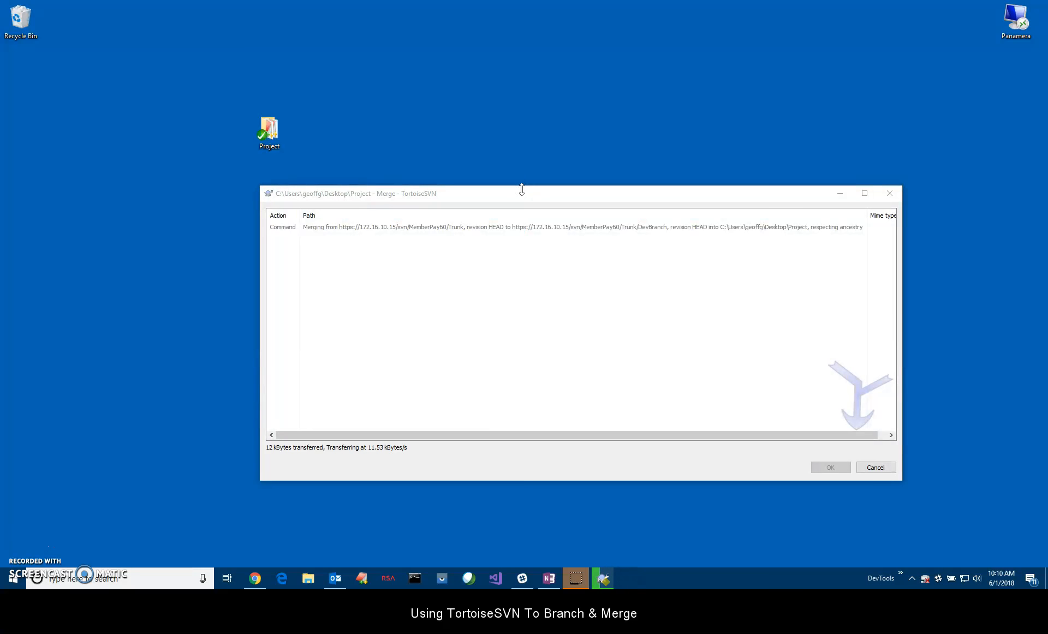
mouse_move(453, 191)
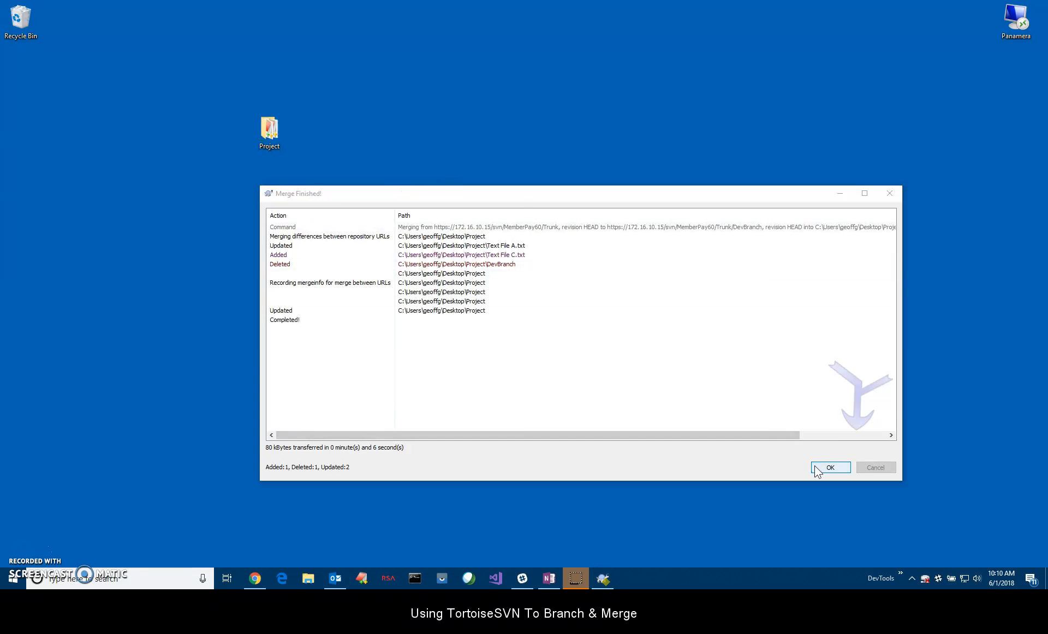
click(830, 467)
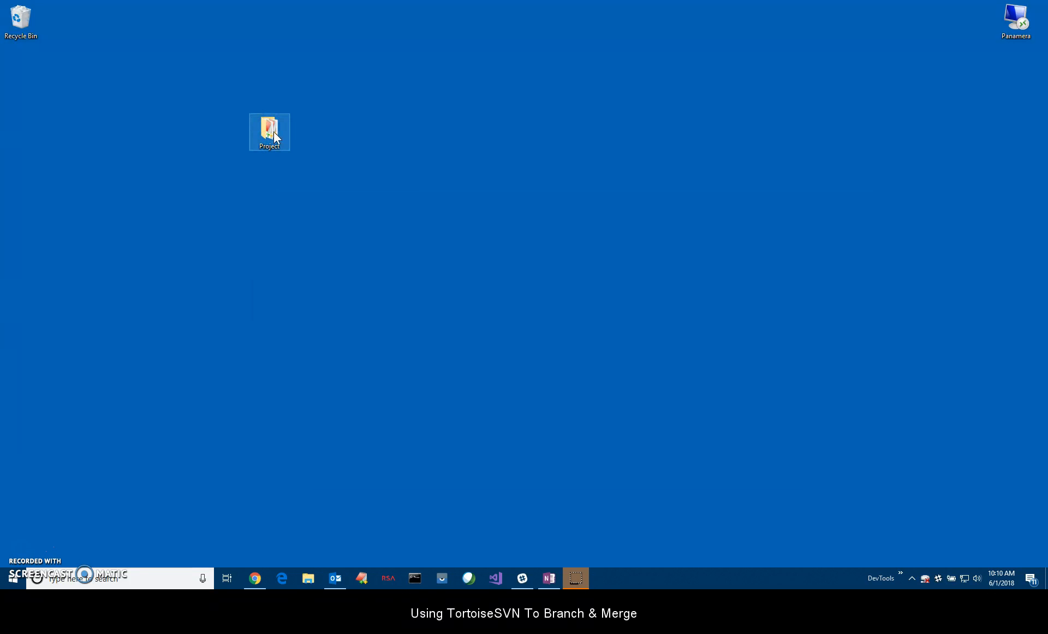
- Open the Project folder, dismiss the switch settings, and open Text File A to check it
double_click(268, 132)
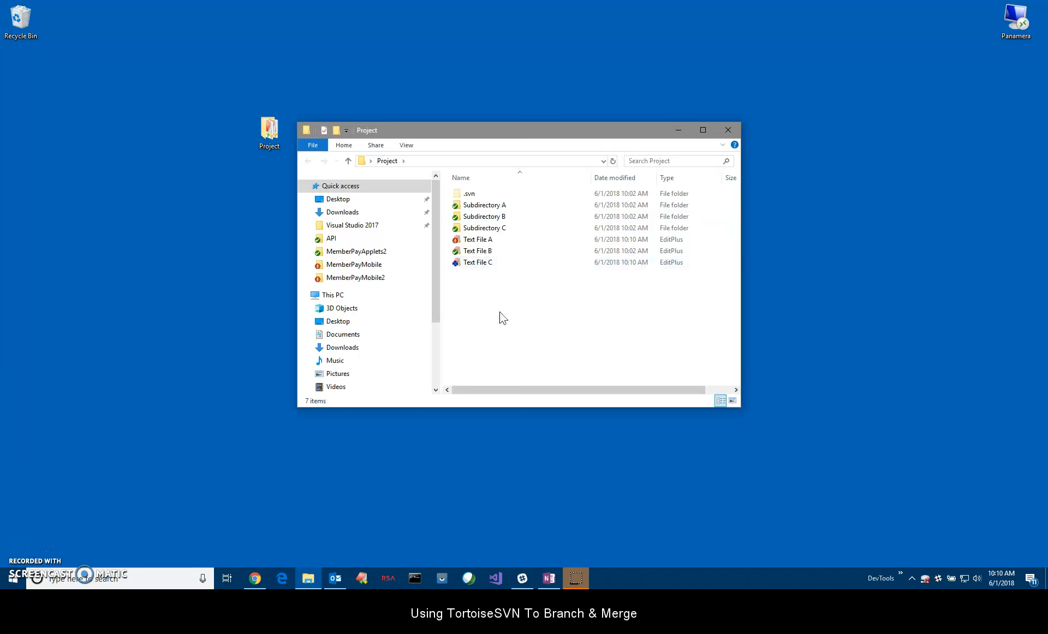
mouse_move(447, 279)
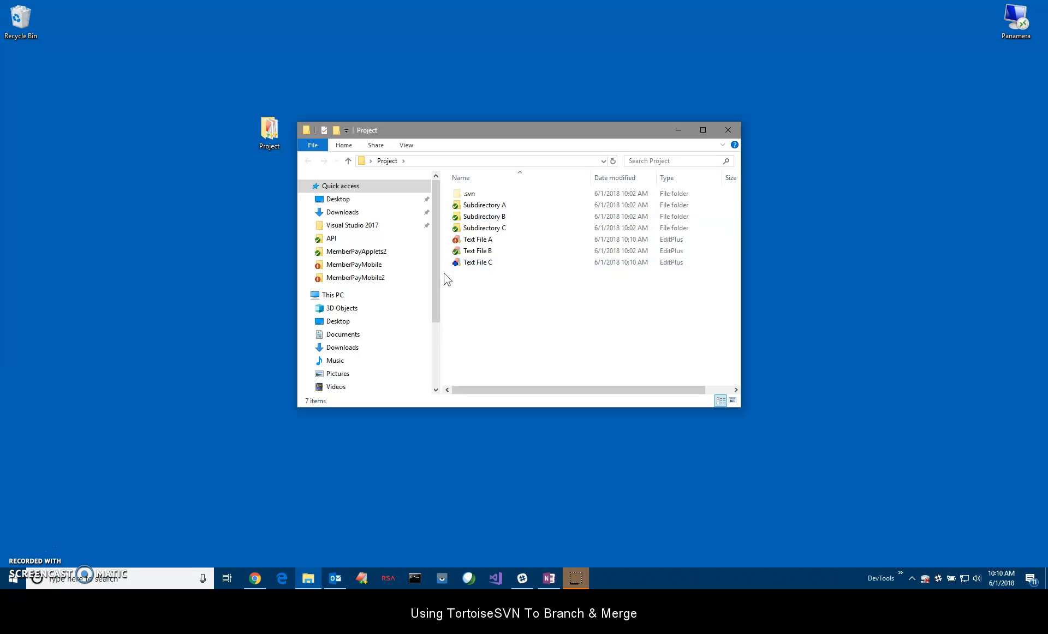
mouse_move(560, 277)
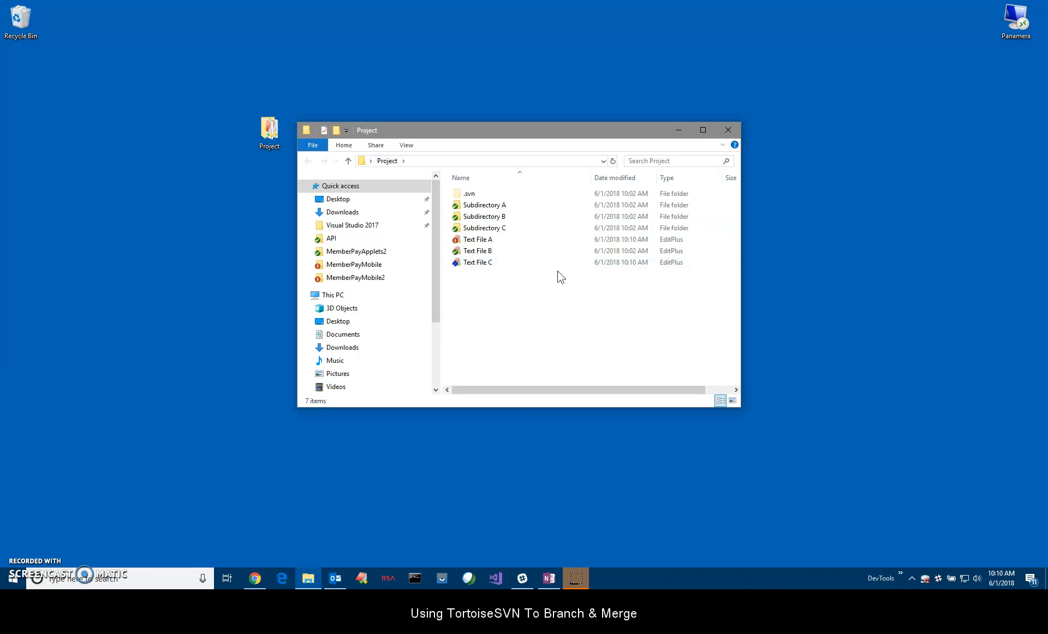
click(477, 262)
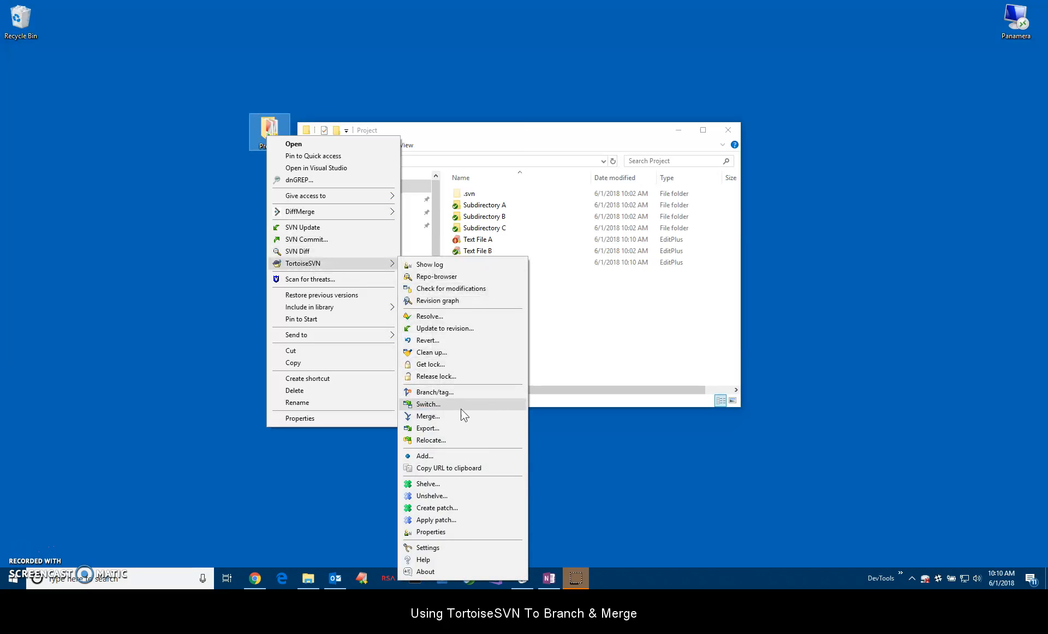
click(427, 404)
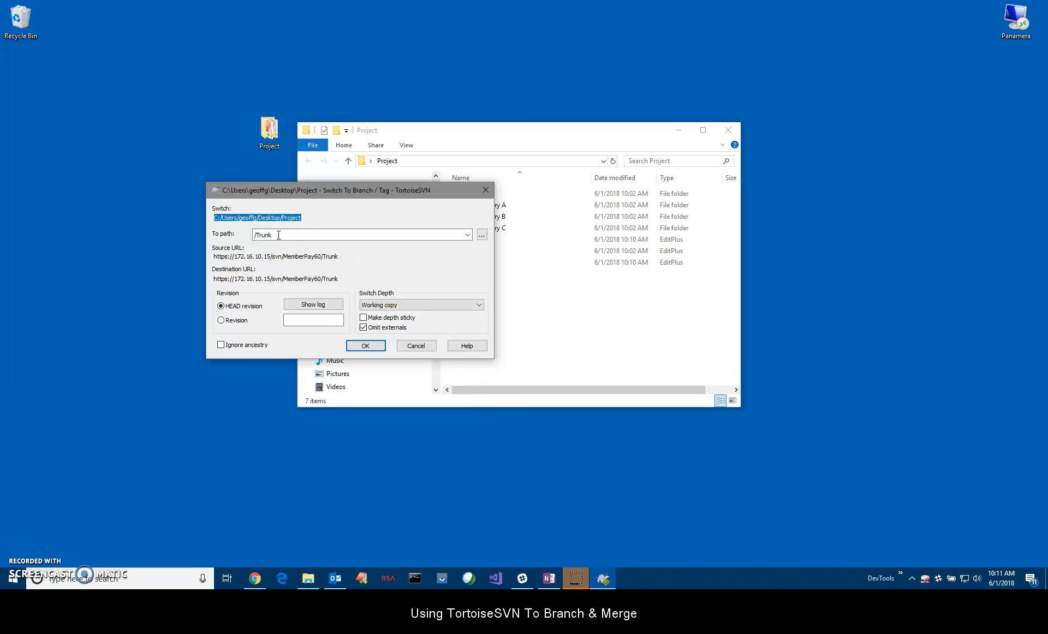
click(365, 345)
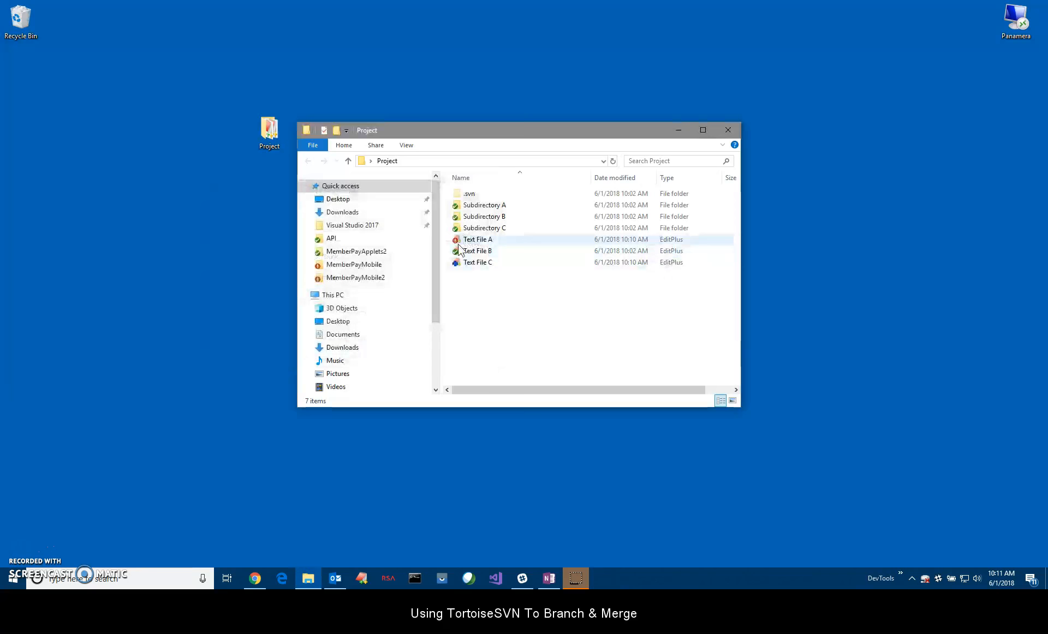
mouse_move(474, 242)
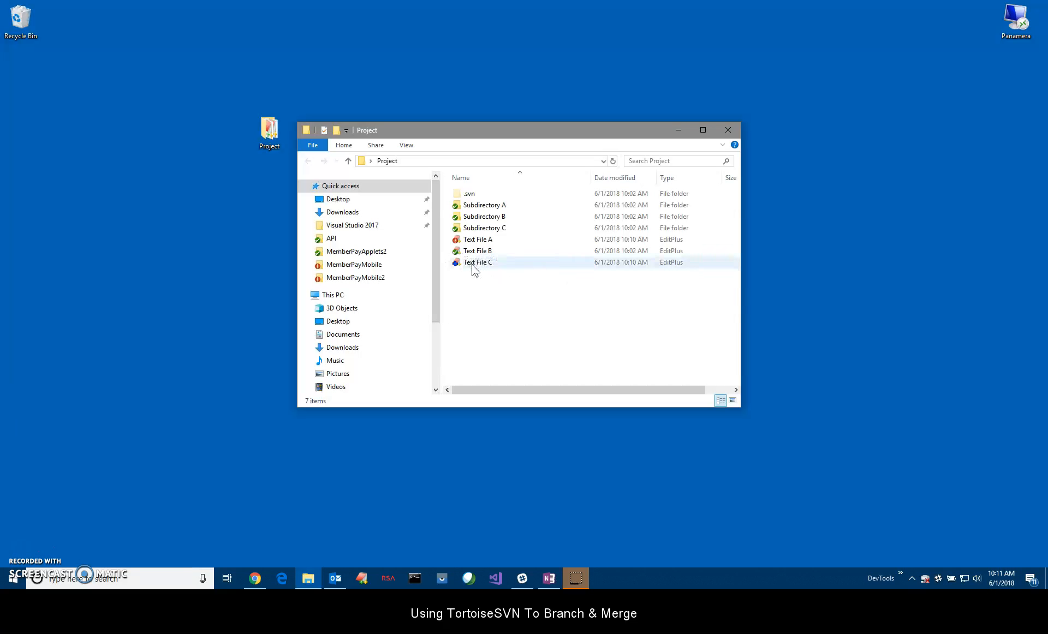
mouse_move(477, 262)
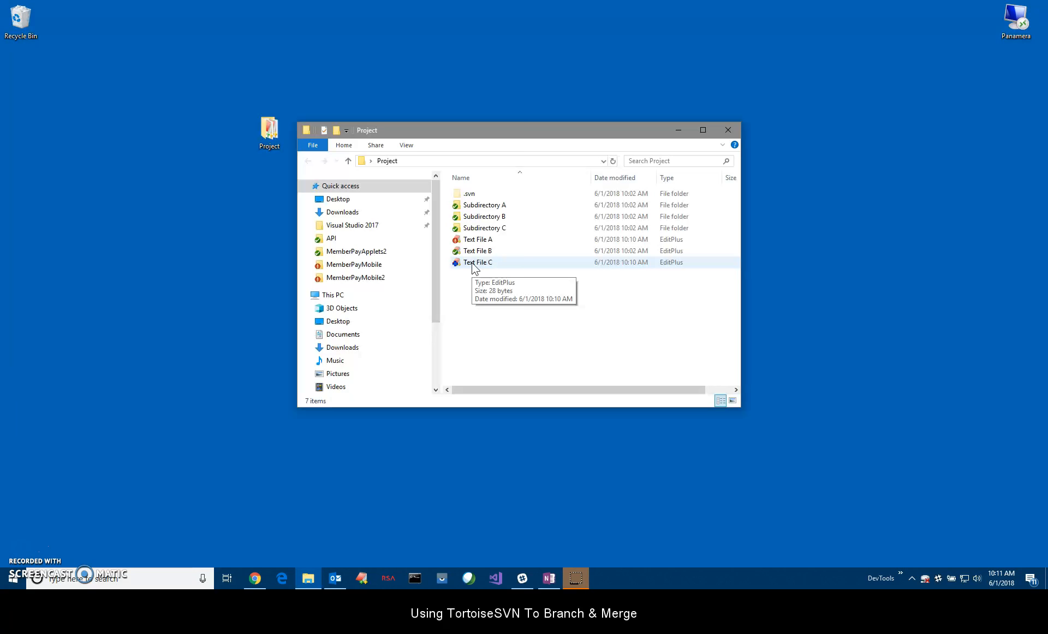
click(477, 239)
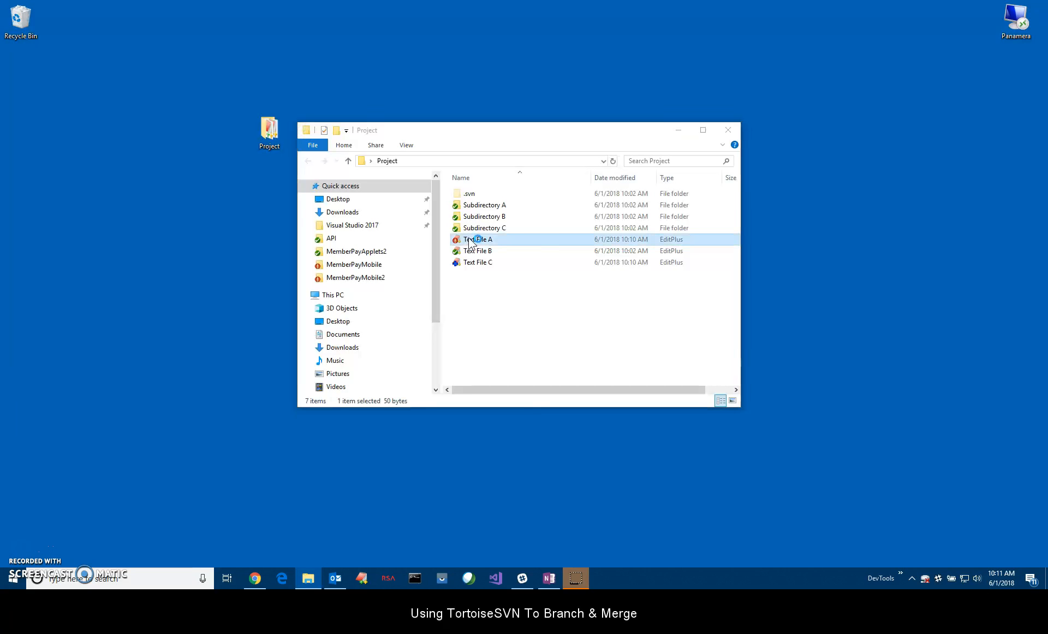
double_click(477, 239)
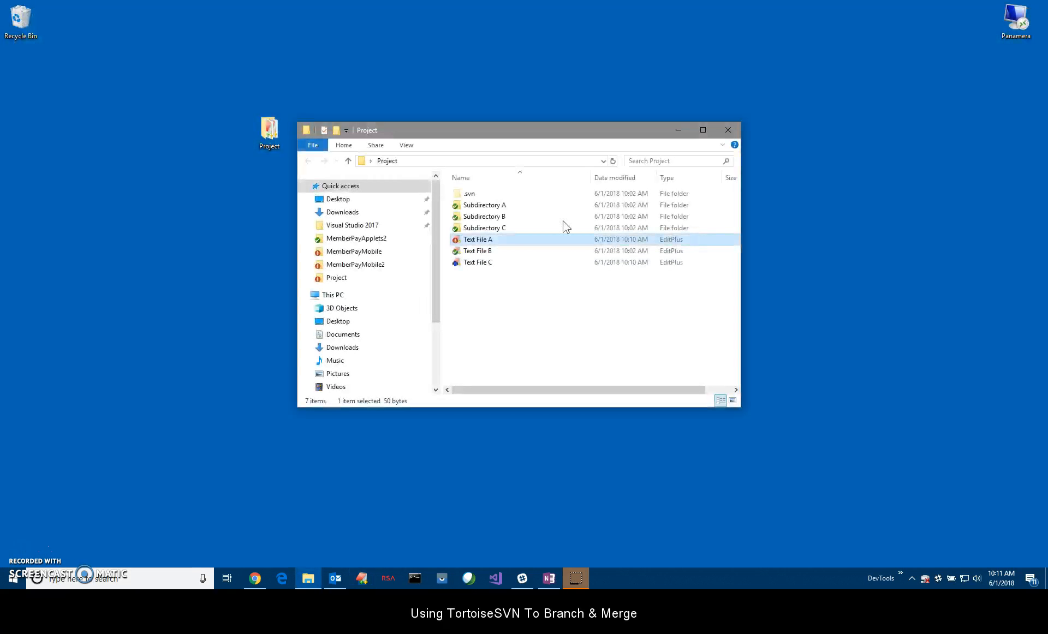
mouse_move(477, 262)
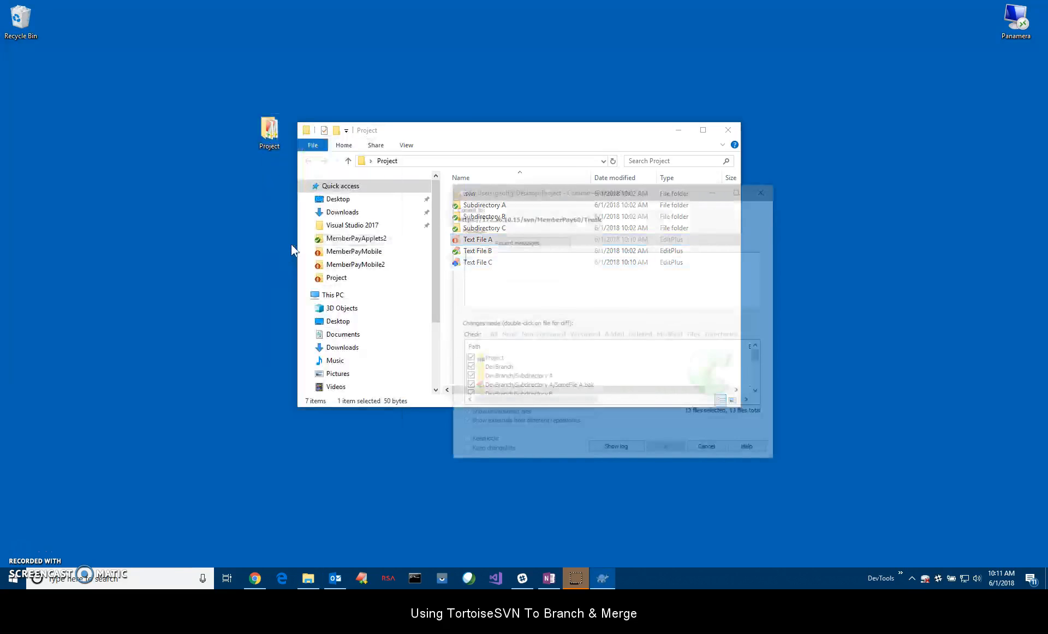
- Commit with message 'Merged DevBranch to Trunk' and close the commit report
text(Merged DevBranch to Trun)
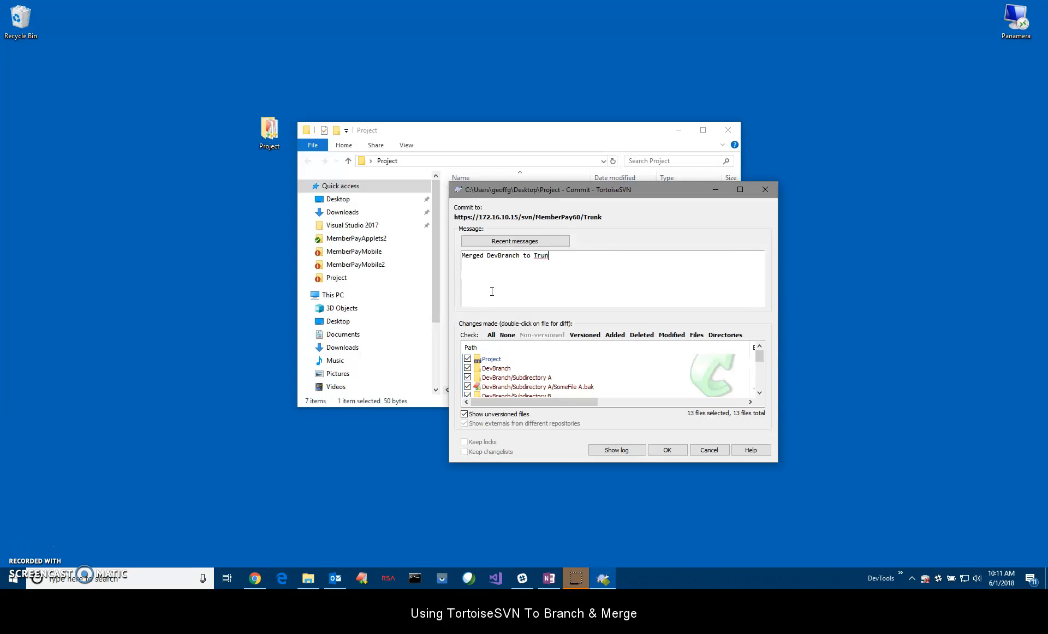
click(666, 450)
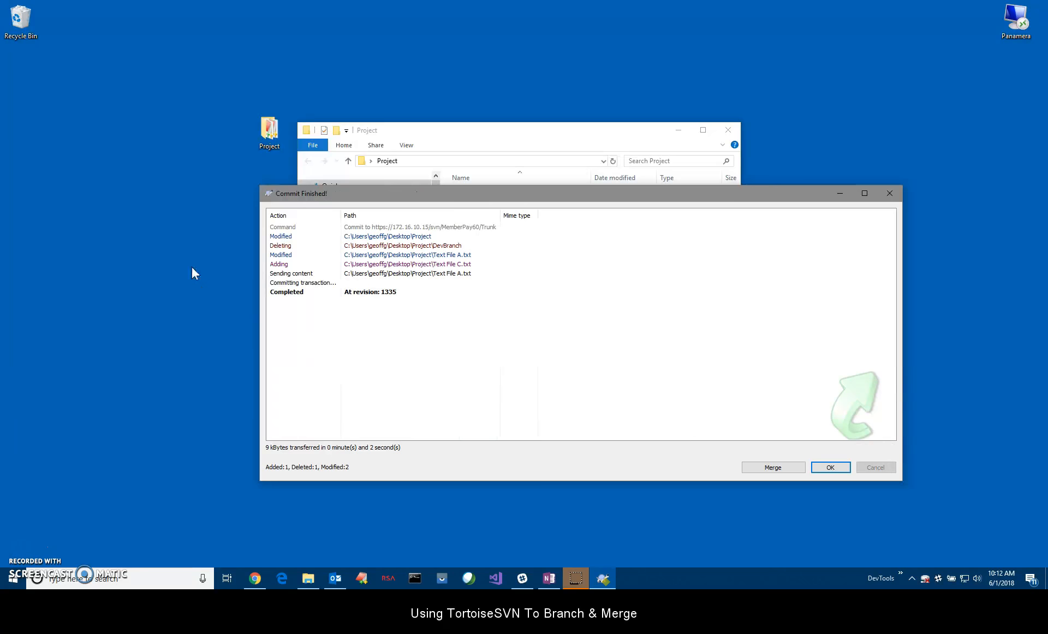
click(280, 236)
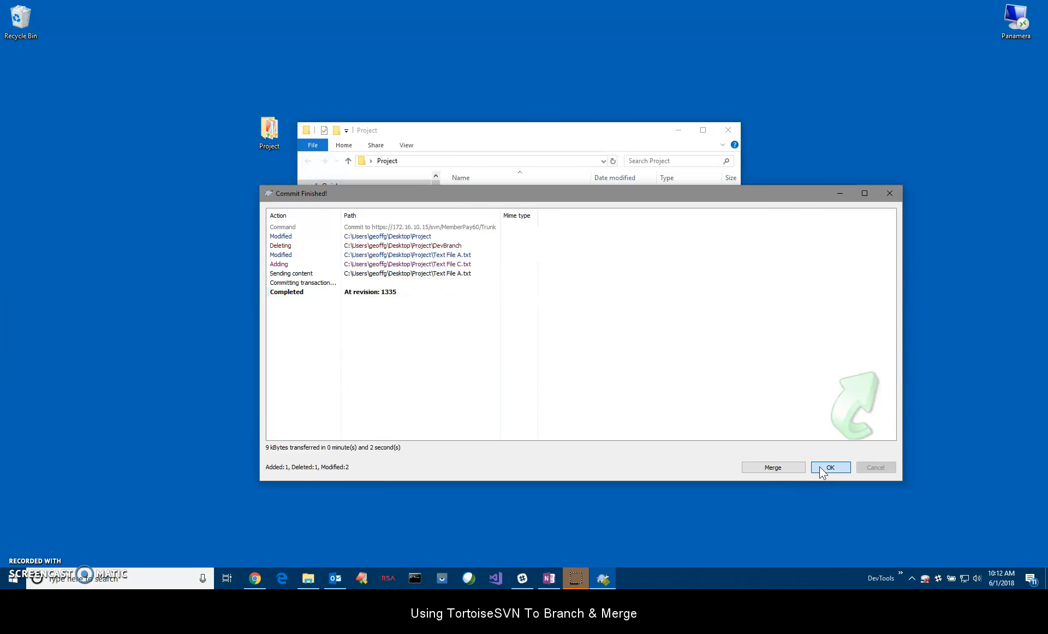
click(829, 468)
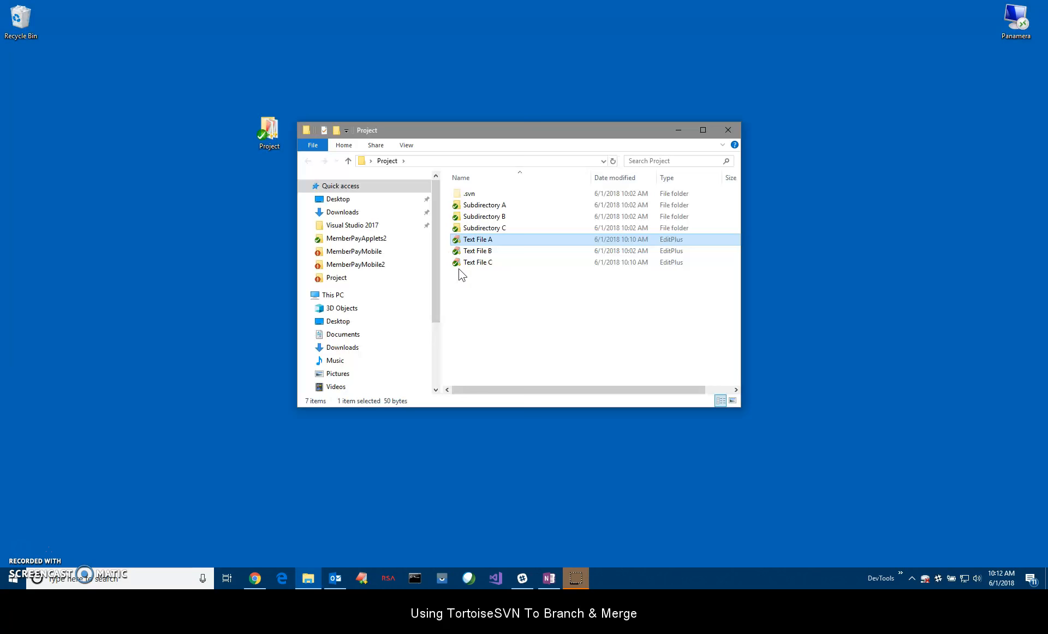
- Open Repo-browser from Project's context menu and confirm the Trunk URL
right_click(461, 275)
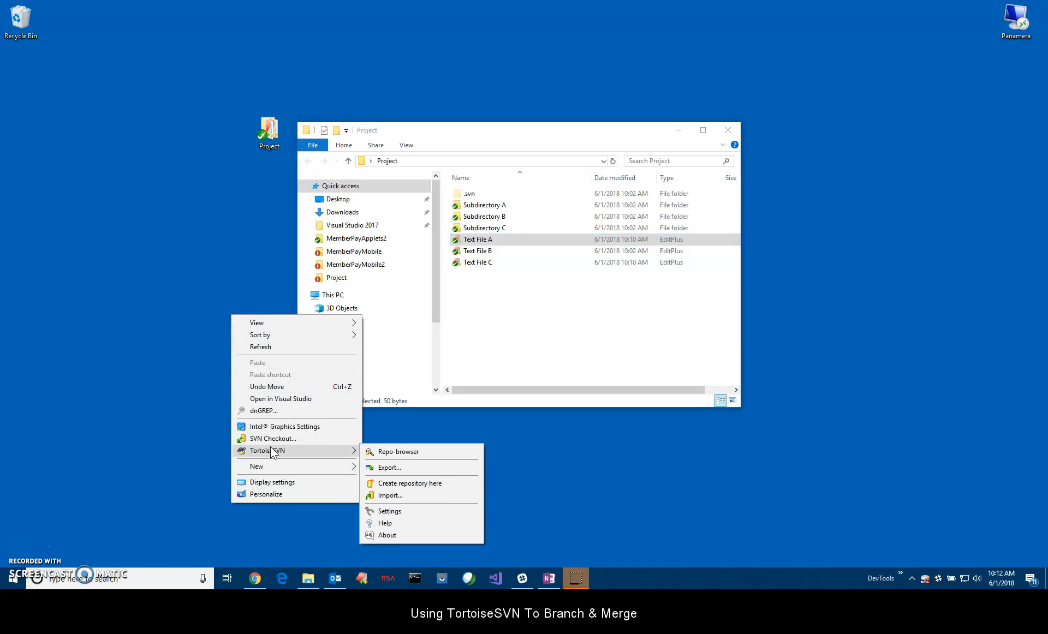
click(395, 451)
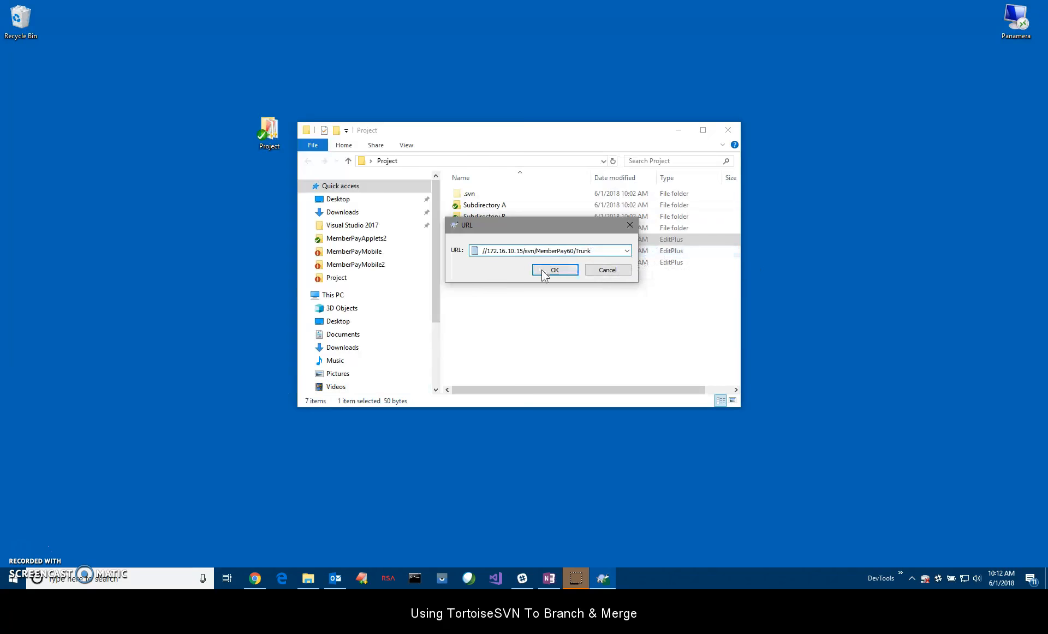
click(553, 271)
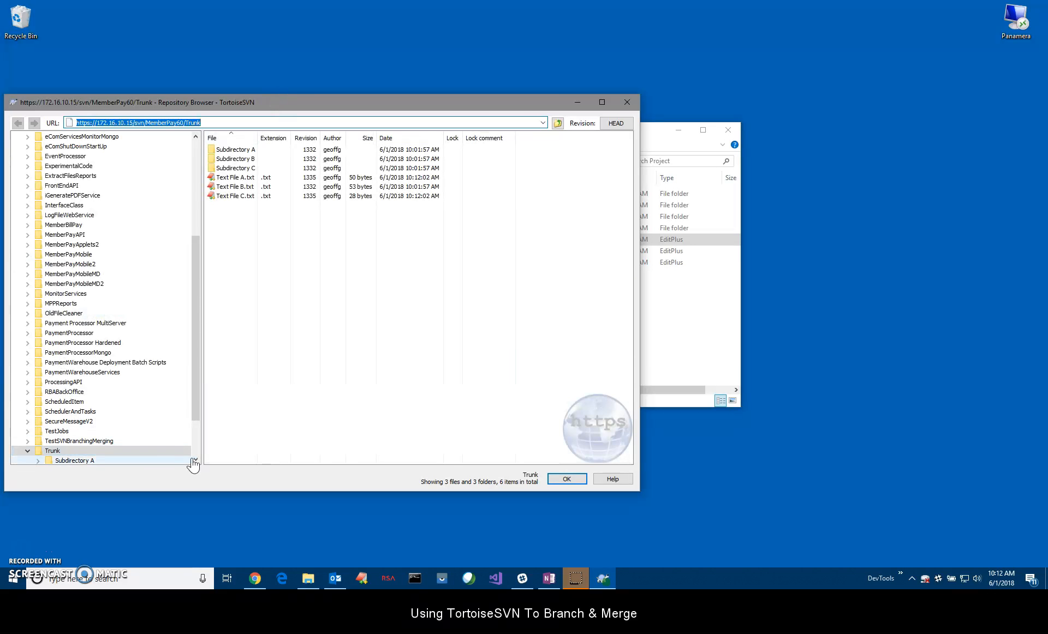
click(52, 450)
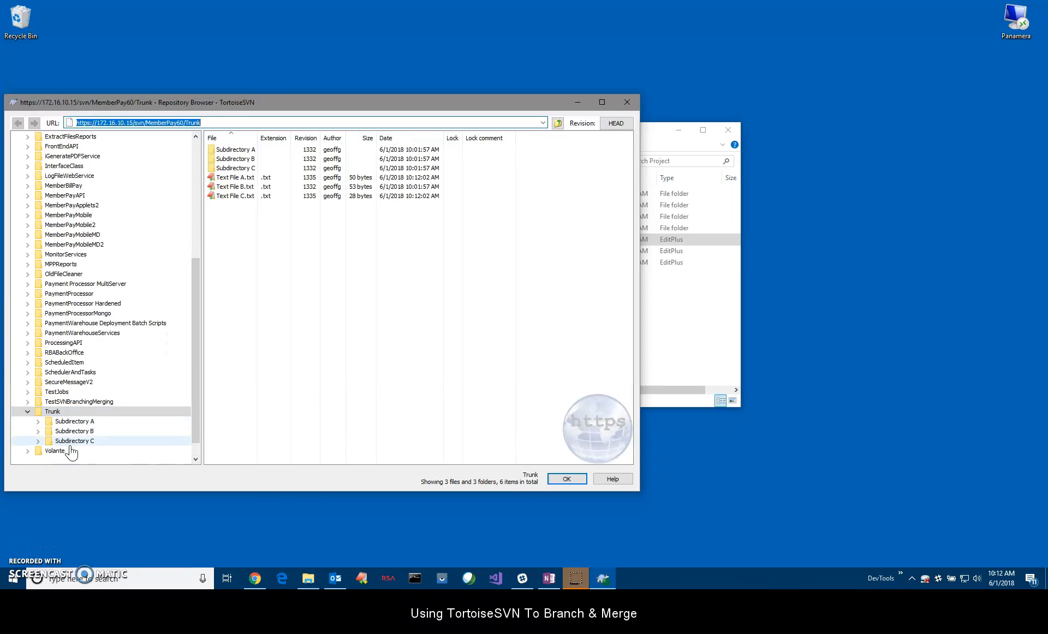
click(53, 411)
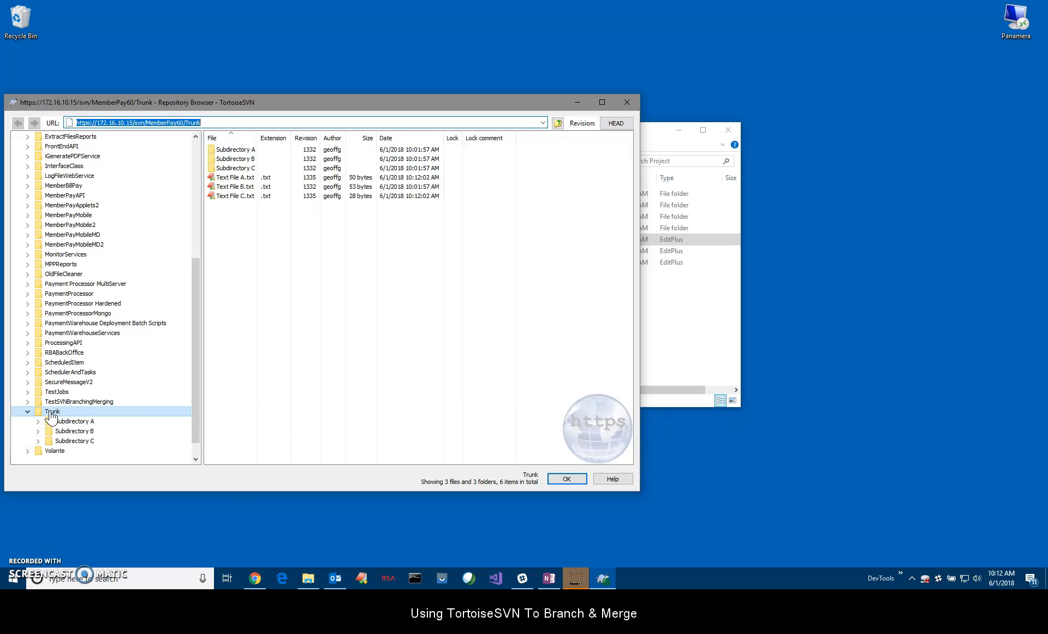
click(233, 196)
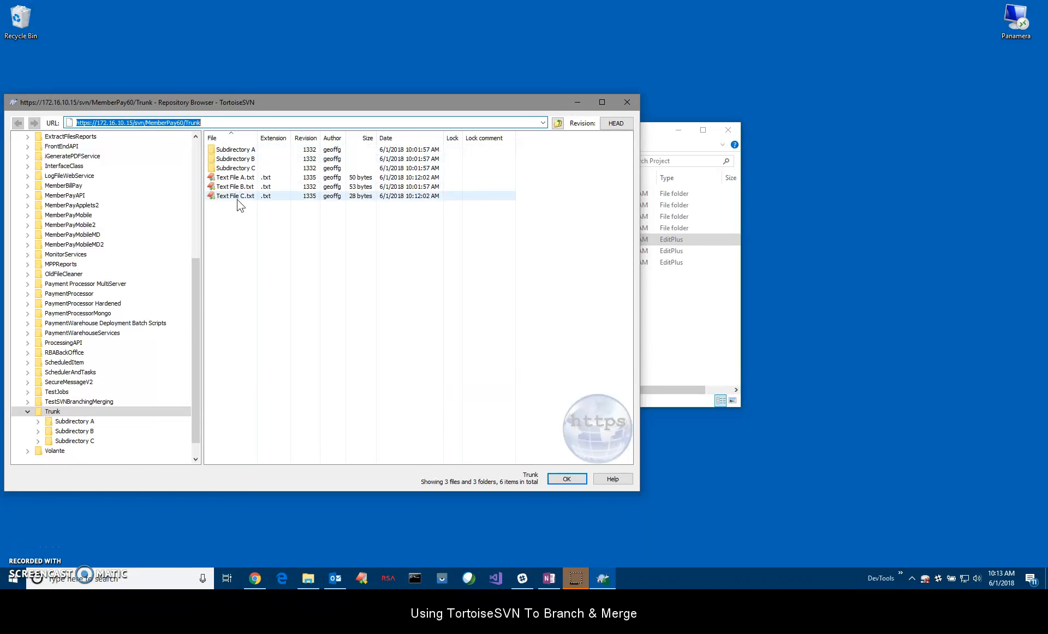
click(233, 177)
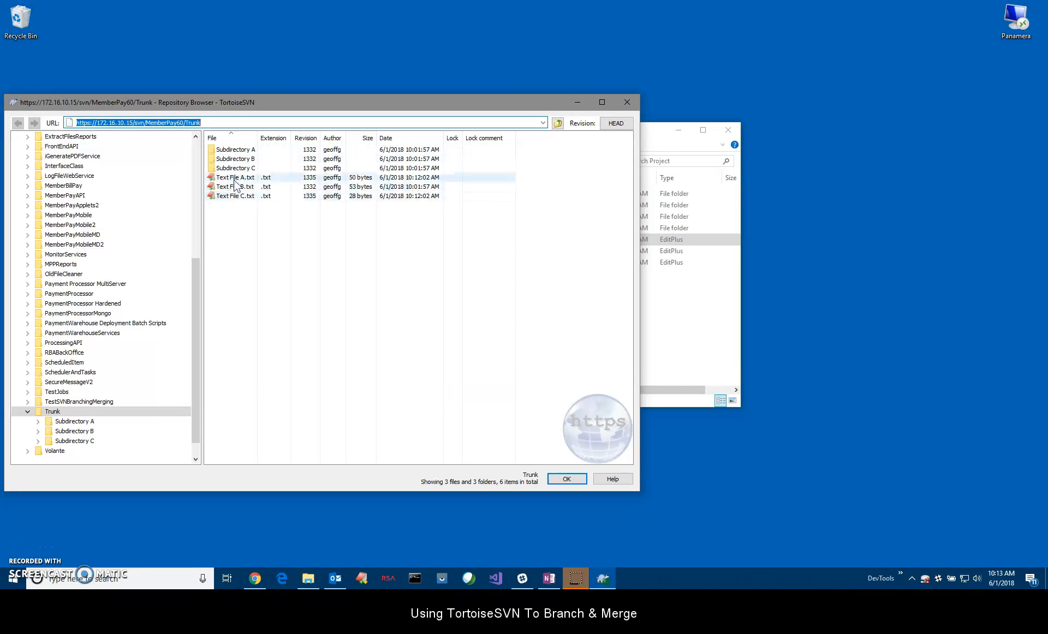
double_click(234, 177)
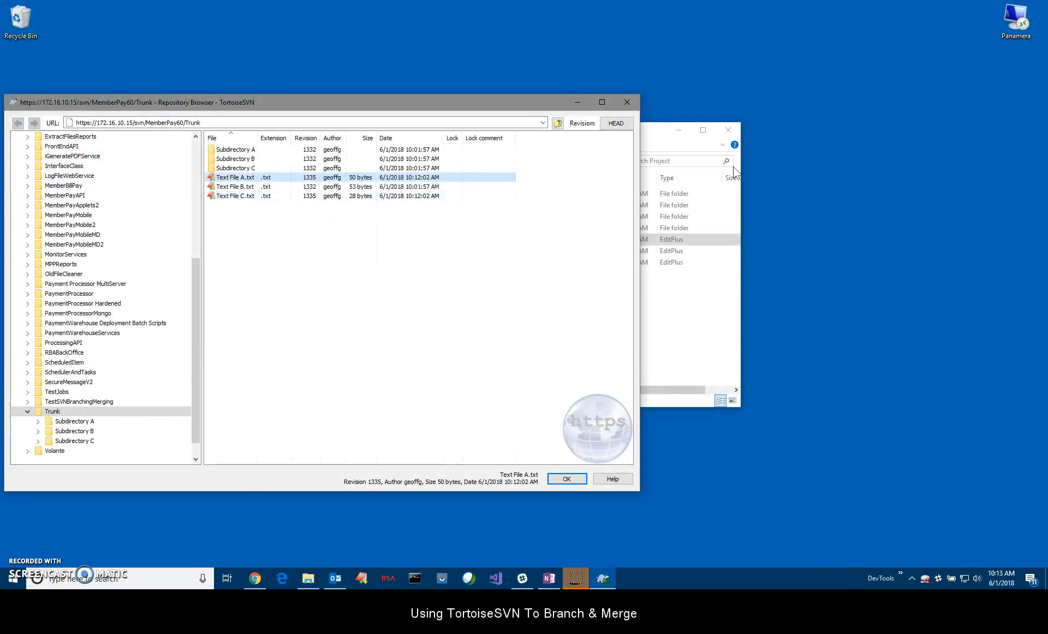
mouse_move(690, 105)
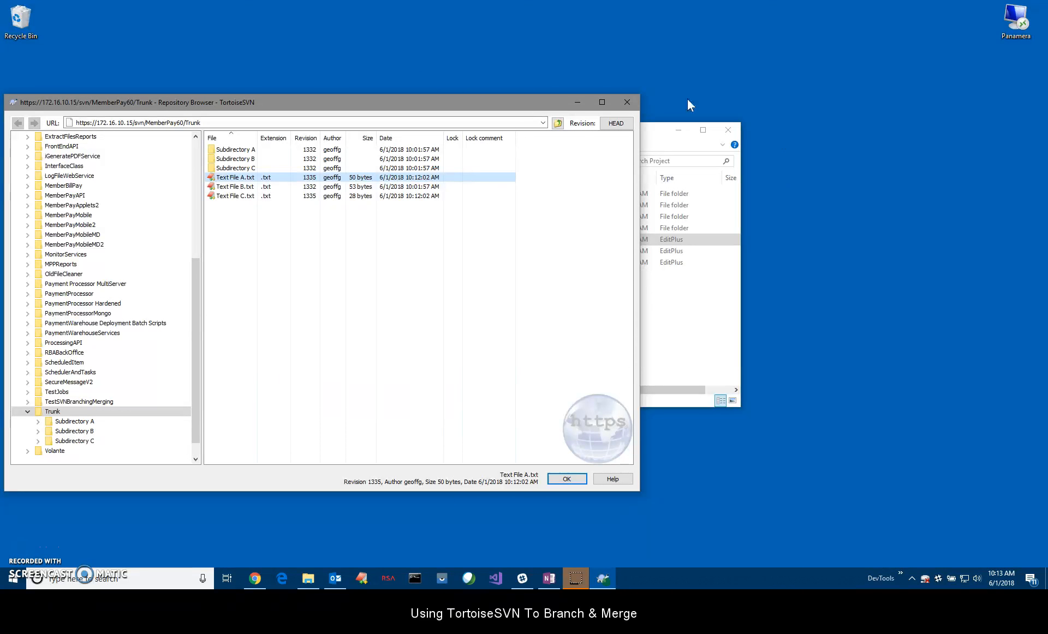
mouse_move(685, 106)
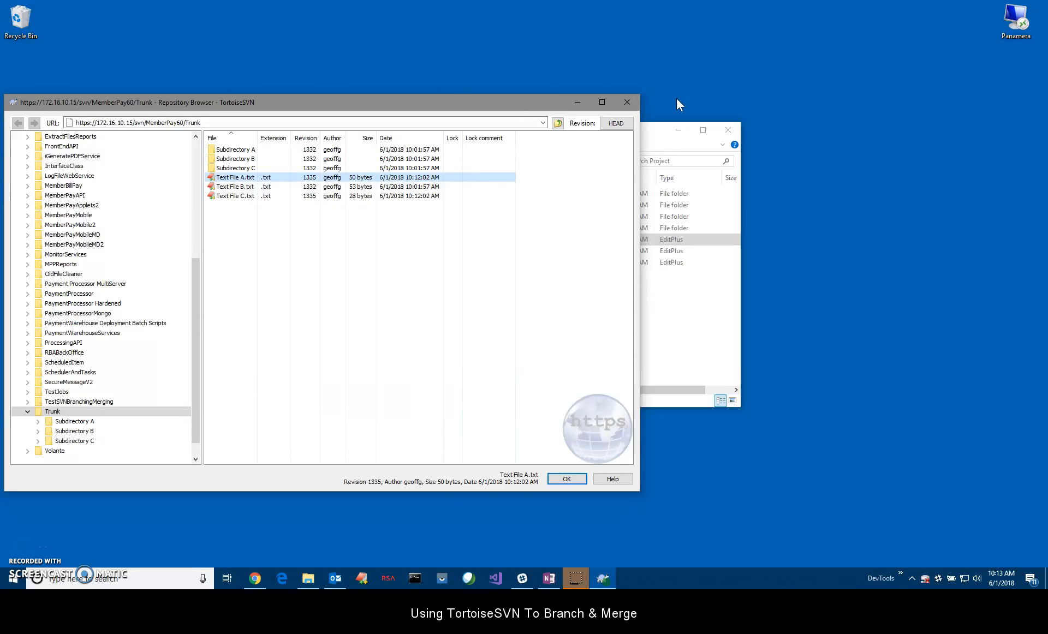